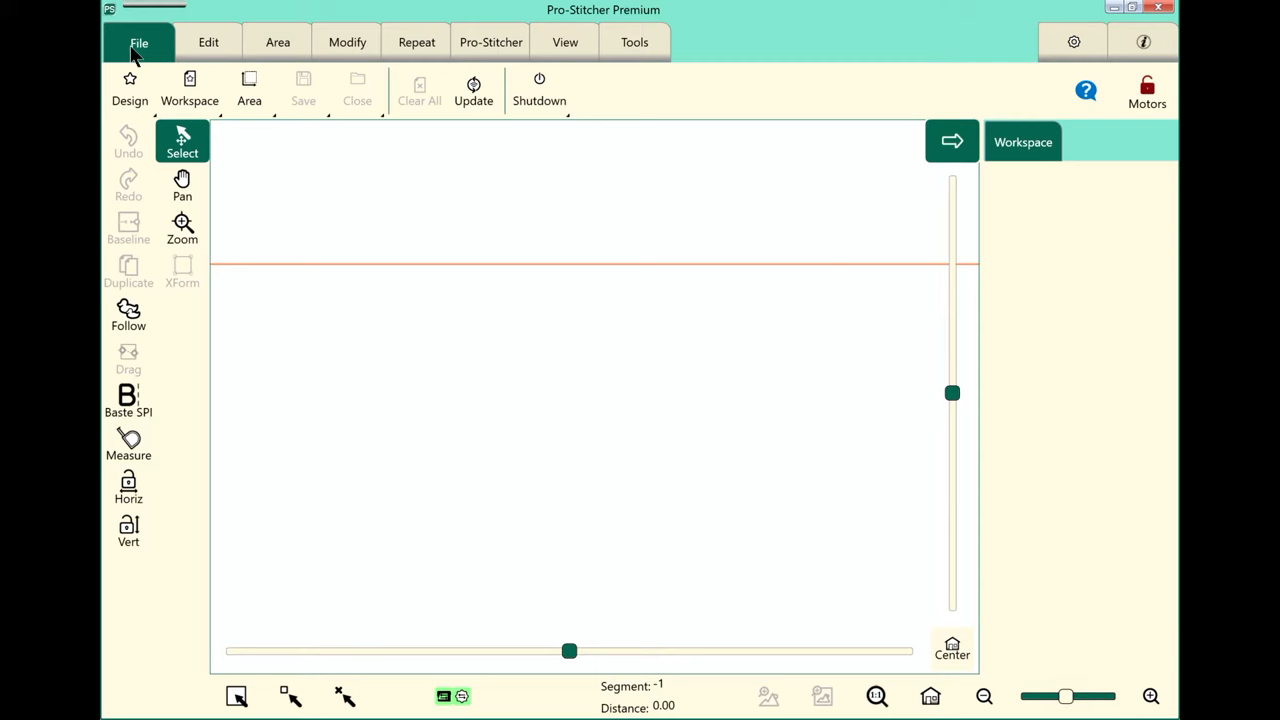
pyautogui.moveTo(238, 44)
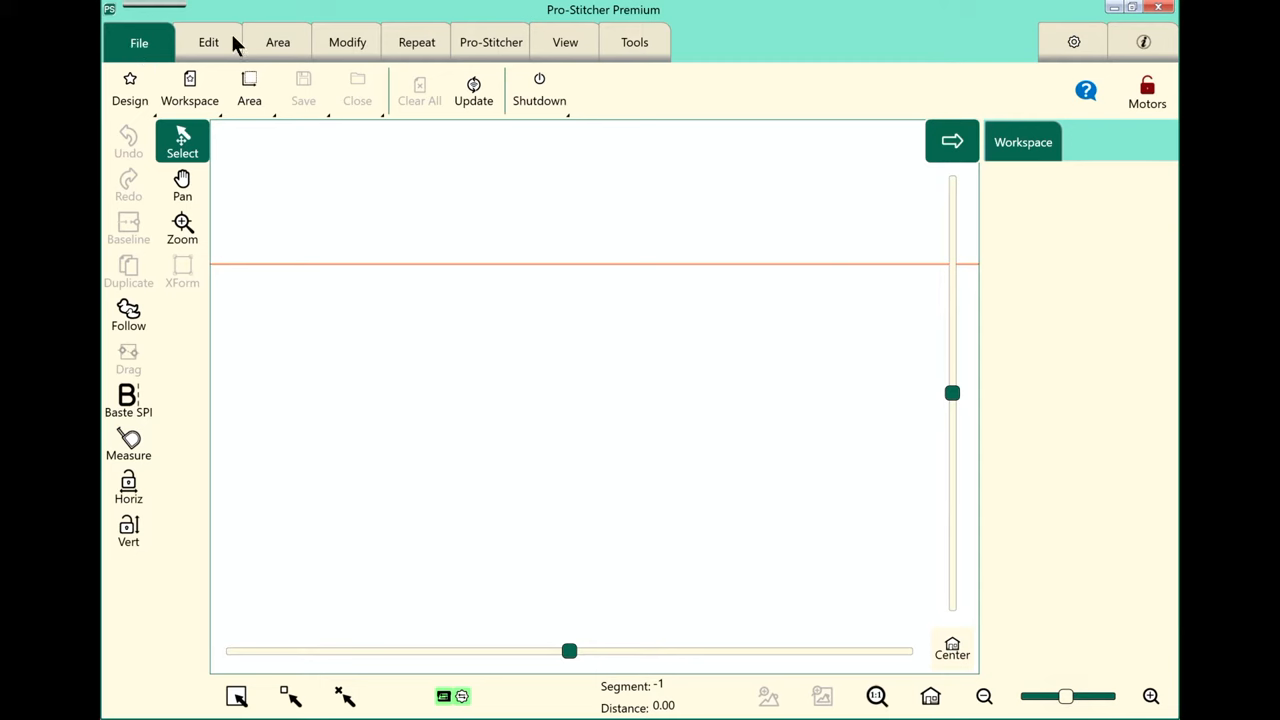
pyautogui.moveTo(620, 50)
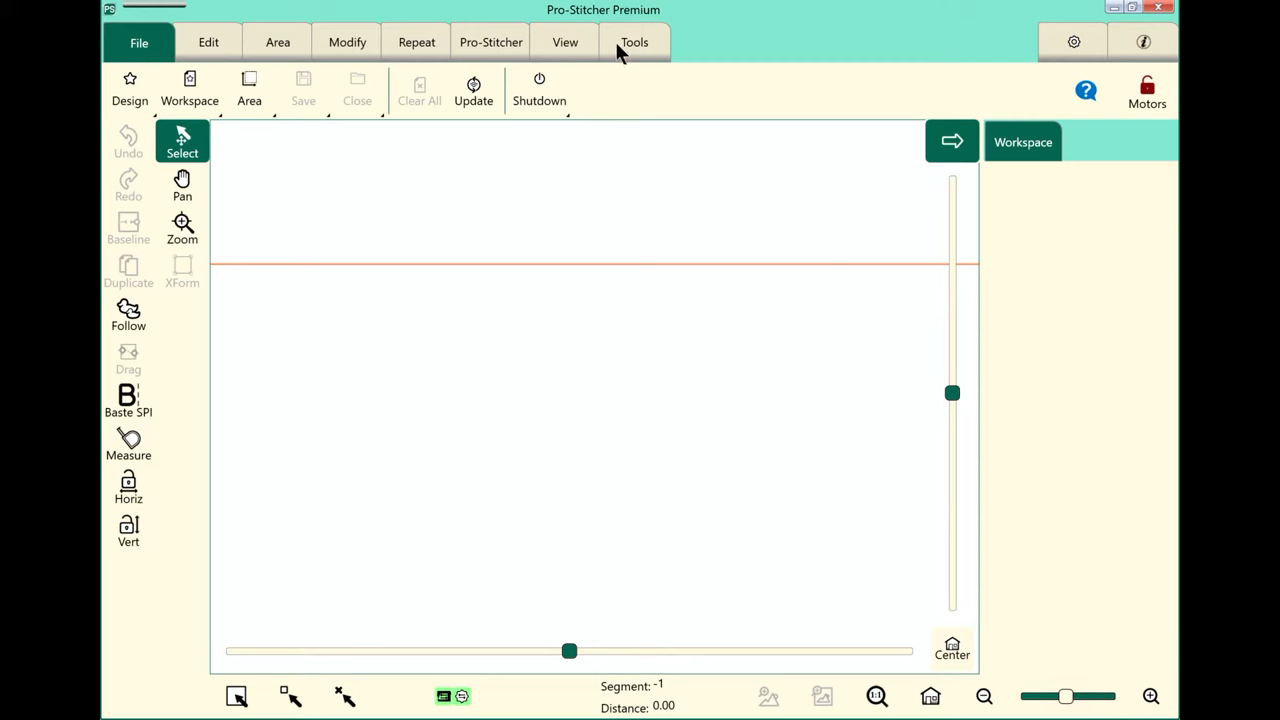
pyautogui.moveTo(140, 90)
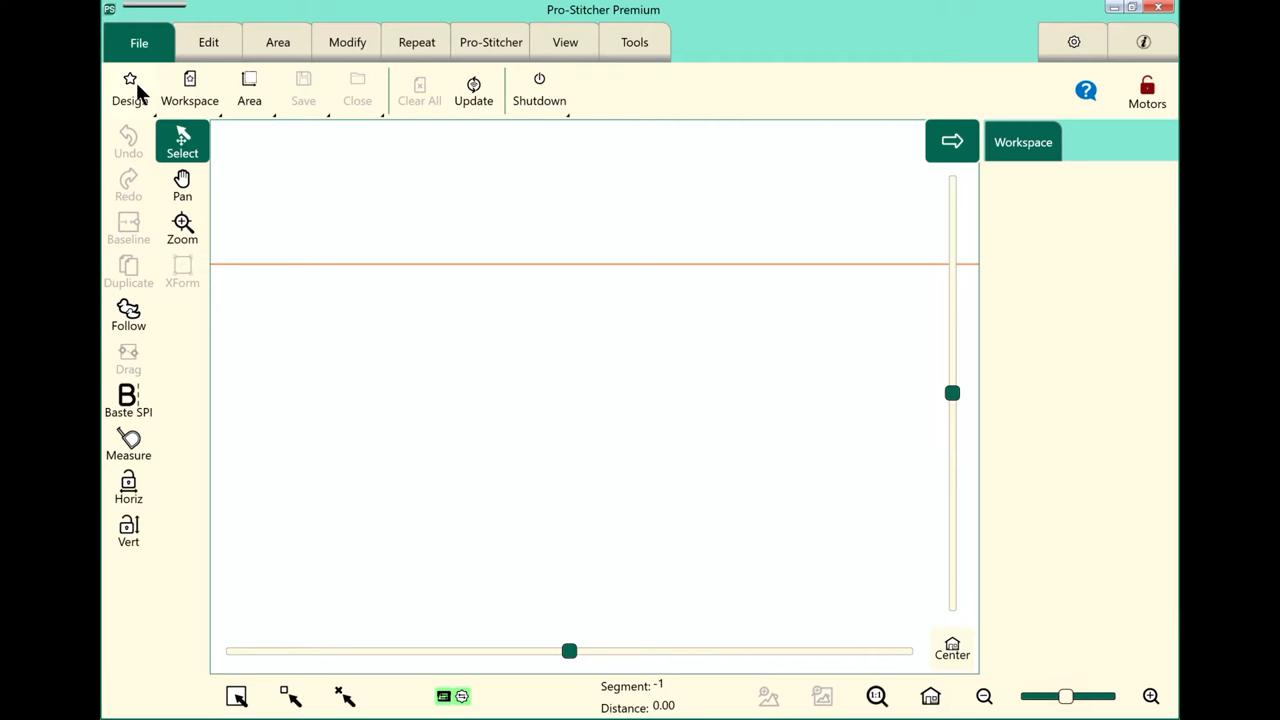
pyautogui.moveTo(1012, 198)
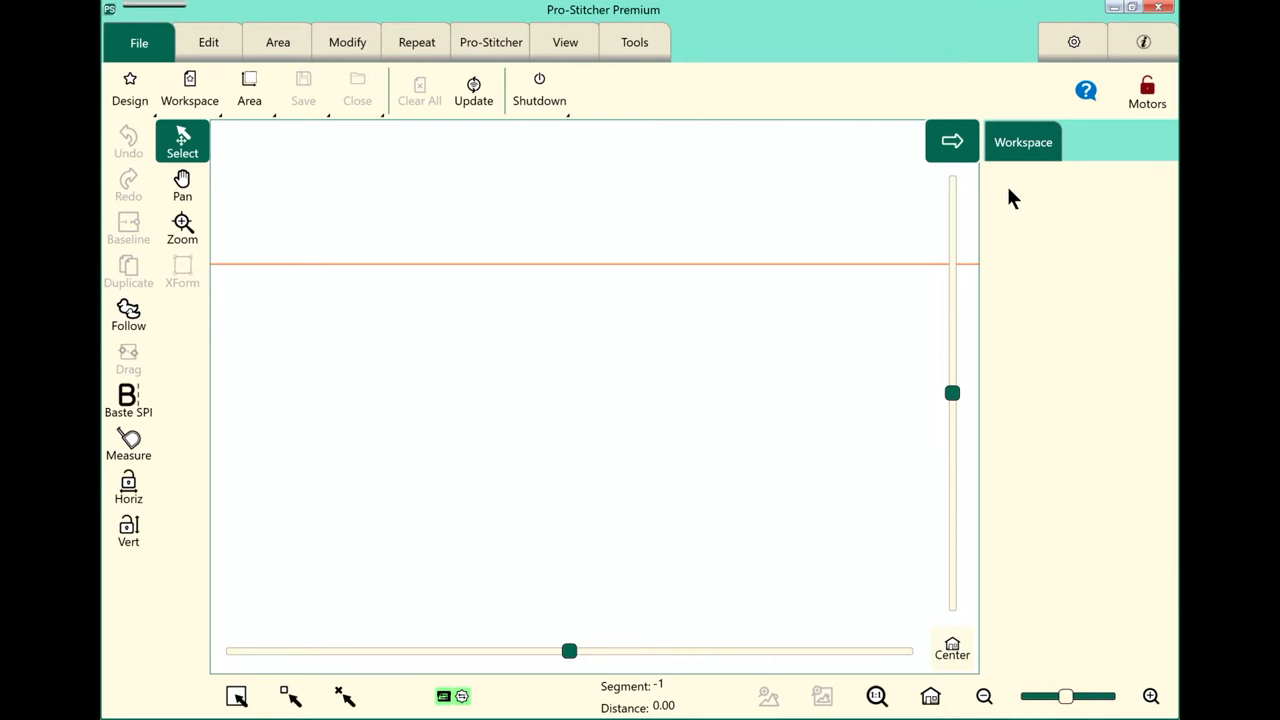
pyautogui.moveTo(188, 96)
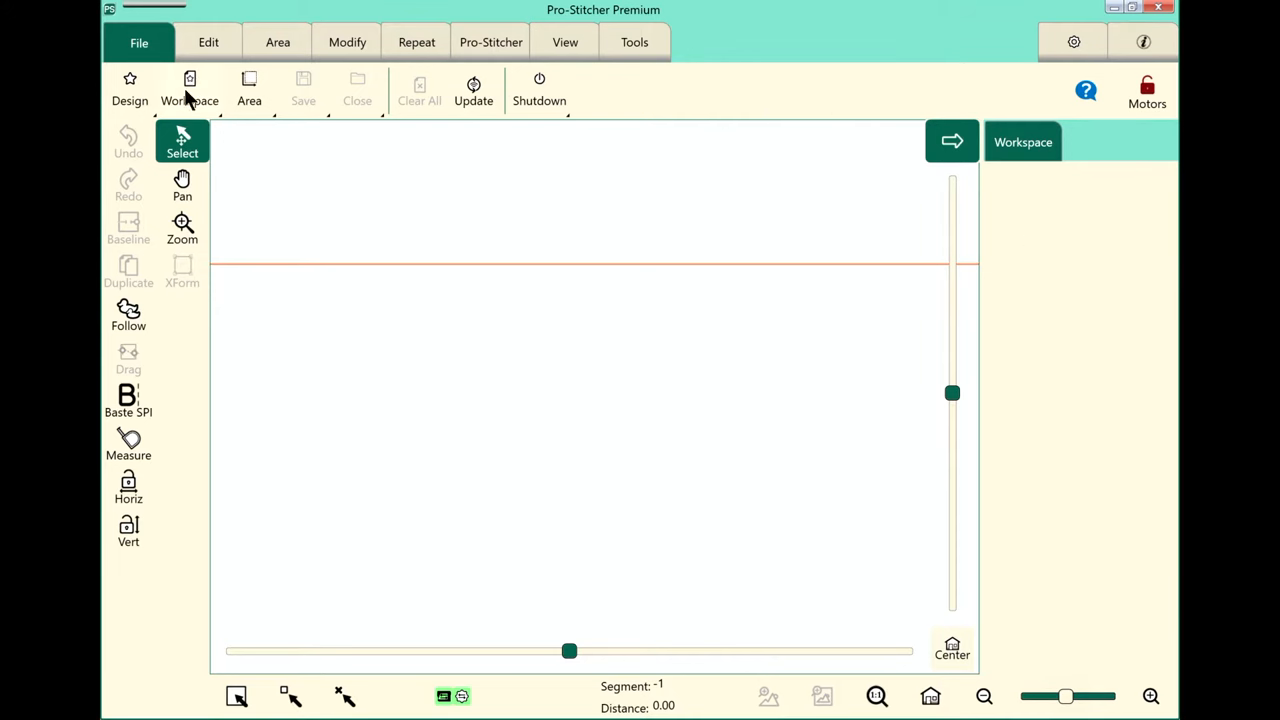
# Open the 6 Petal Flower design from the Design menu's Open a File dialog.
pyautogui.click(130, 90)
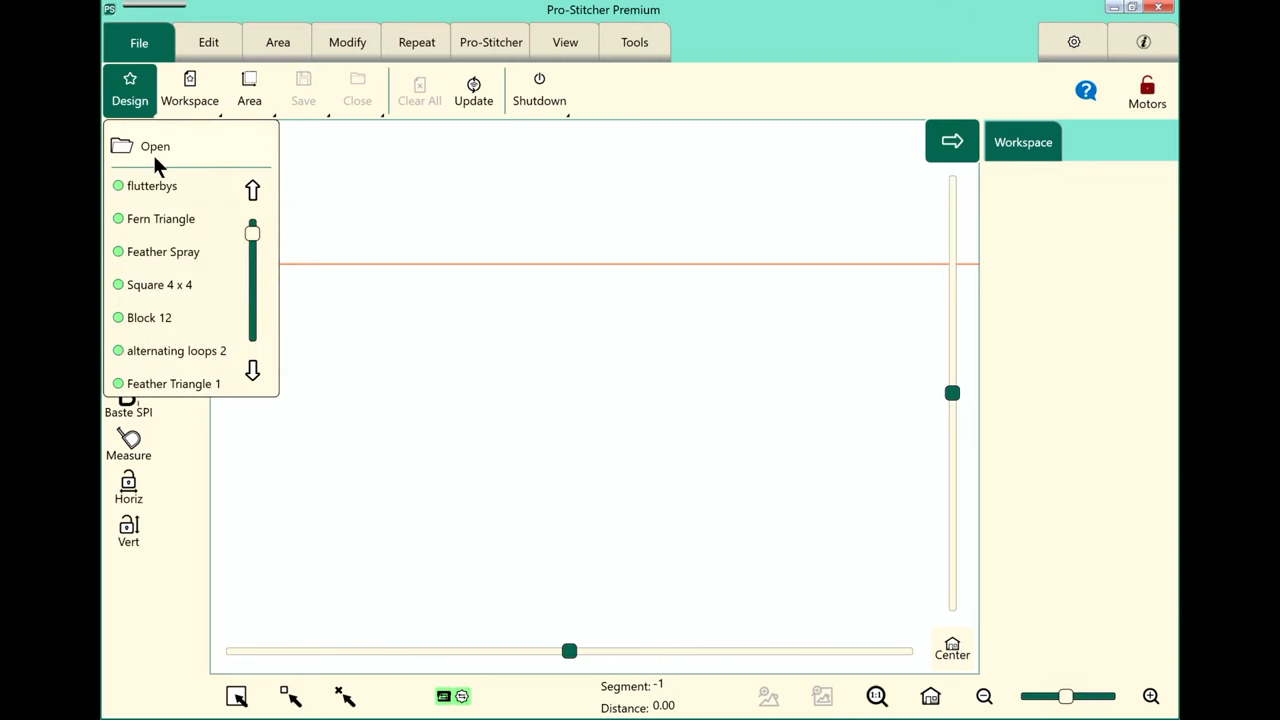
pyautogui.click(156, 146)
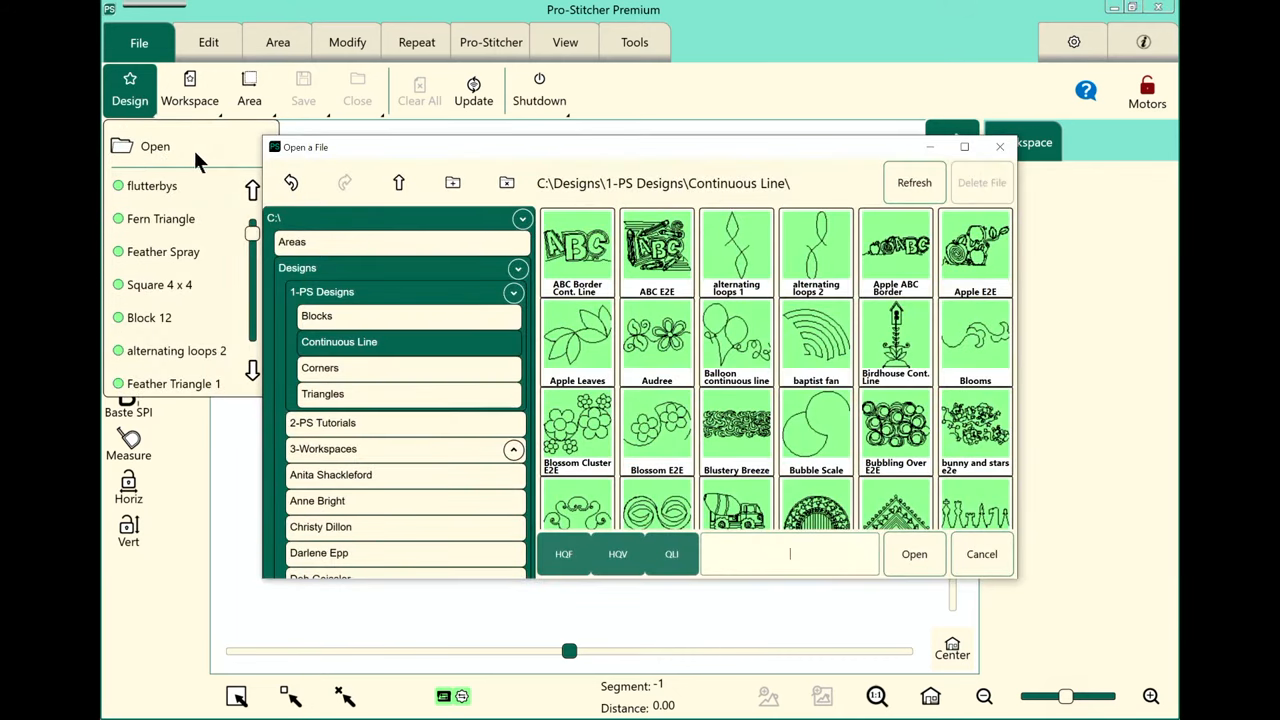
pyautogui.moveTo(416, 324)
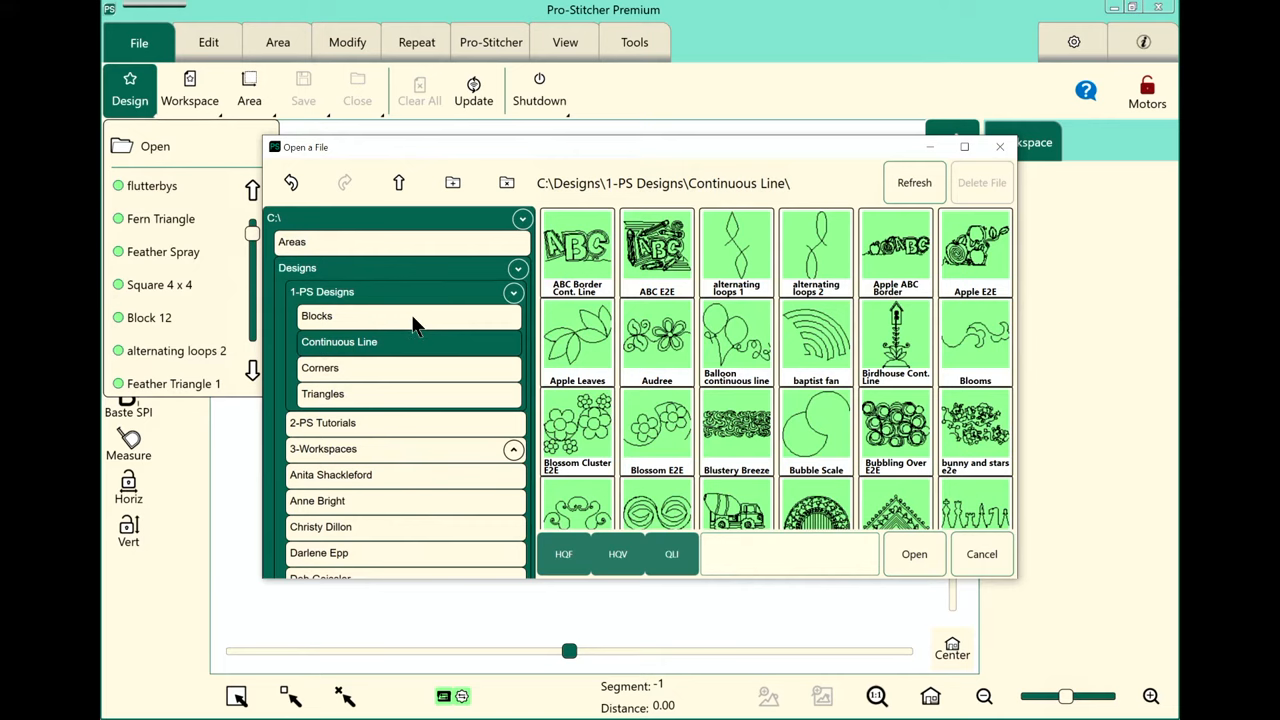
pyautogui.click(316, 316)
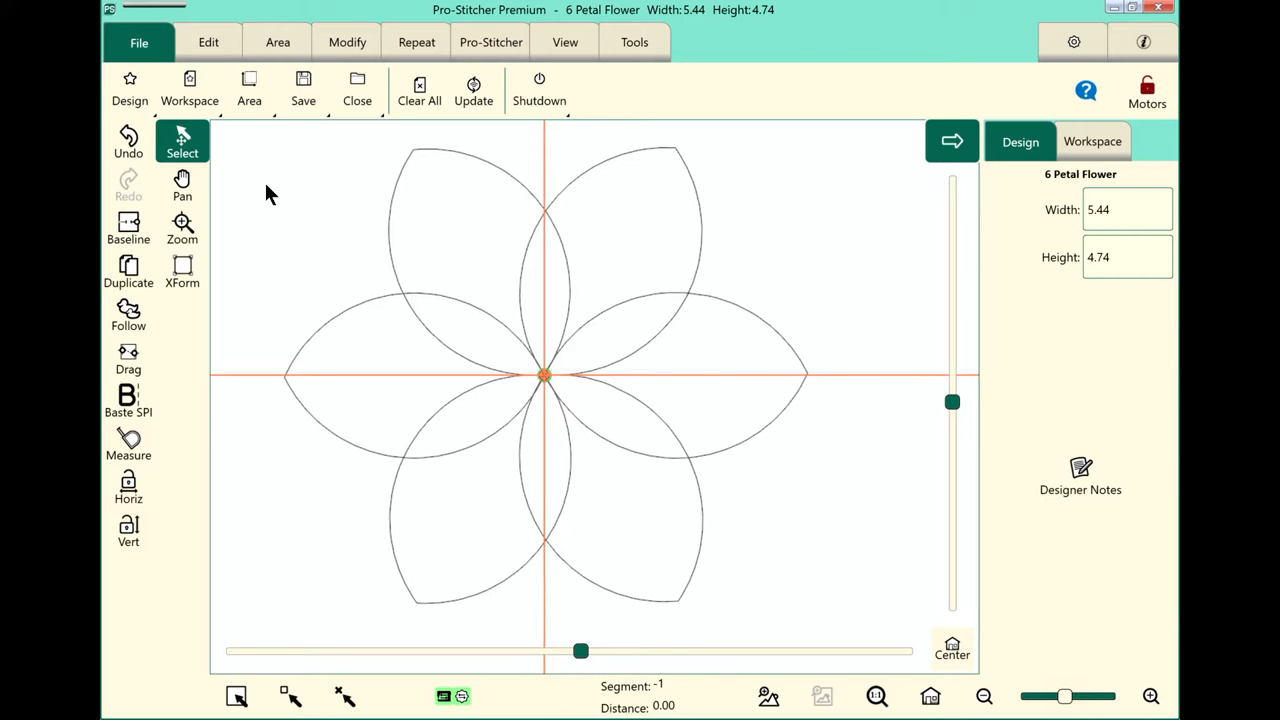
pyautogui.moveTo(248, 136)
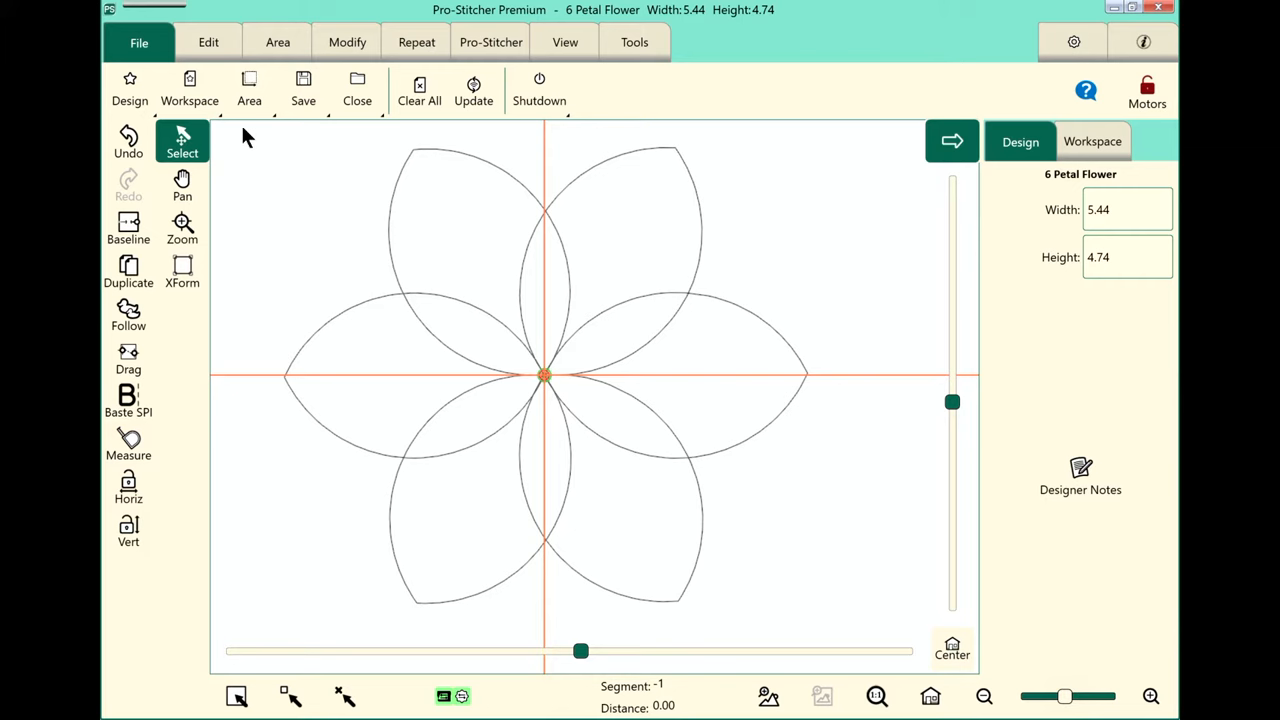
pyautogui.moveTo(150, 48)
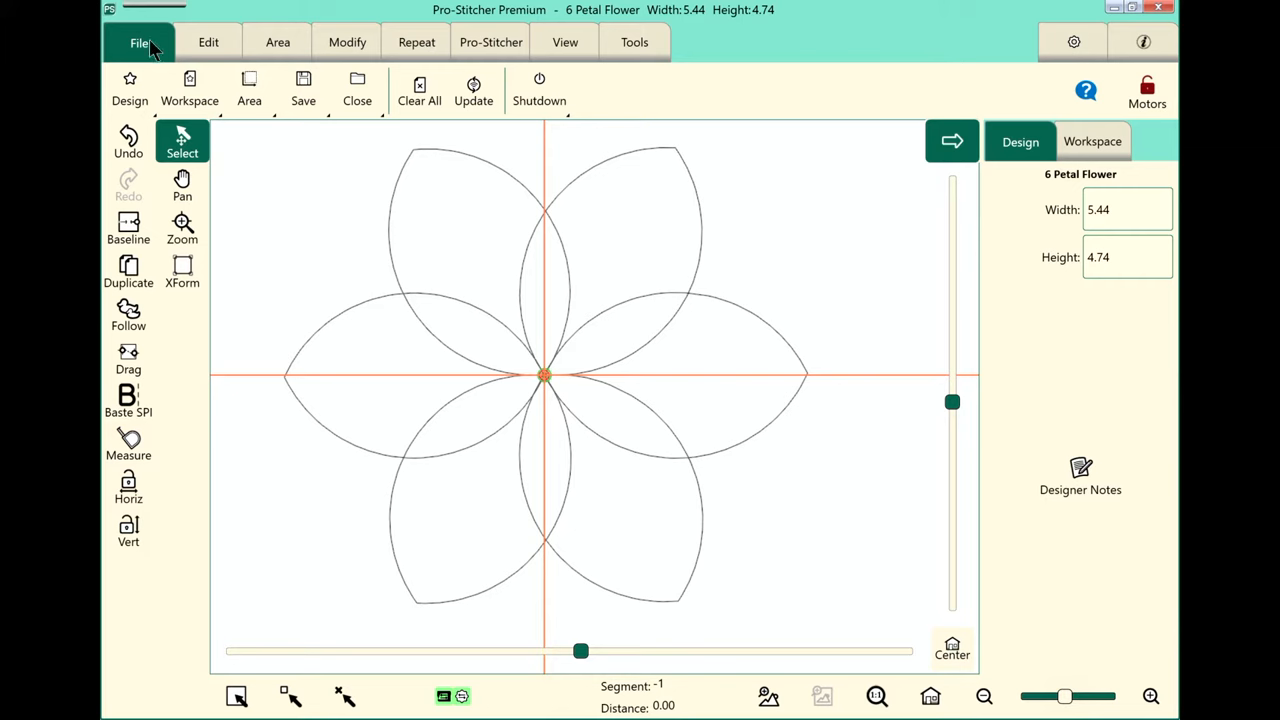
pyautogui.moveTo(190, 90)
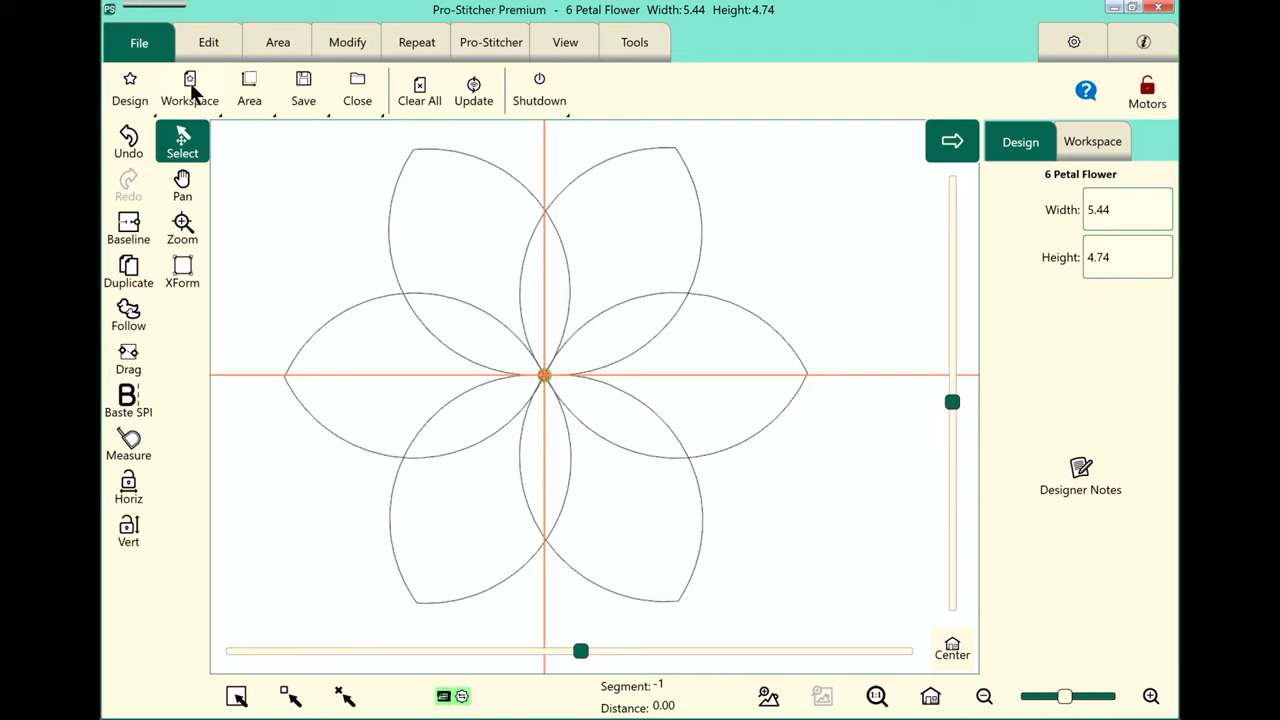
pyautogui.moveTo(528, 90)
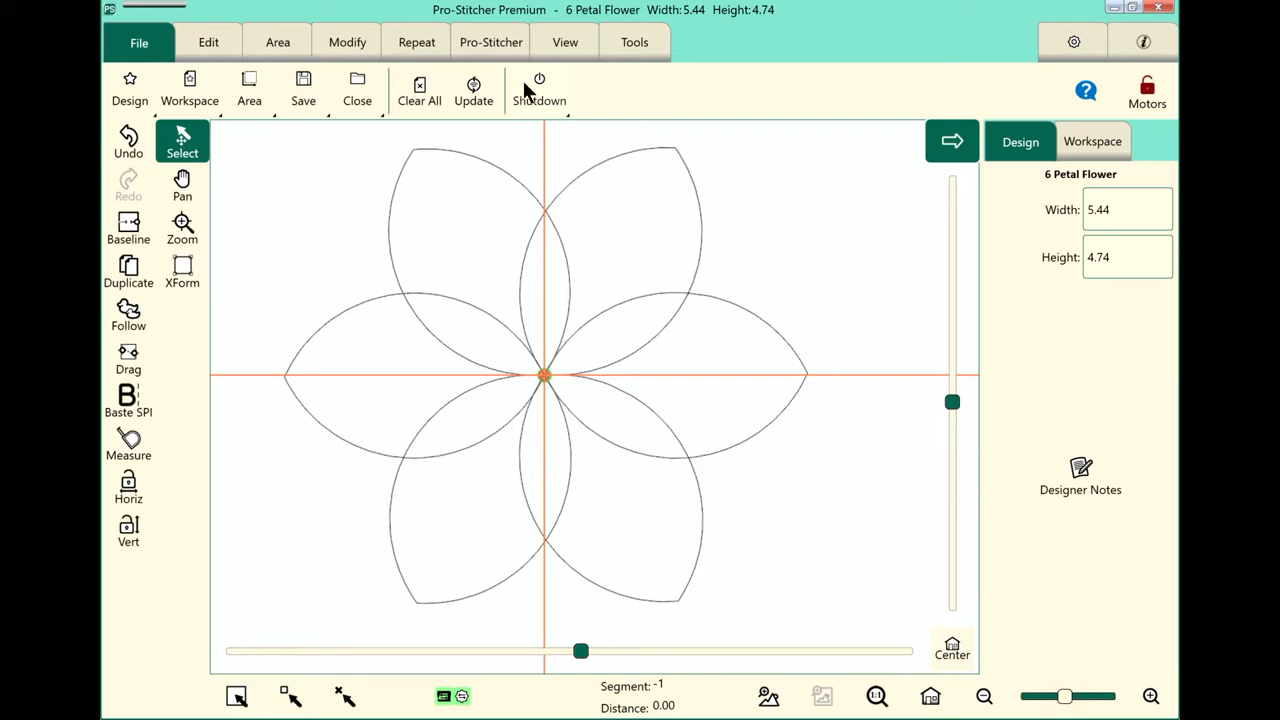
pyautogui.moveTo(360, 56)
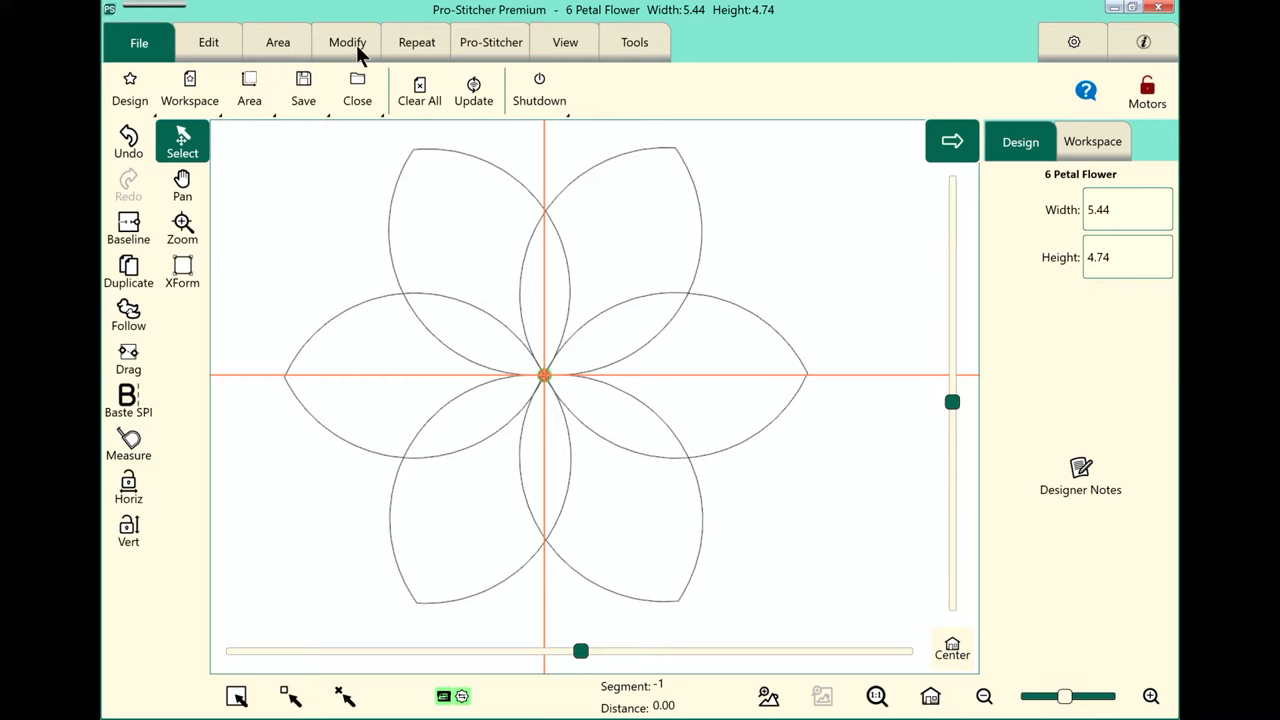
pyautogui.click(348, 42)
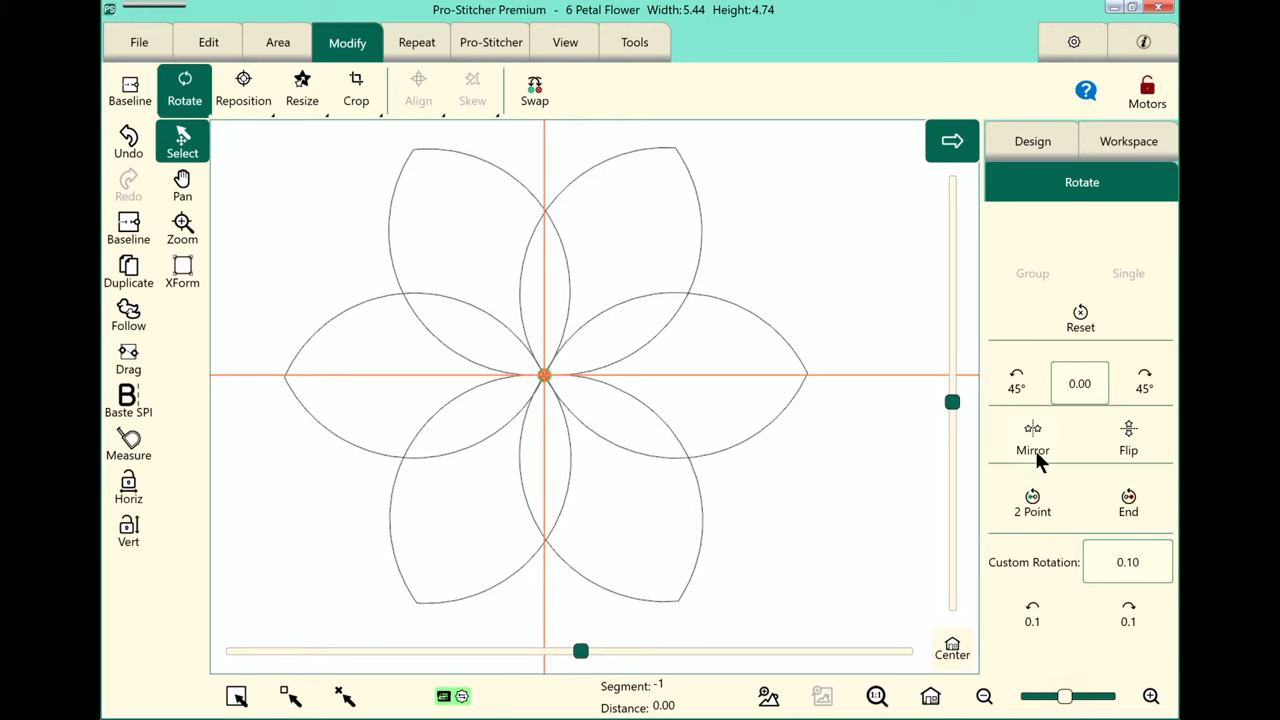
pyautogui.moveTo(1080, 490)
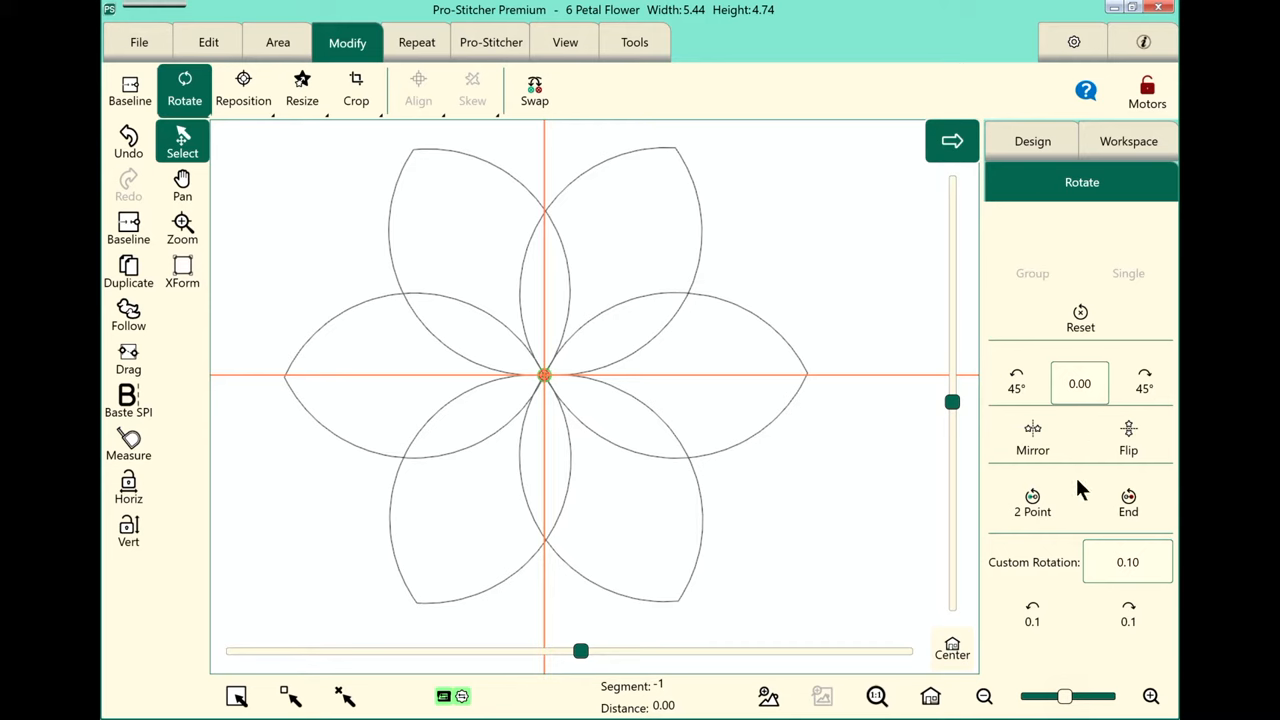
pyautogui.click(300, 90)
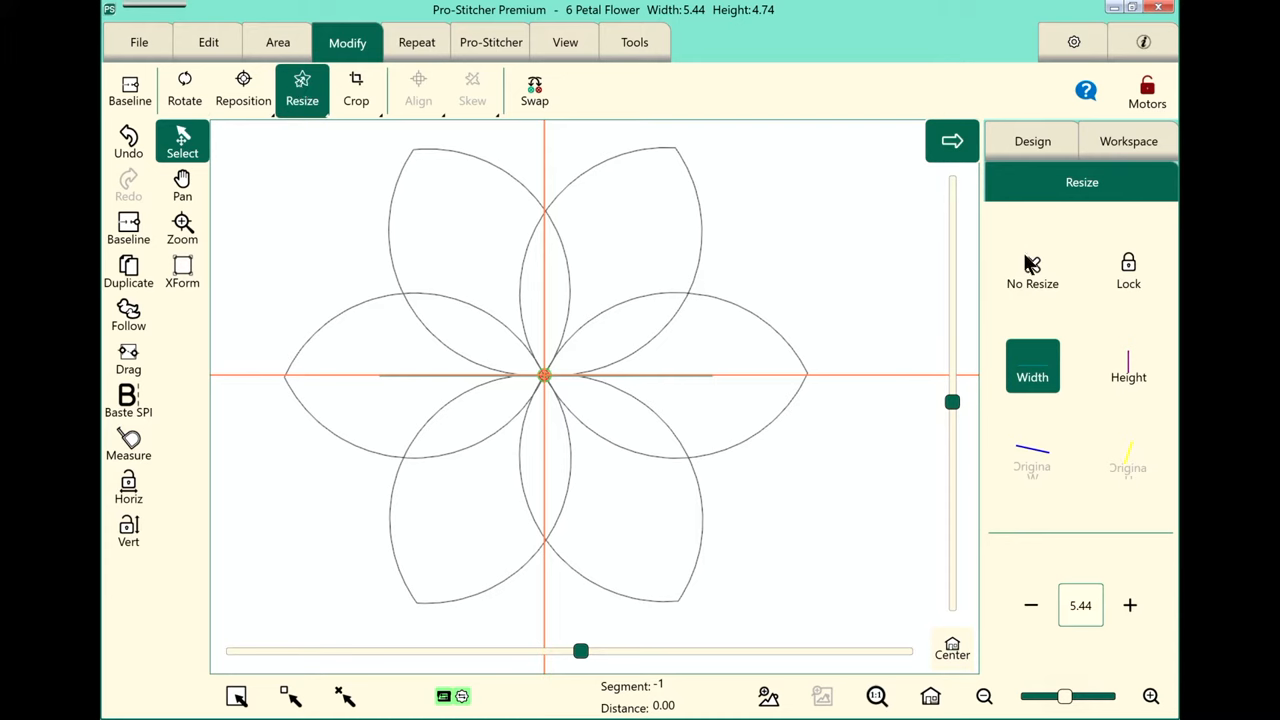
pyautogui.moveTo(456, 110)
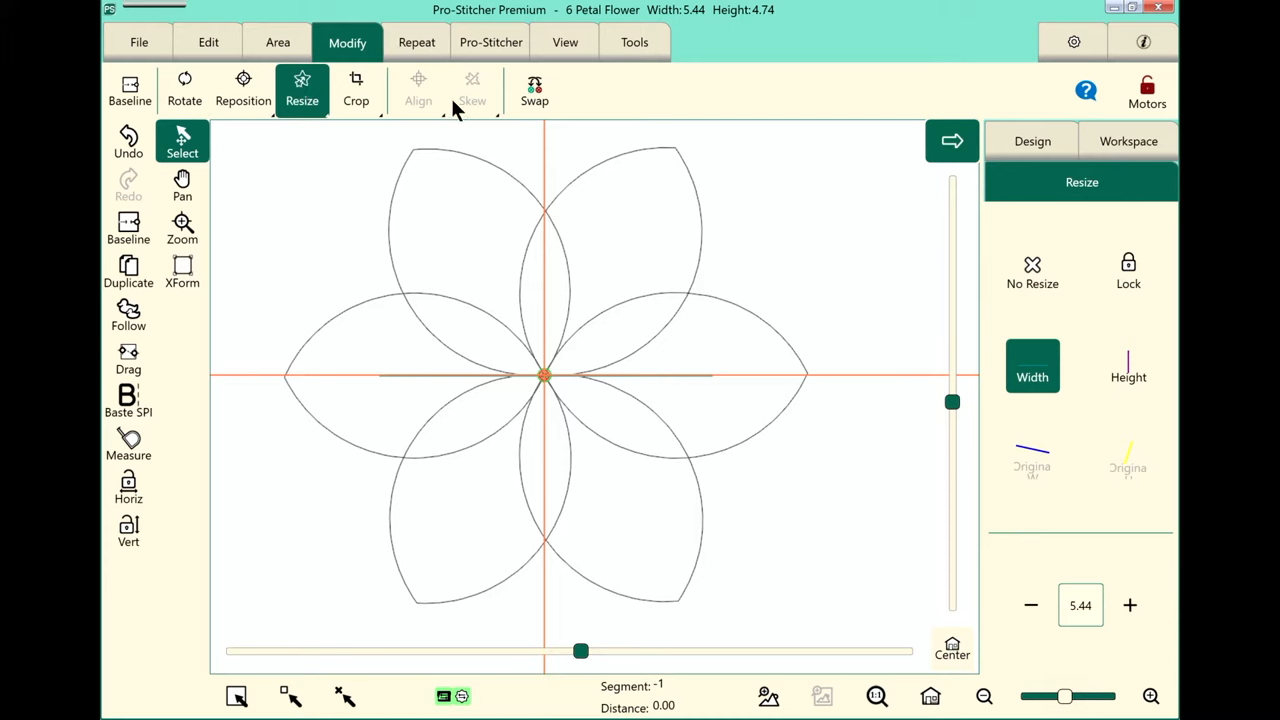
pyautogui.moveTo(120, 356)
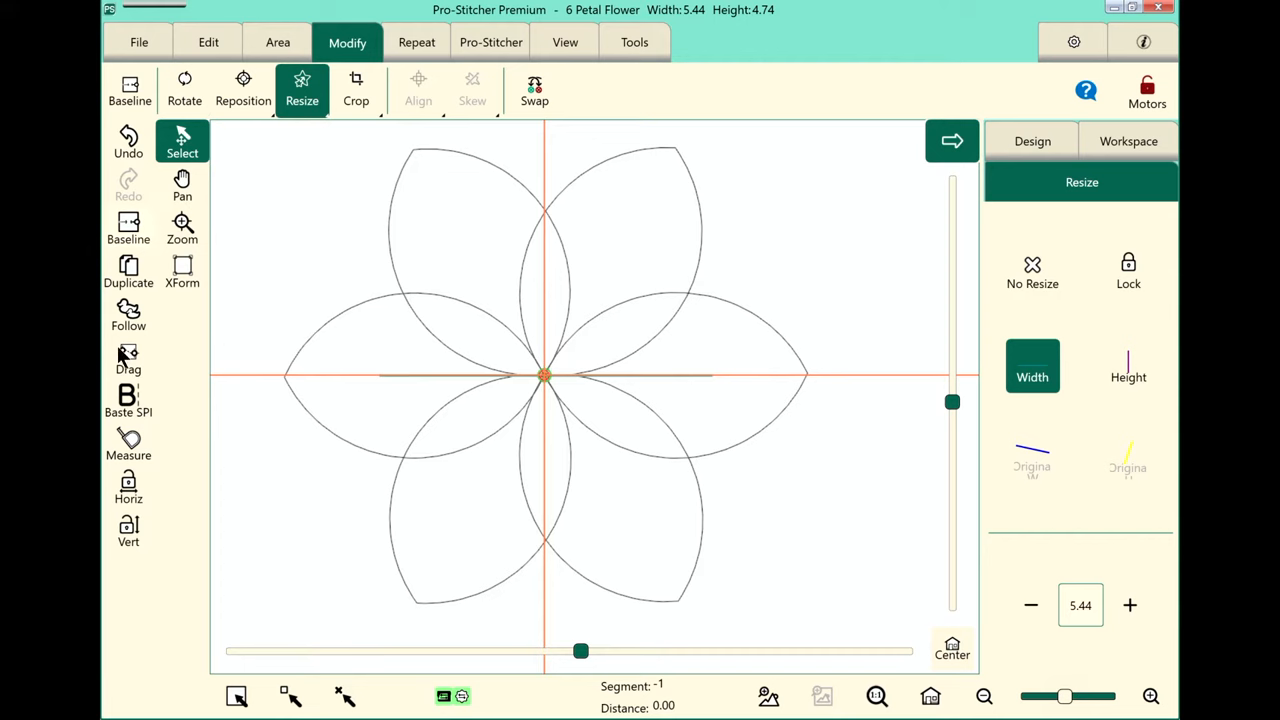
pyautogui.moveTo(512, 538)
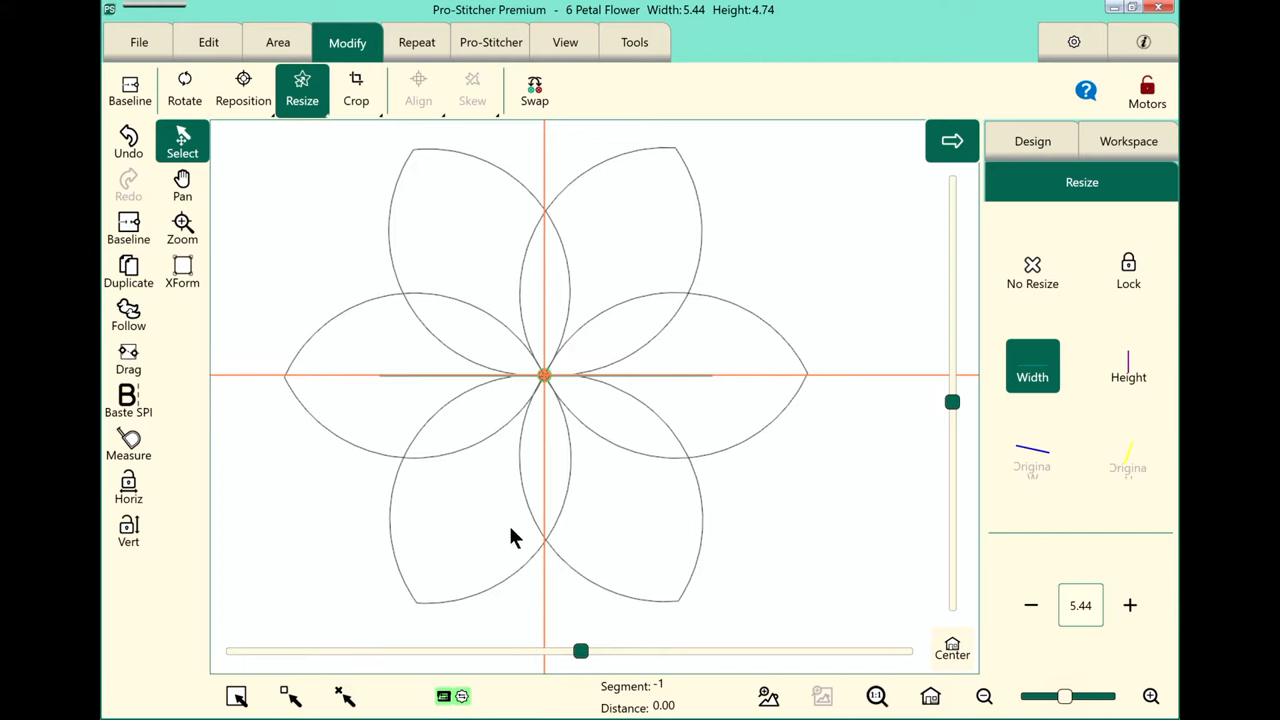
pyautogui.moveTo(540, 544)
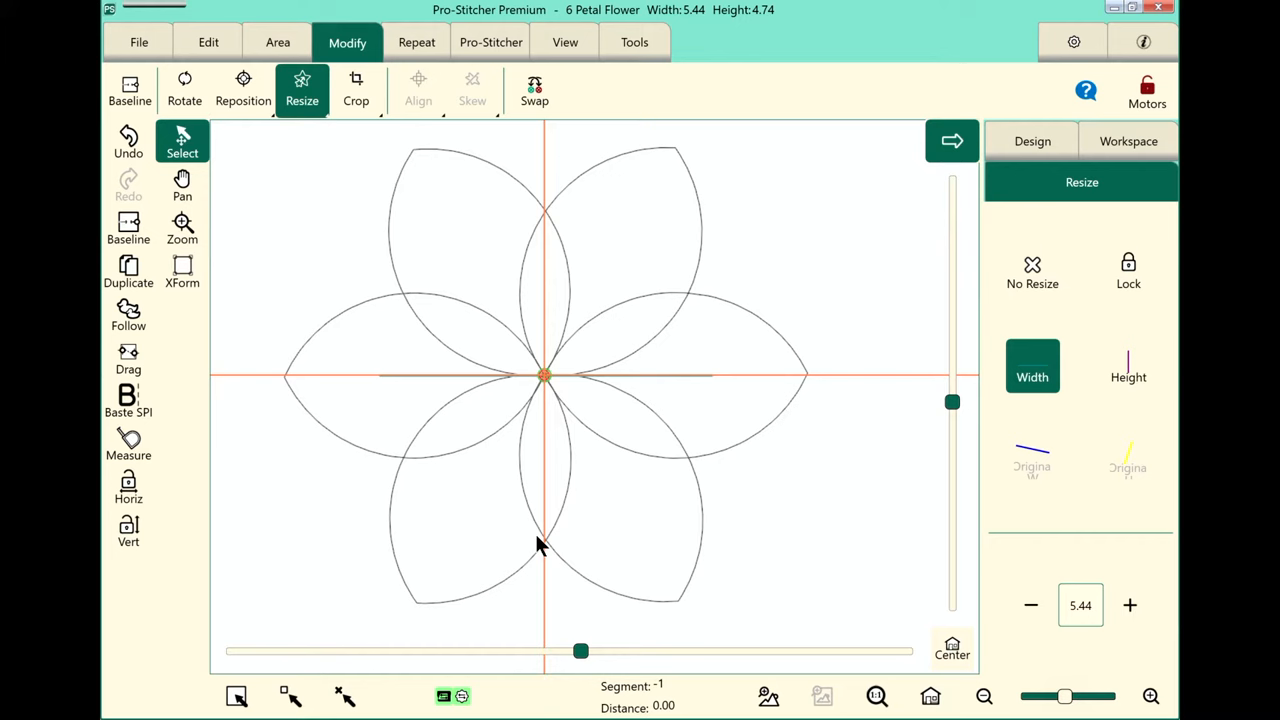
pyautogui.moveTo(576, 138)
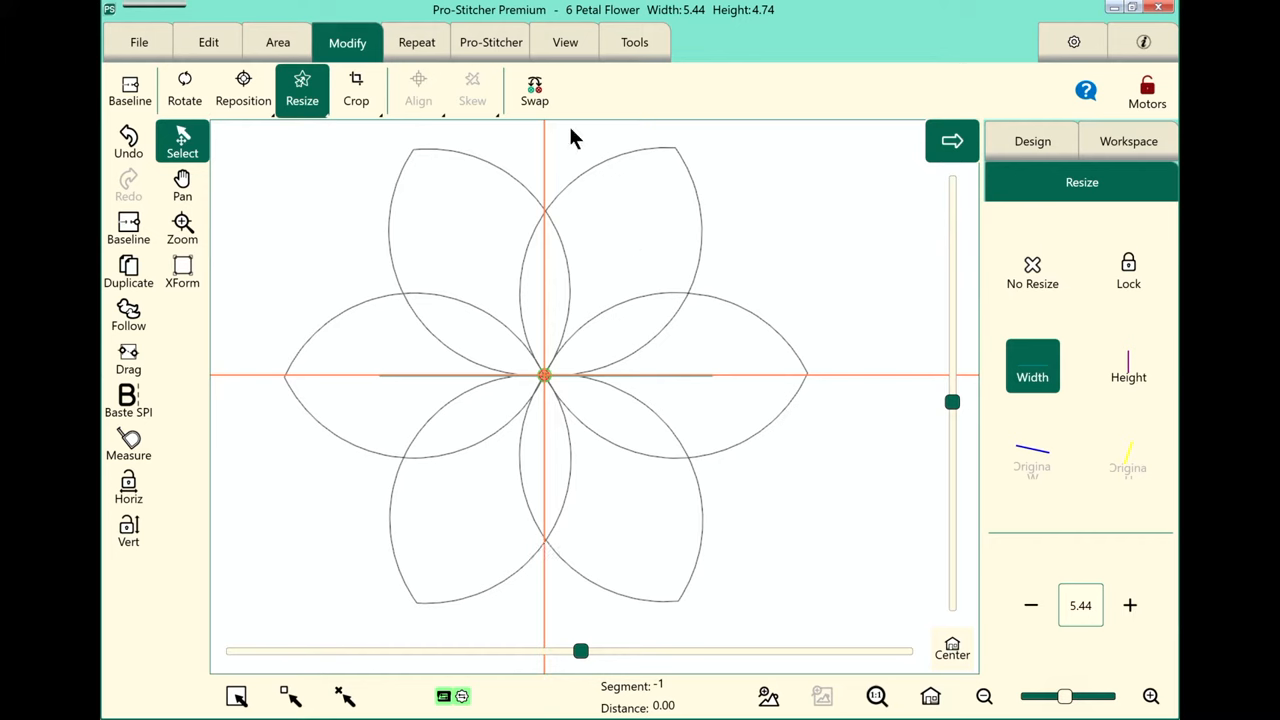
pyautogui.moveTo(136, 198)
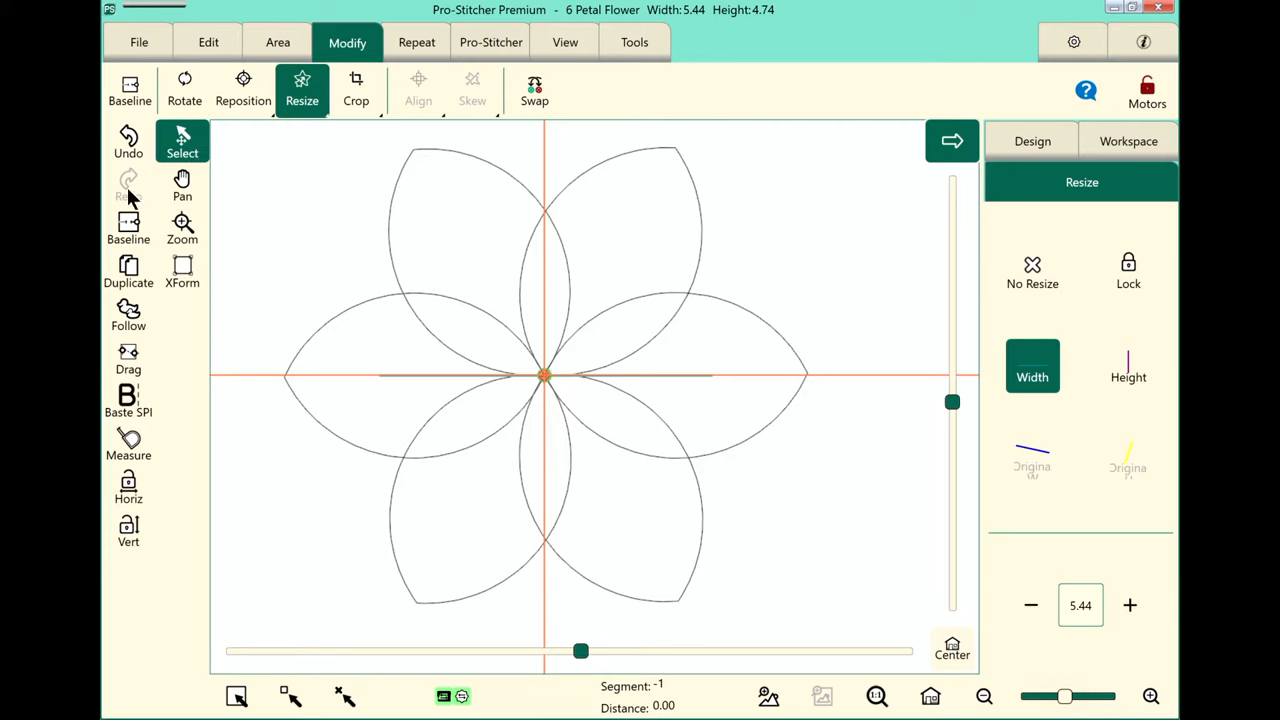
pyautogui.moveTo(108, 500)
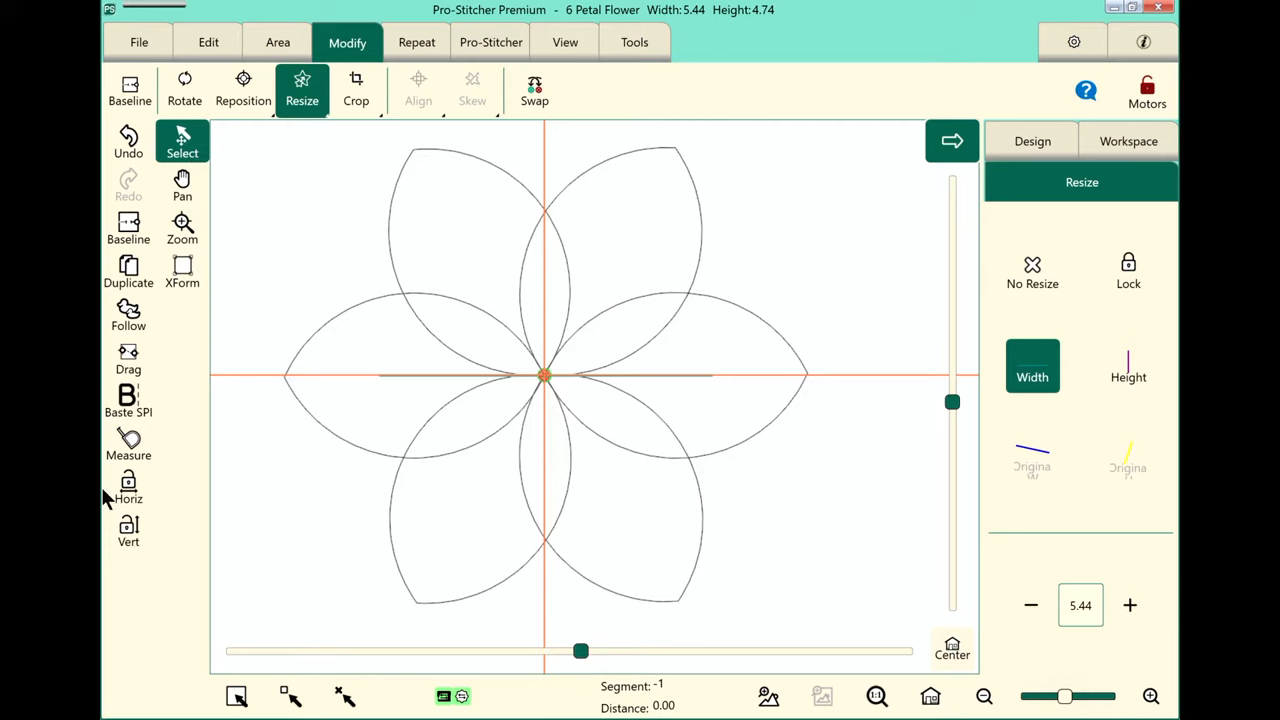
pyautogui.moveTo(110, 160)
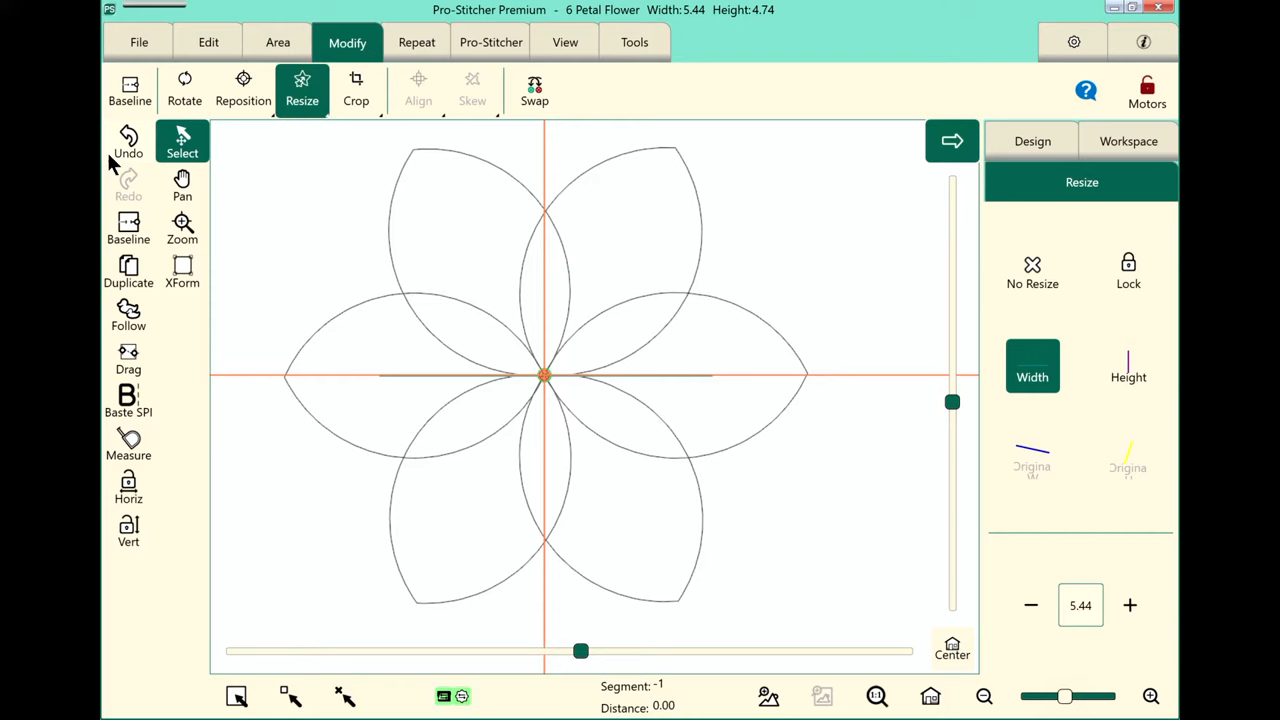
pyautogui.moveTo(130, 148)
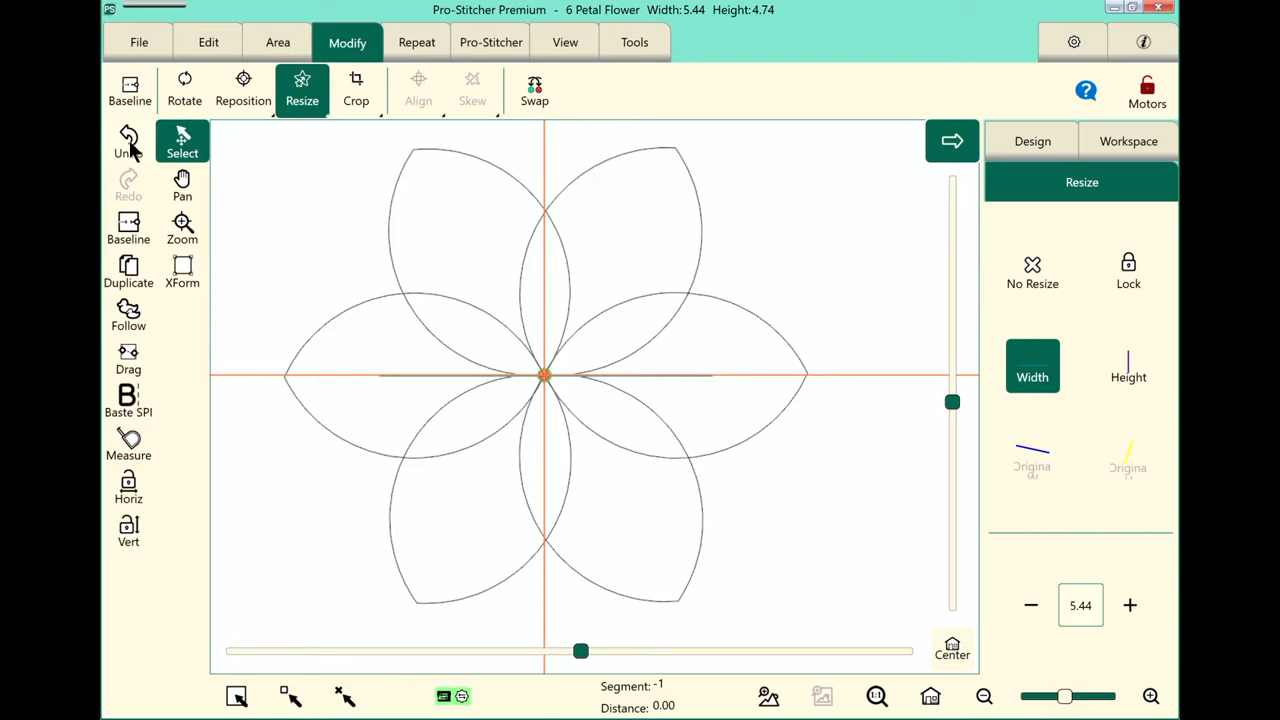
pyautogui.moveTo(128, 140)
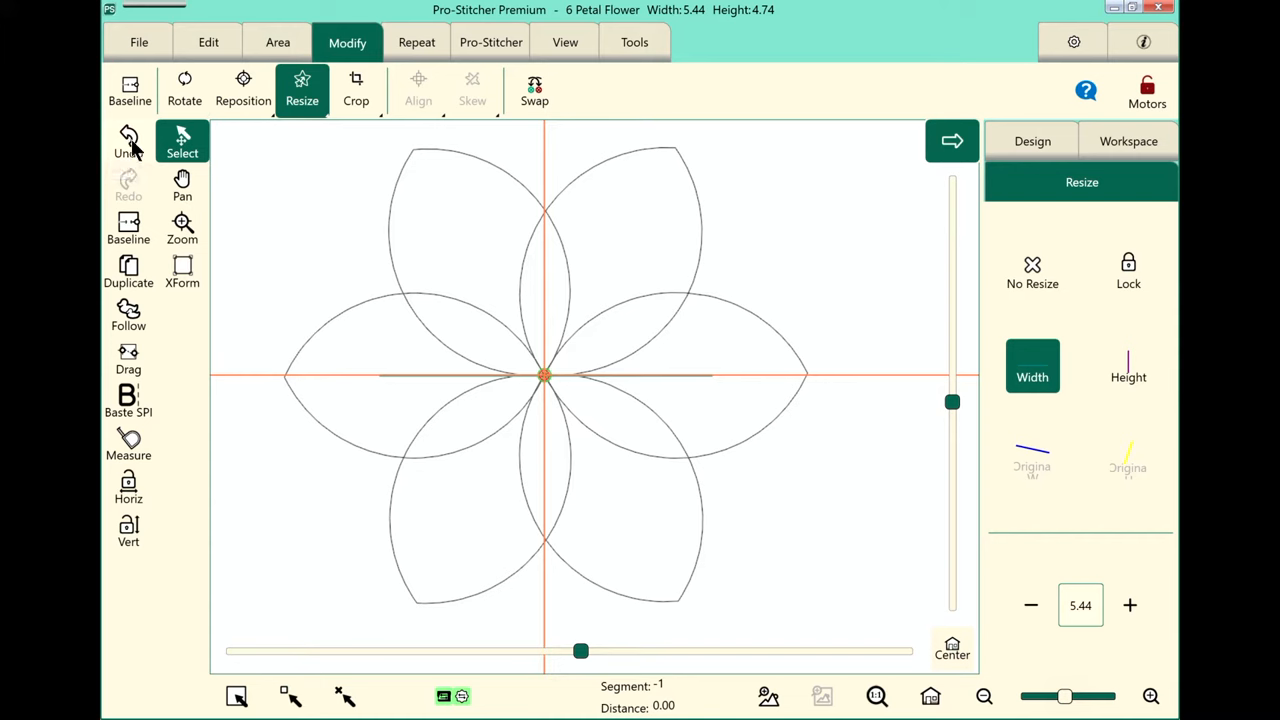
pyautogui.moveTo(128, 140)
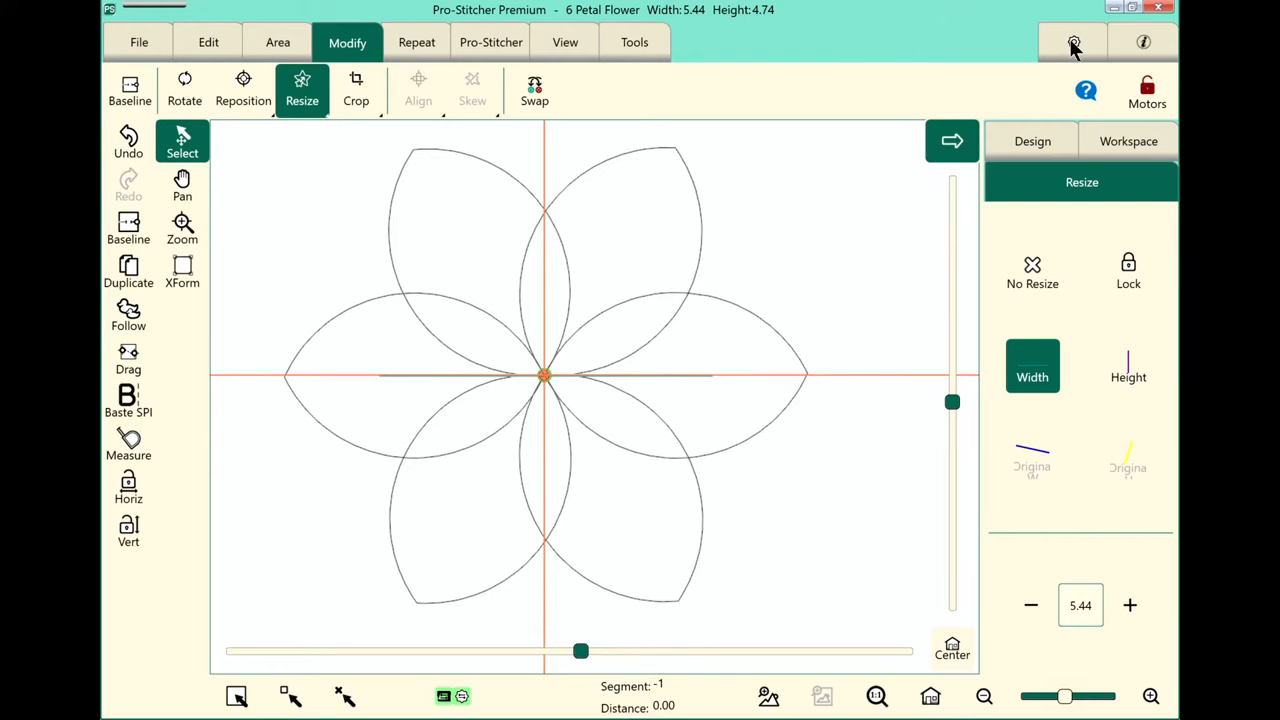
# Show the Display settings listing the window and monitor dimensions.
pyautogui.click(1072, 42)
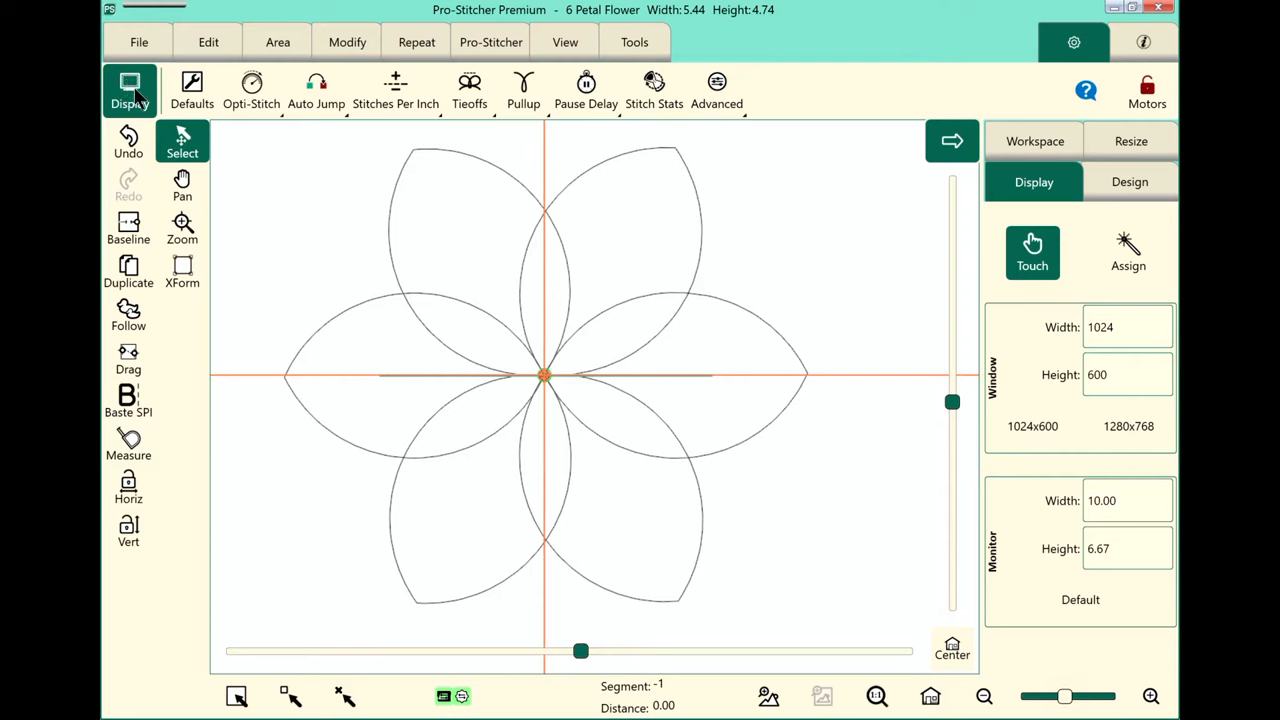
pyautogui.moveTo(796, 164)
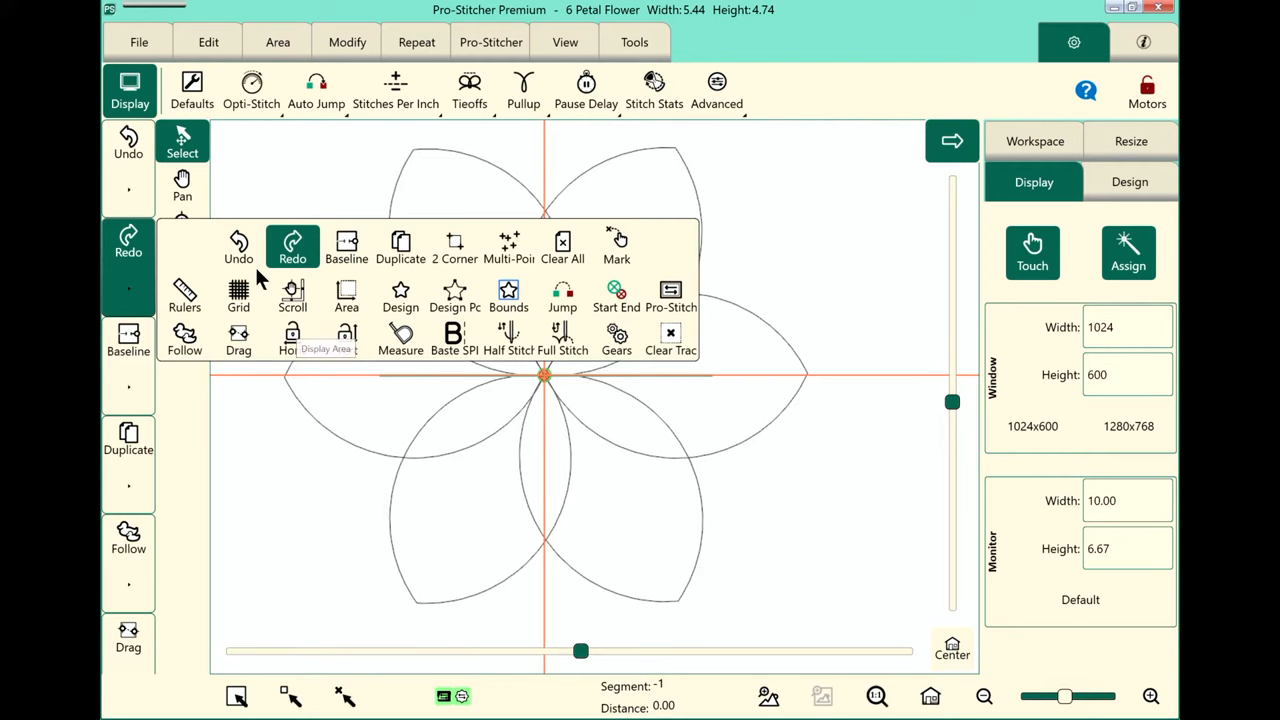
pyautogui.moveTo(304, 360)
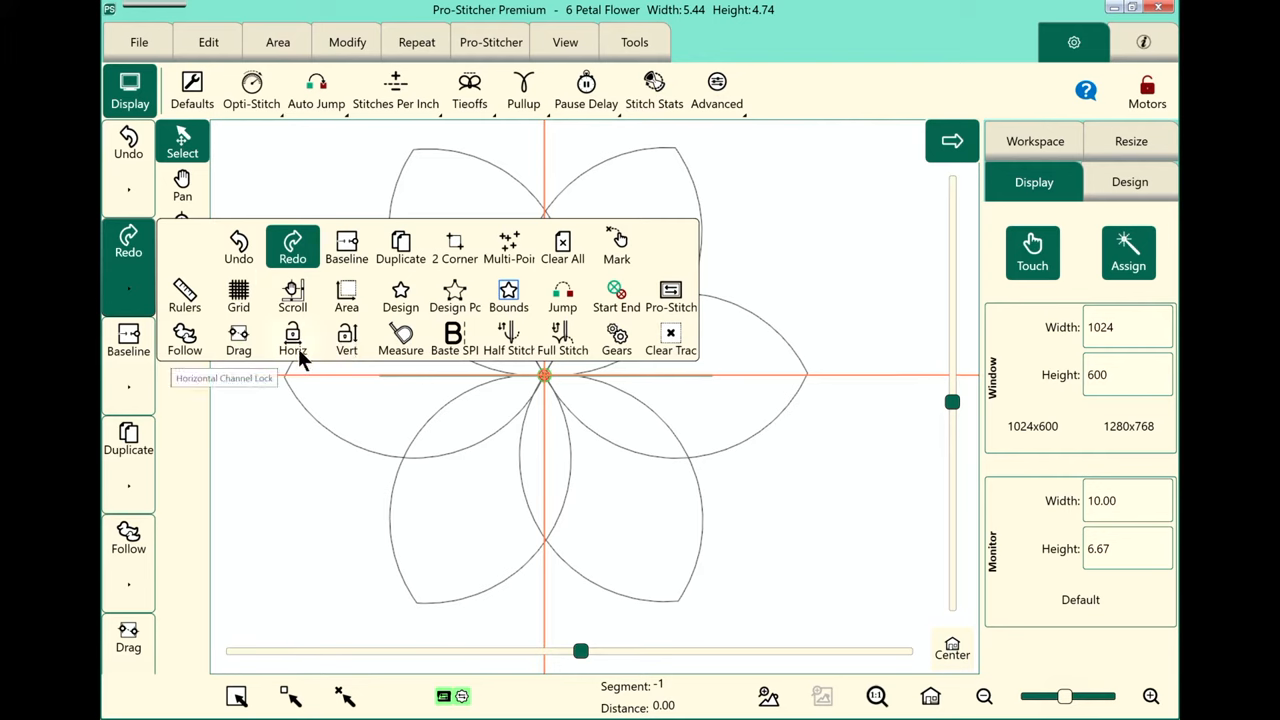
pyautogui.moveTo(850, 270)
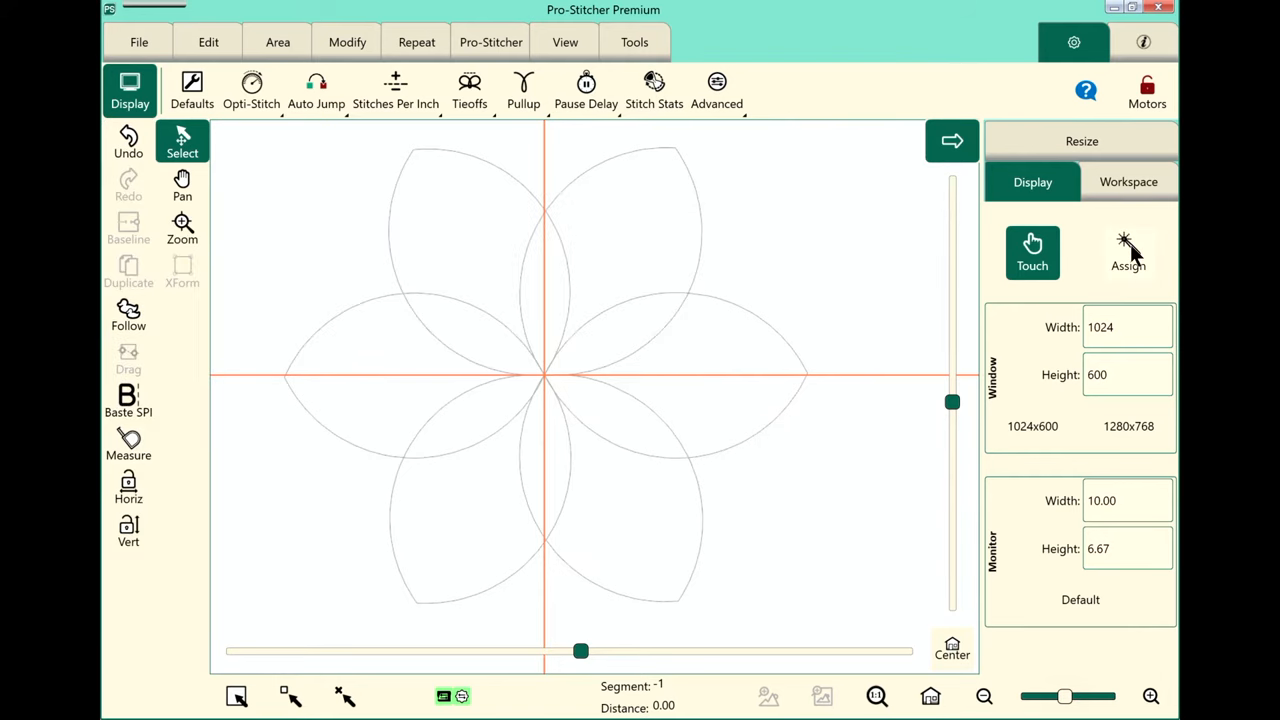
pyautogui.moveTo(892, 284)
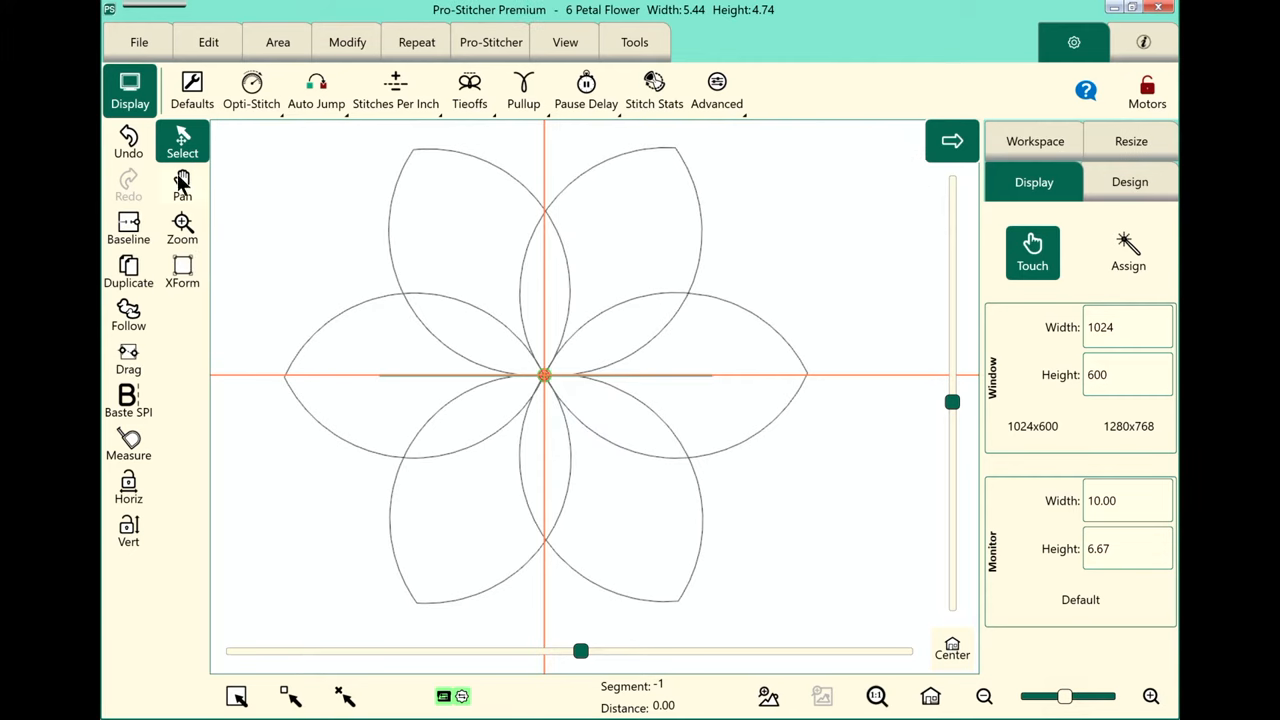
pyautogui.moveTo(184, 180)
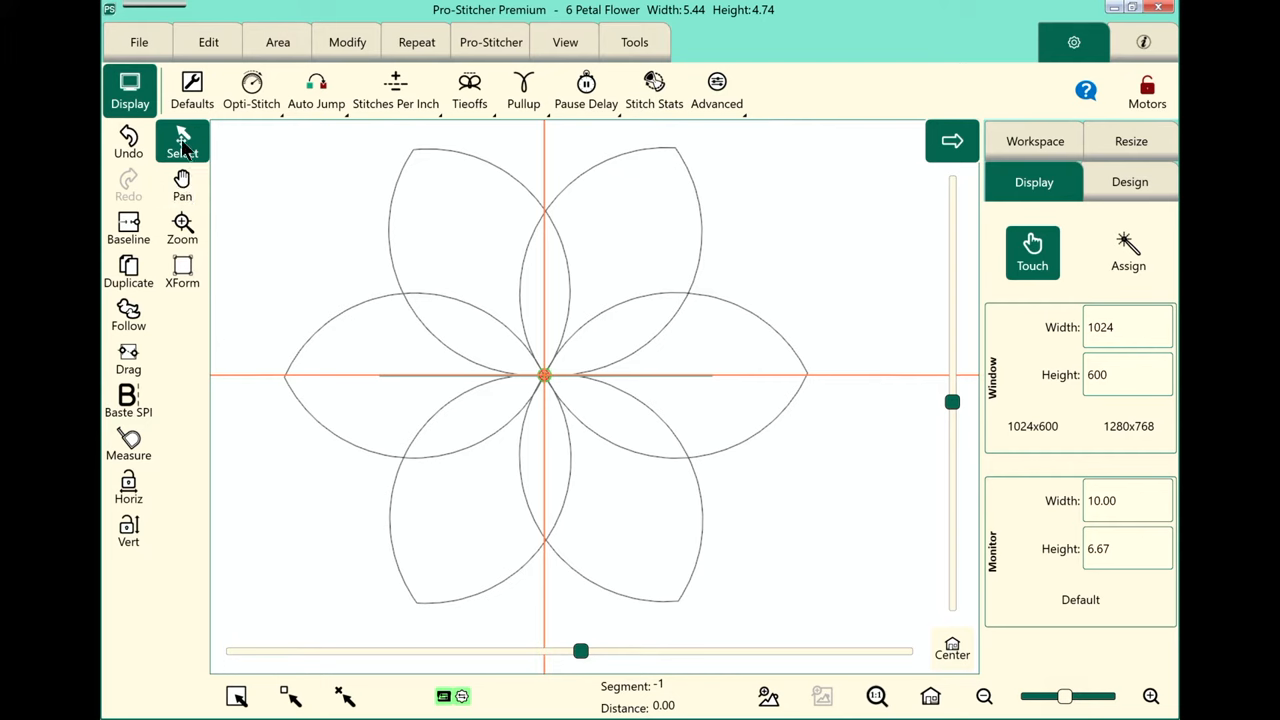
pyautogui.moveTo(182, 140)
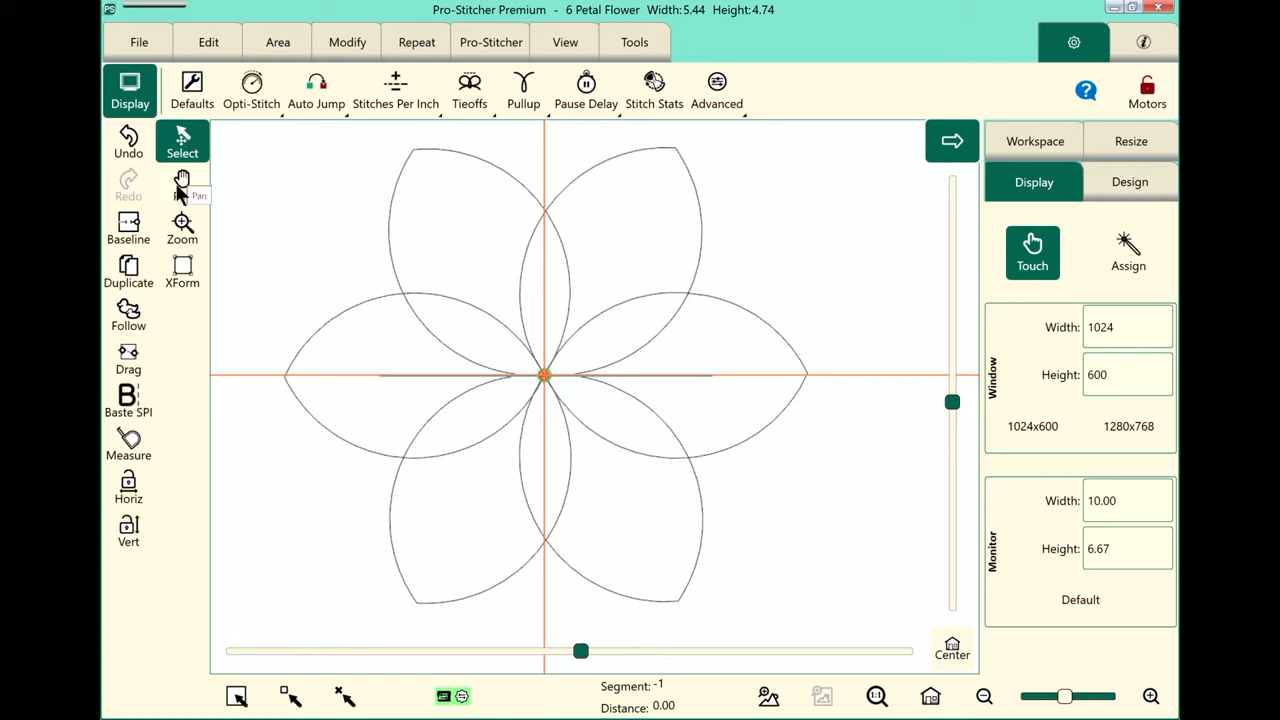
pyautogui.moveTo(182, 238)
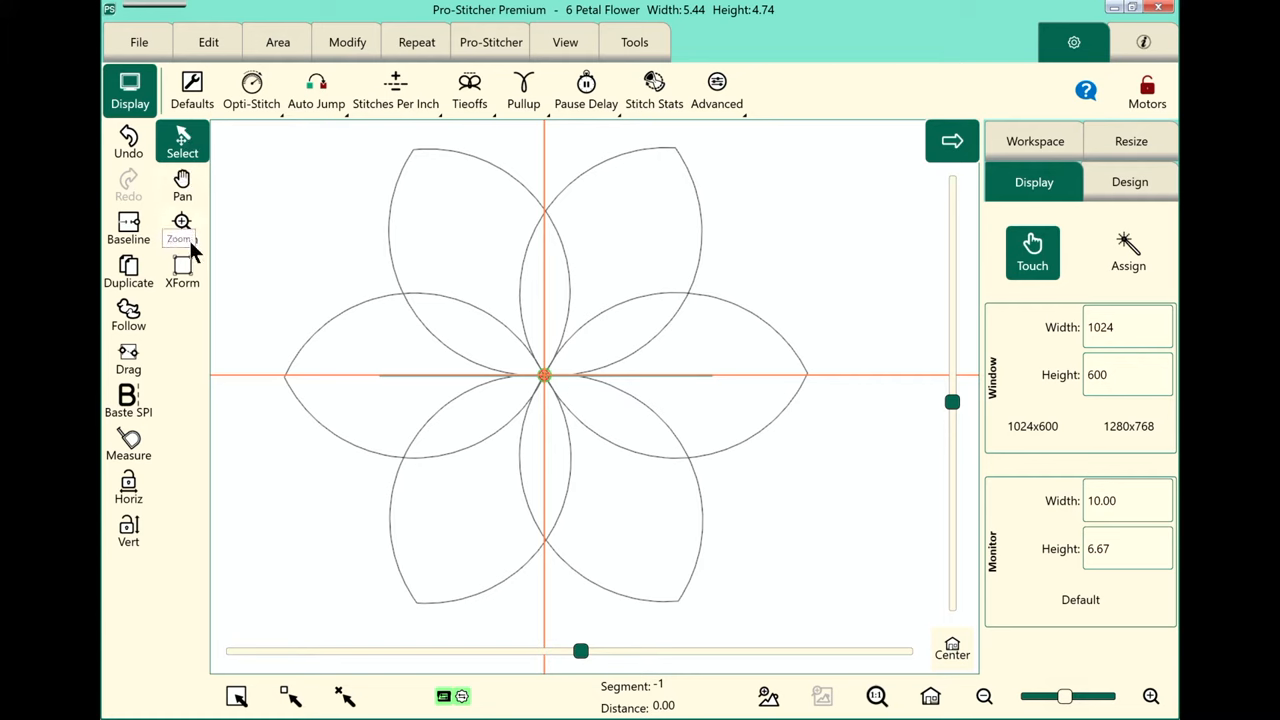
pyautogui.moveTo(204, 156)
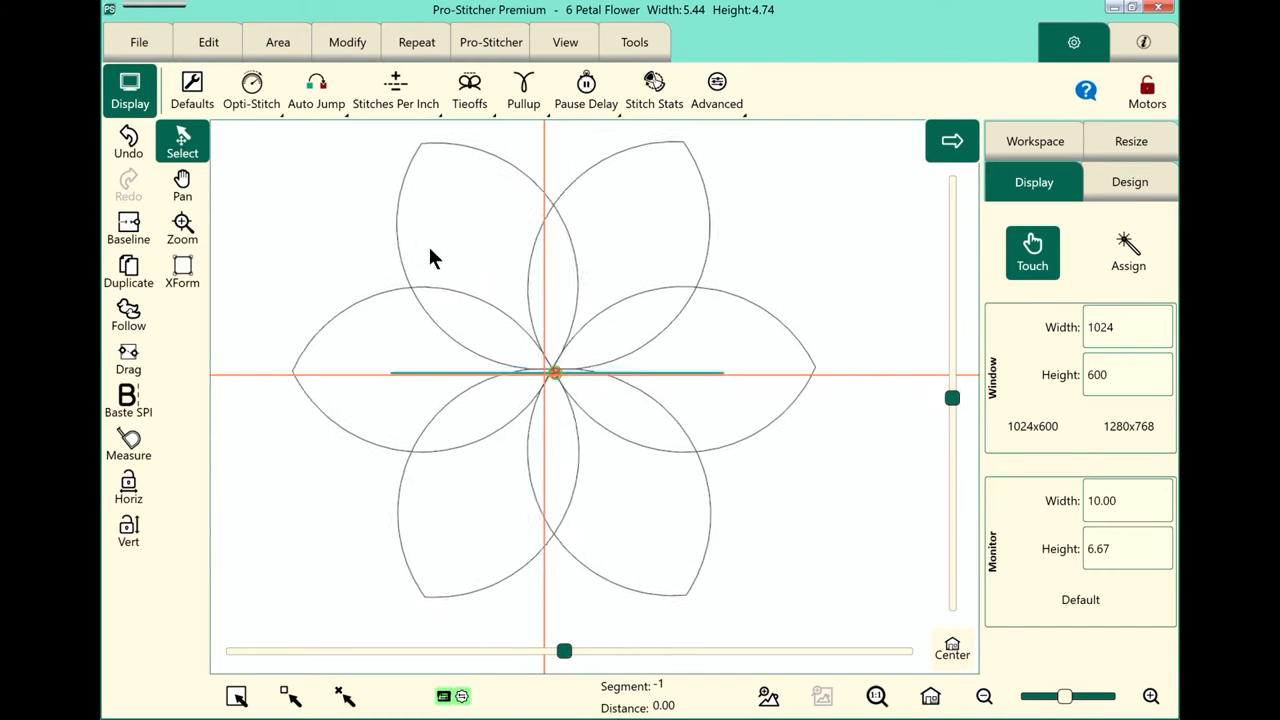
# Pan the canvas and move the scrollbars so the flower shifts toward the upper left.
pyautogui.moveTo(436, 258); pyautogui.dragTo(390, 248)
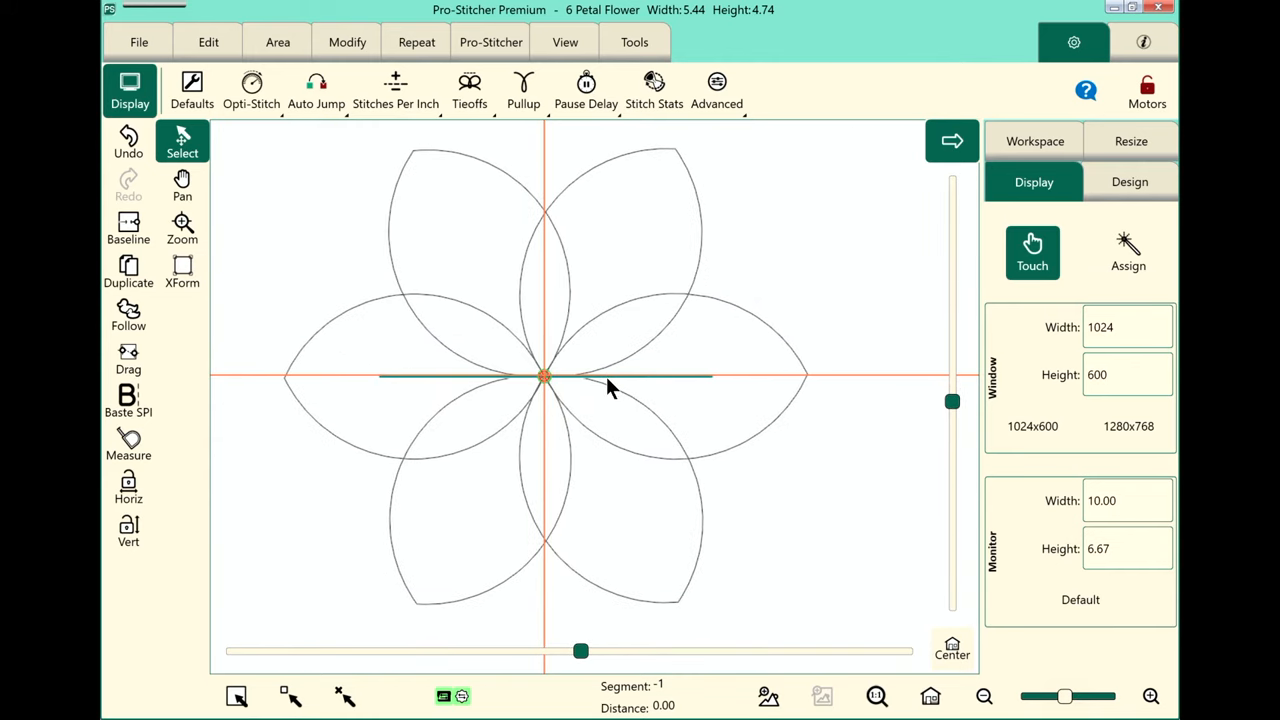
pyautogui.click(182, 184)
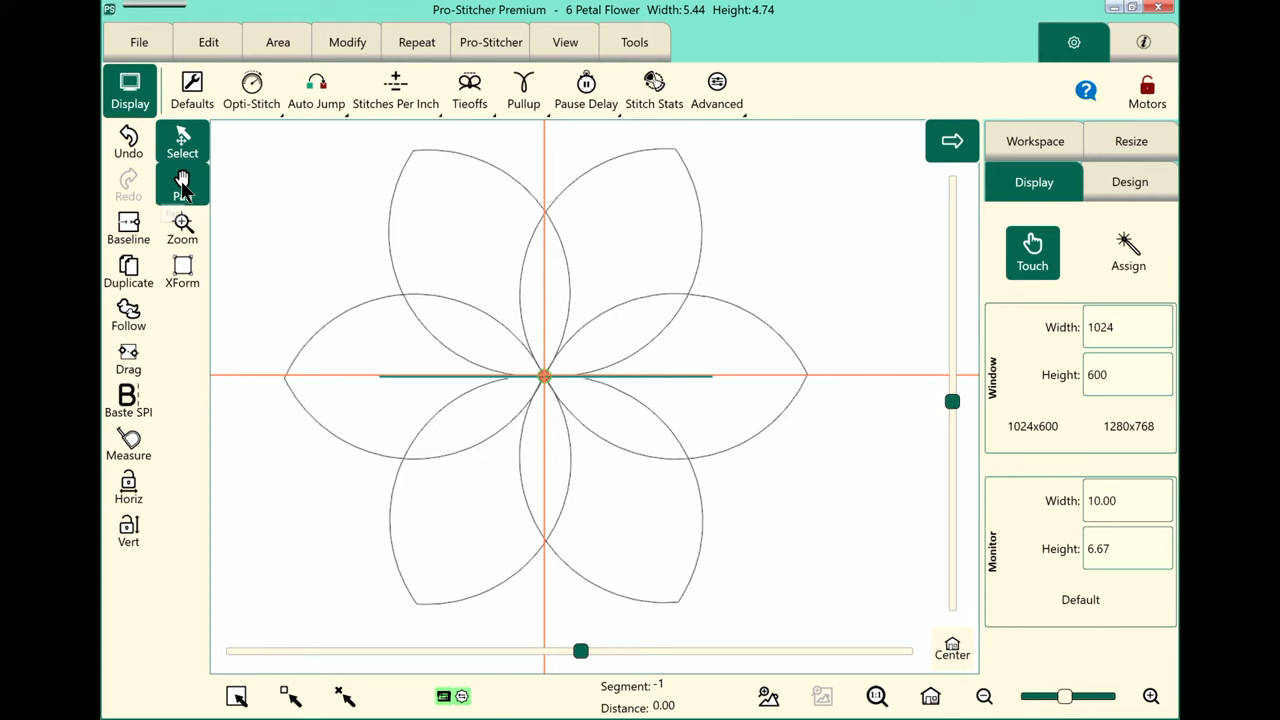
pyautogui.click(182, 184)
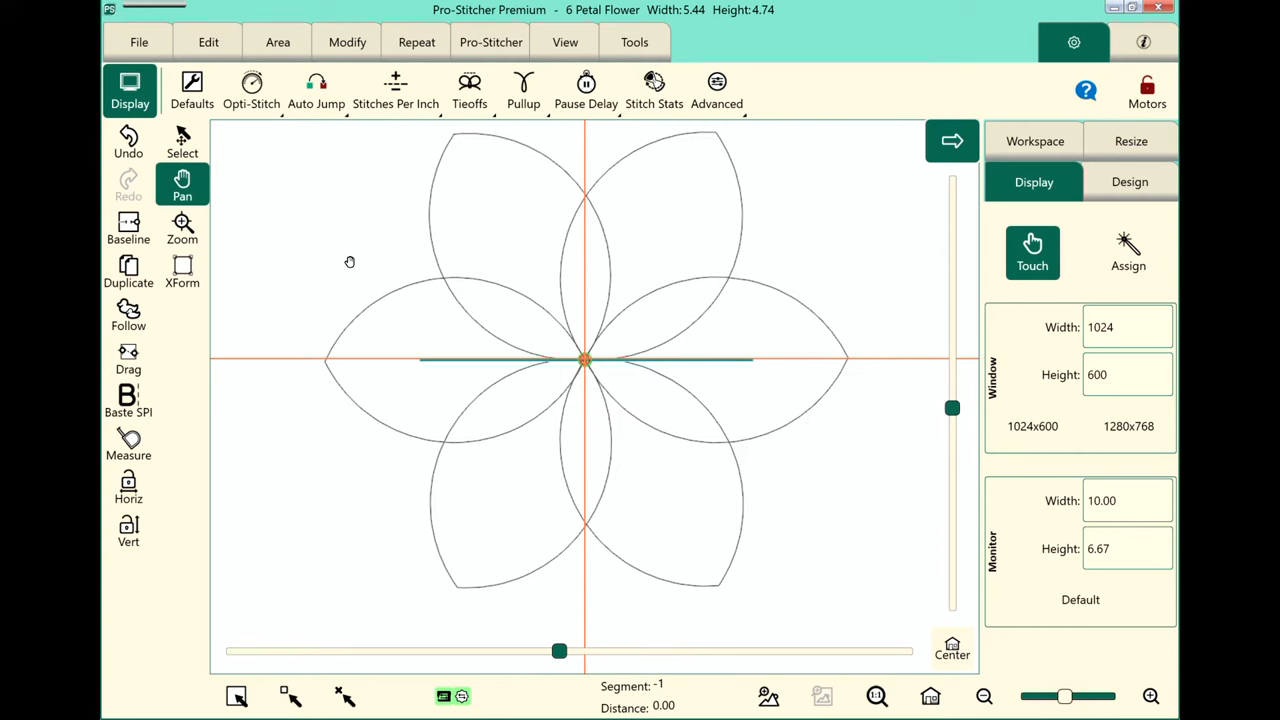
pyautogui.moveTo(448, 440)
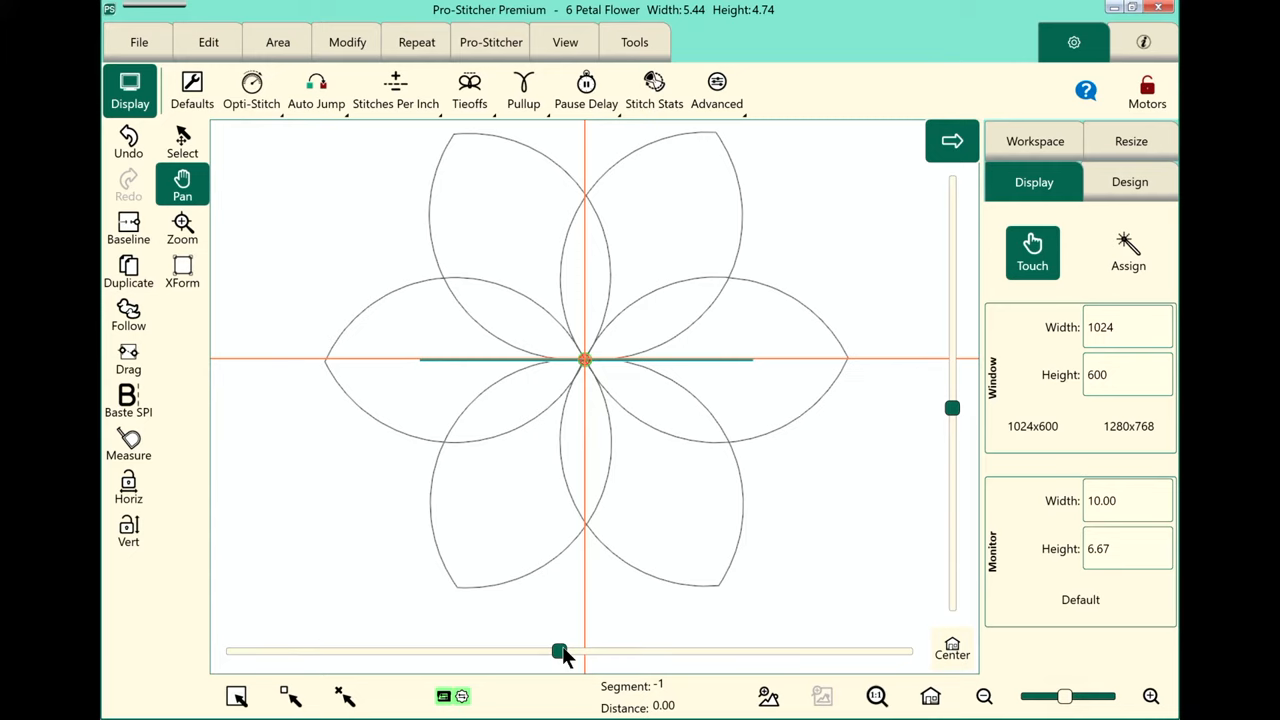
pyautogui.moveTo(558, 652); pyautogui.dragTo(632, 652)
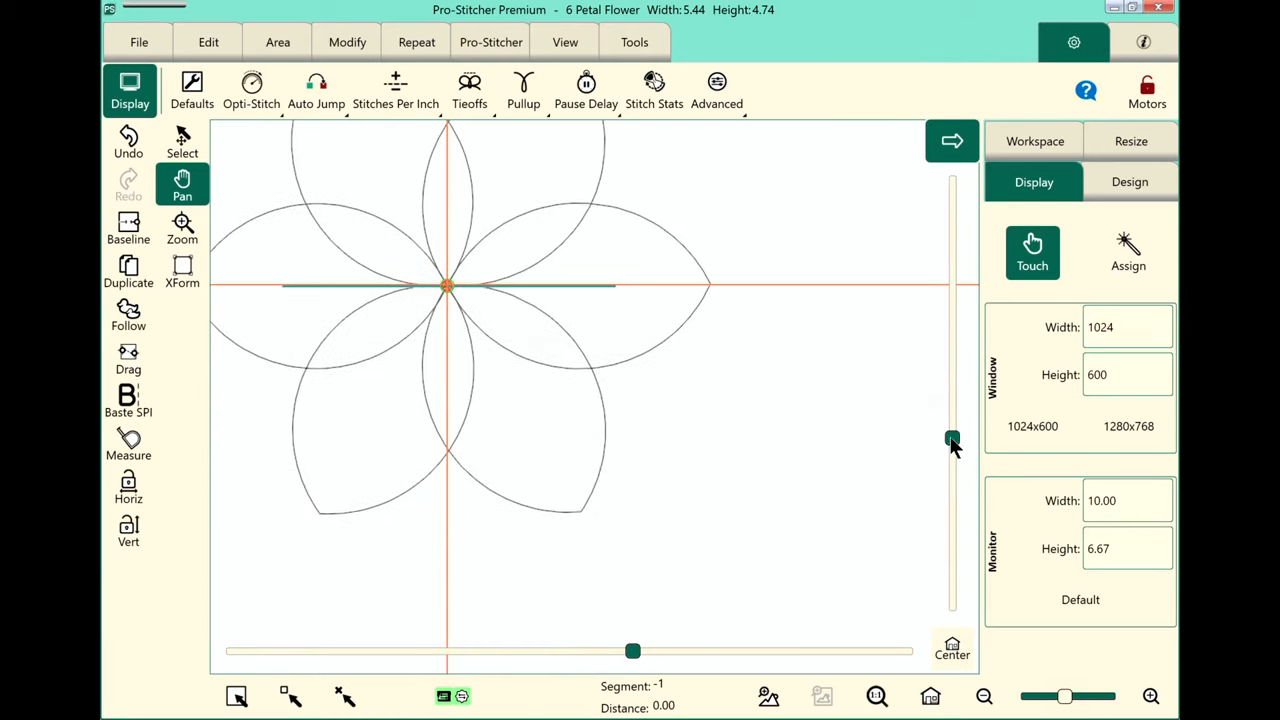
pyautogui.click(182, 228)
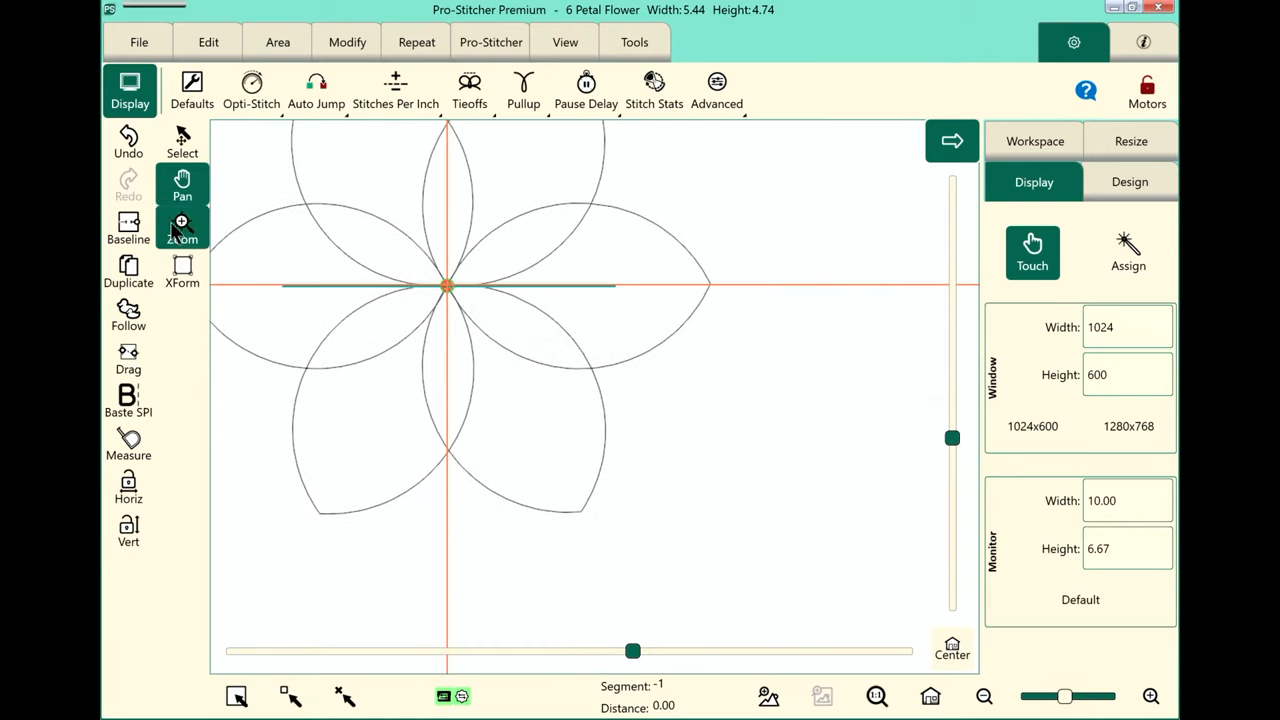
pyautogui.click(182, 228)
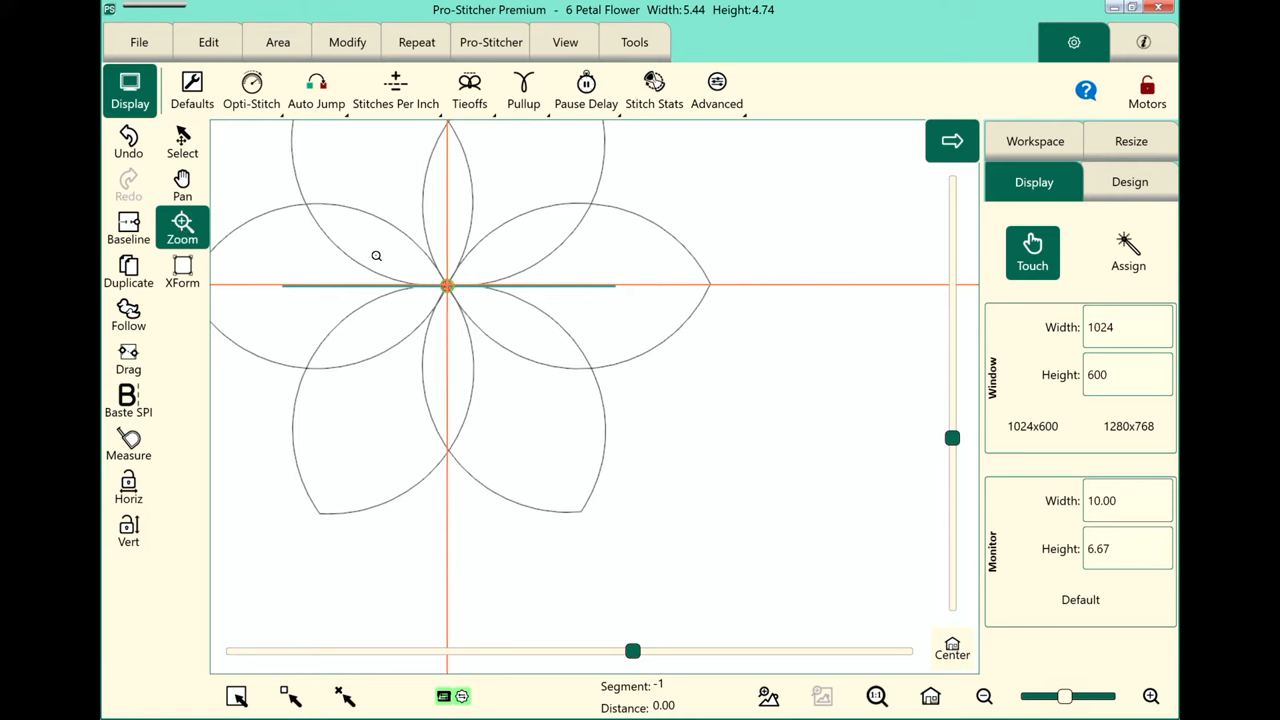
pyautogui.moveTo(396, 252)
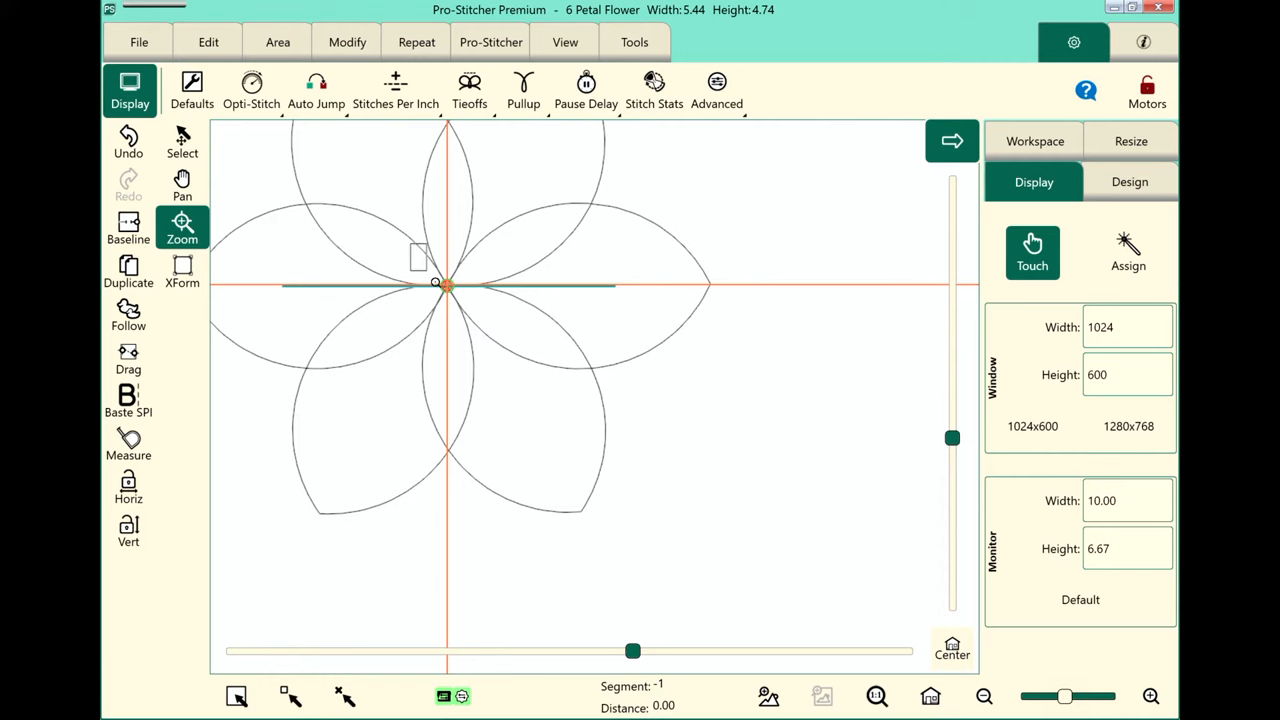
pyautogui.moveTo(420, 260); pyautogui.dragTo(512, 356)
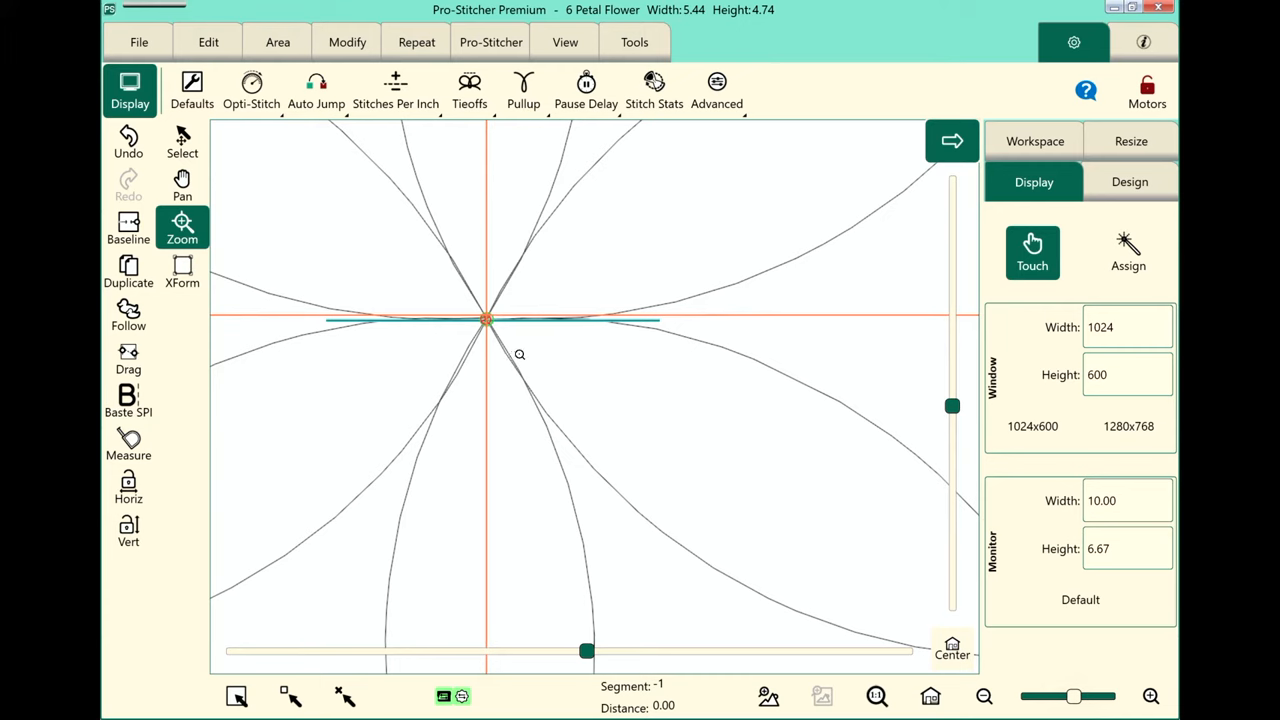
pyautogui.moveTo(204, 258)
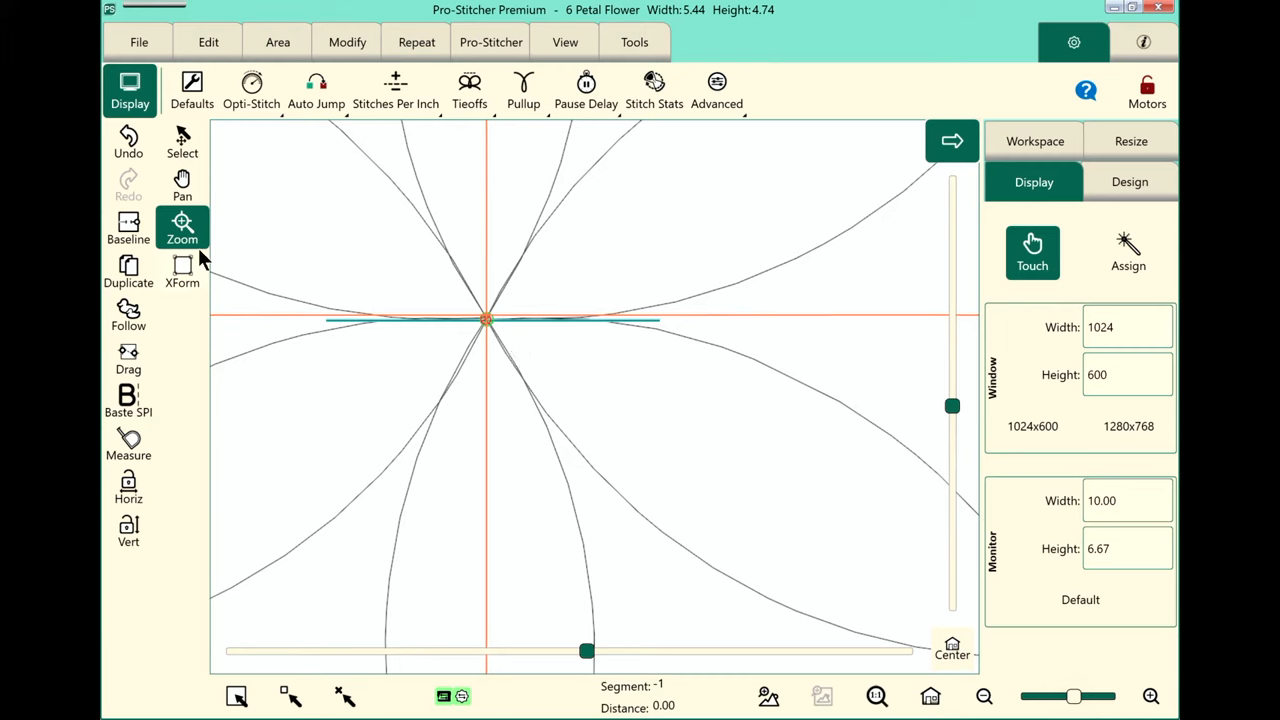
pyautogui.moveTo(196, 244)
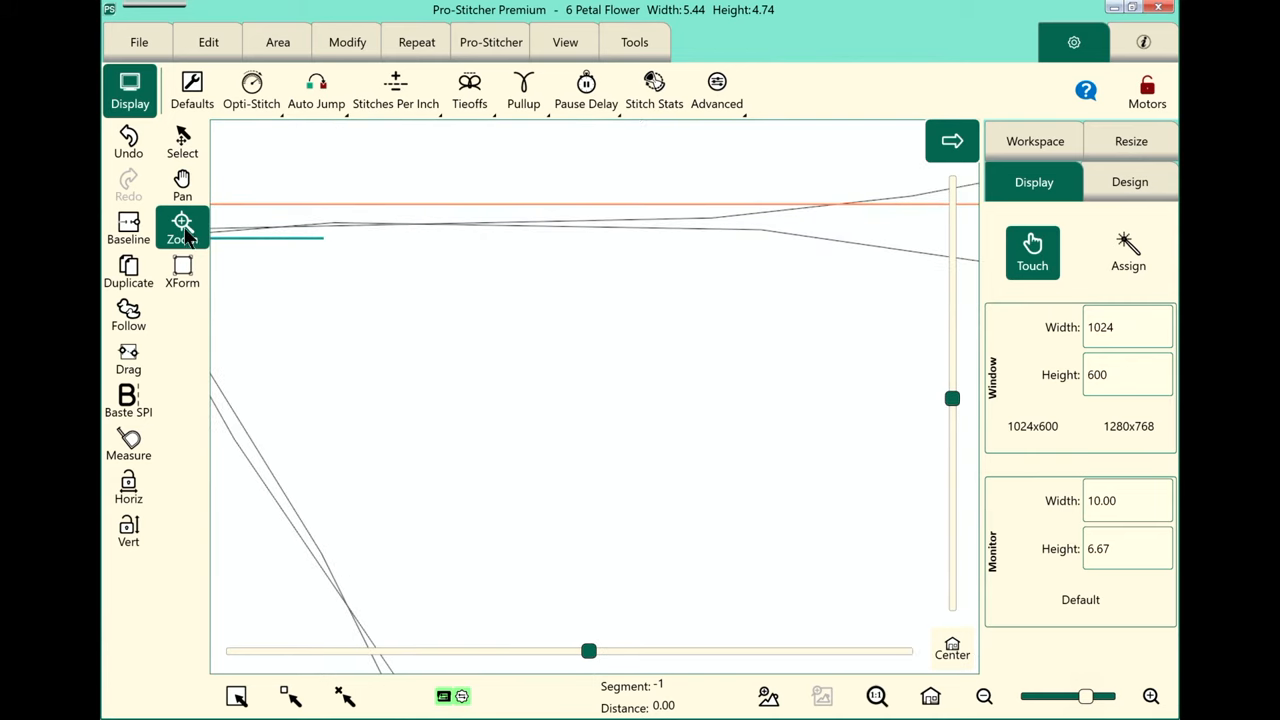
pyautogui.moveTo(184, 228)
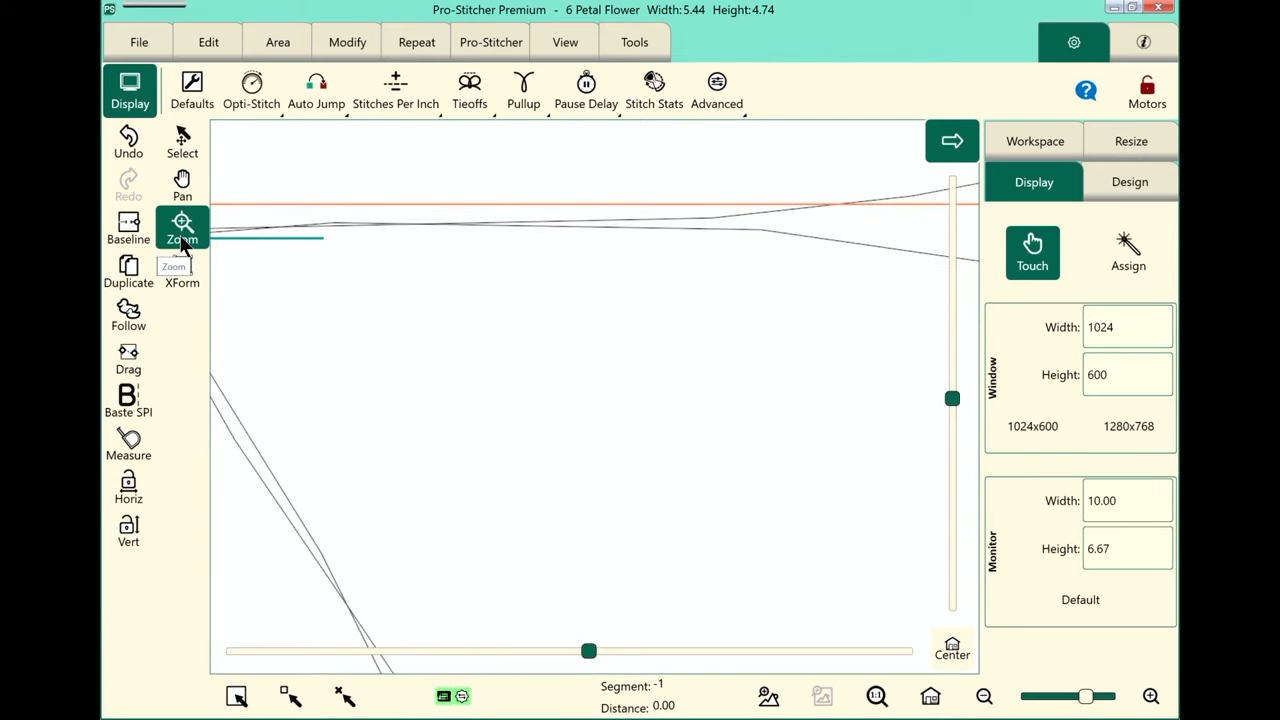
pyautogui.click(182, 142)
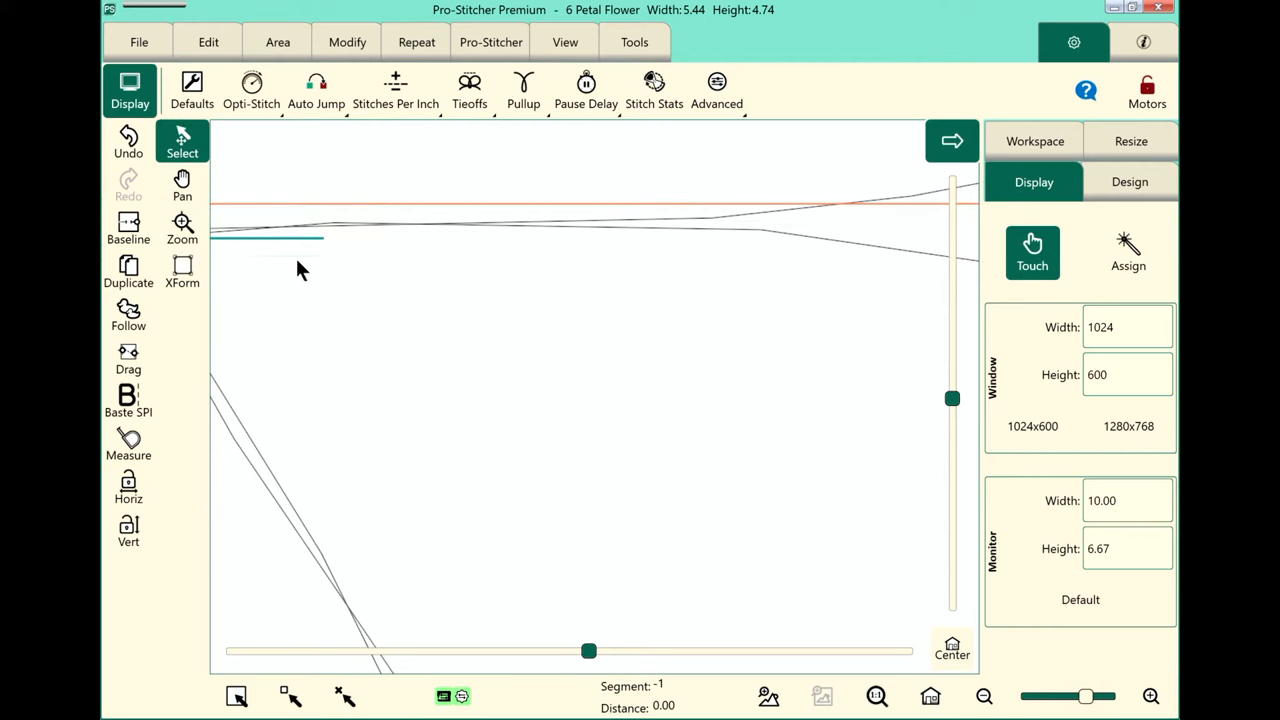
pyautogui.moveTo(520, 400)
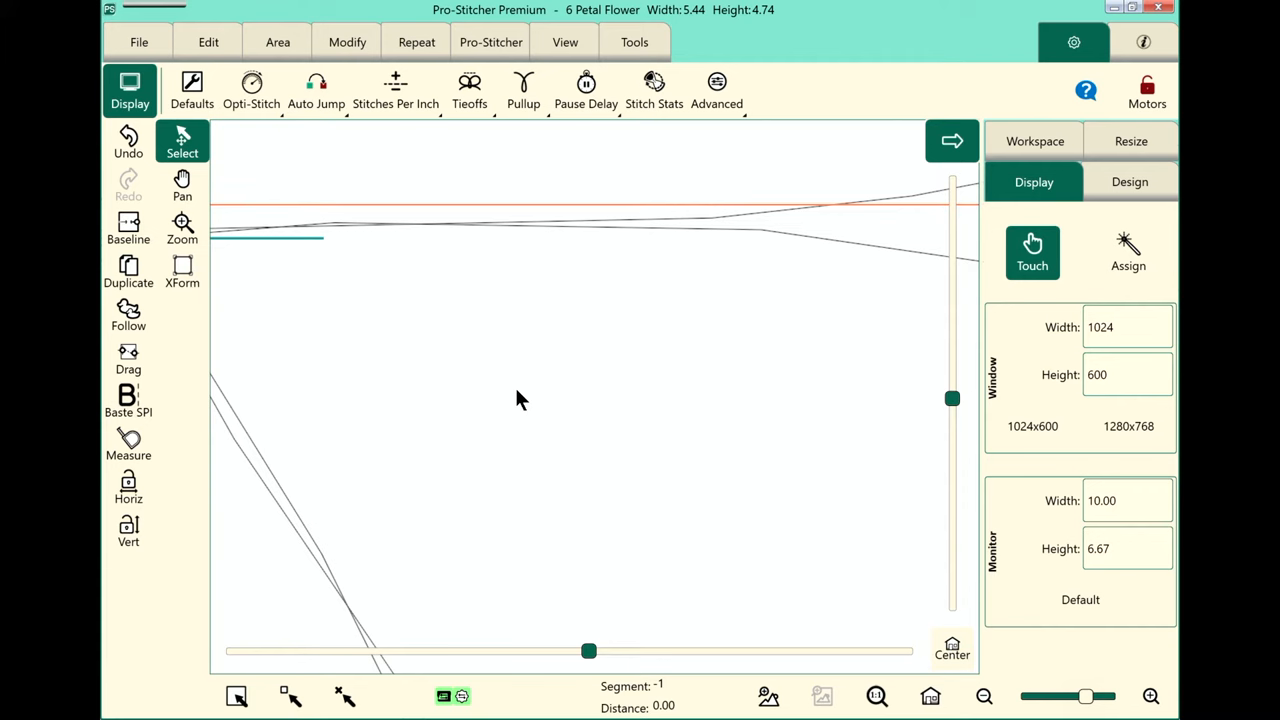
pyautogui.moveTo(948, 664)
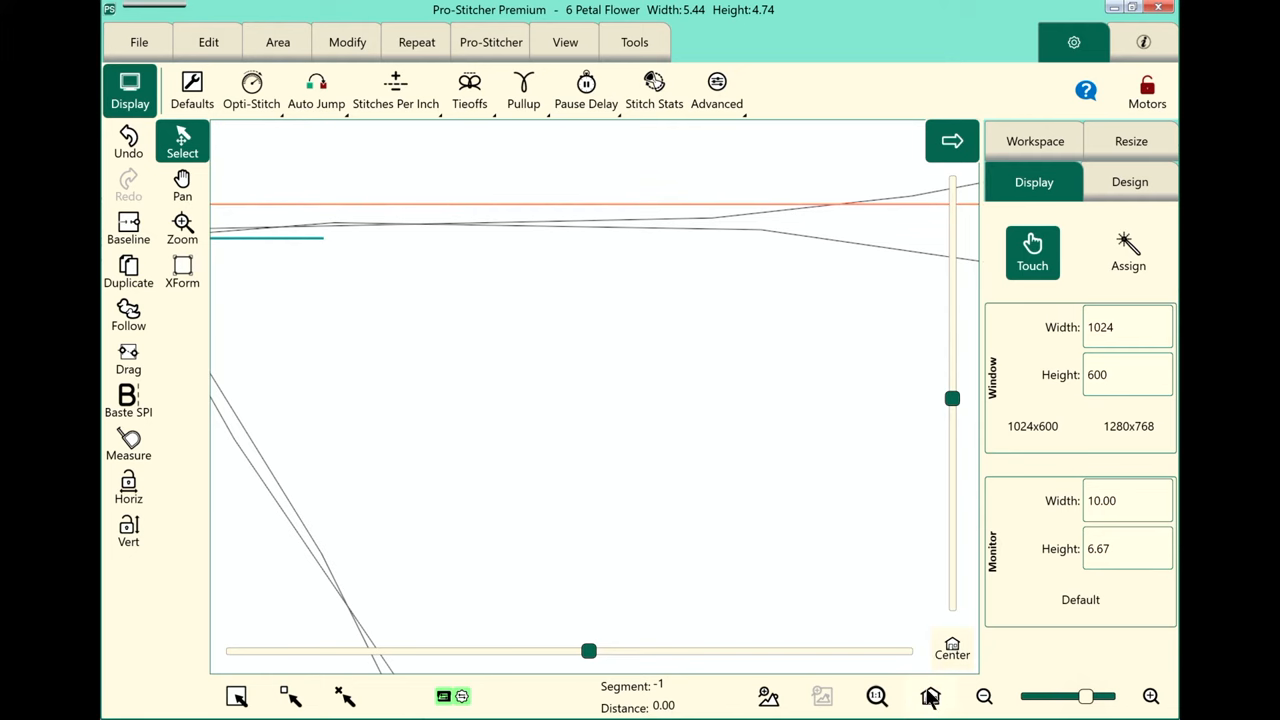
pyautogui.click(952, 648)
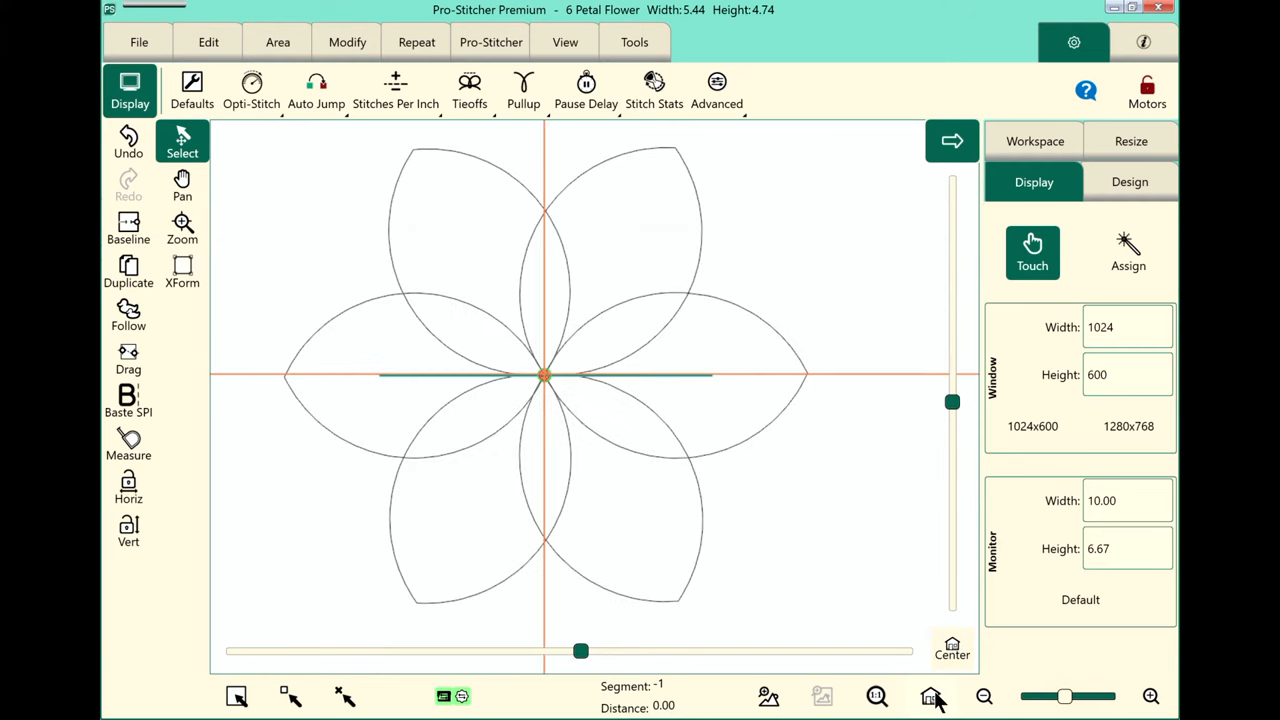
pyautogui.moveTo(644, 330)
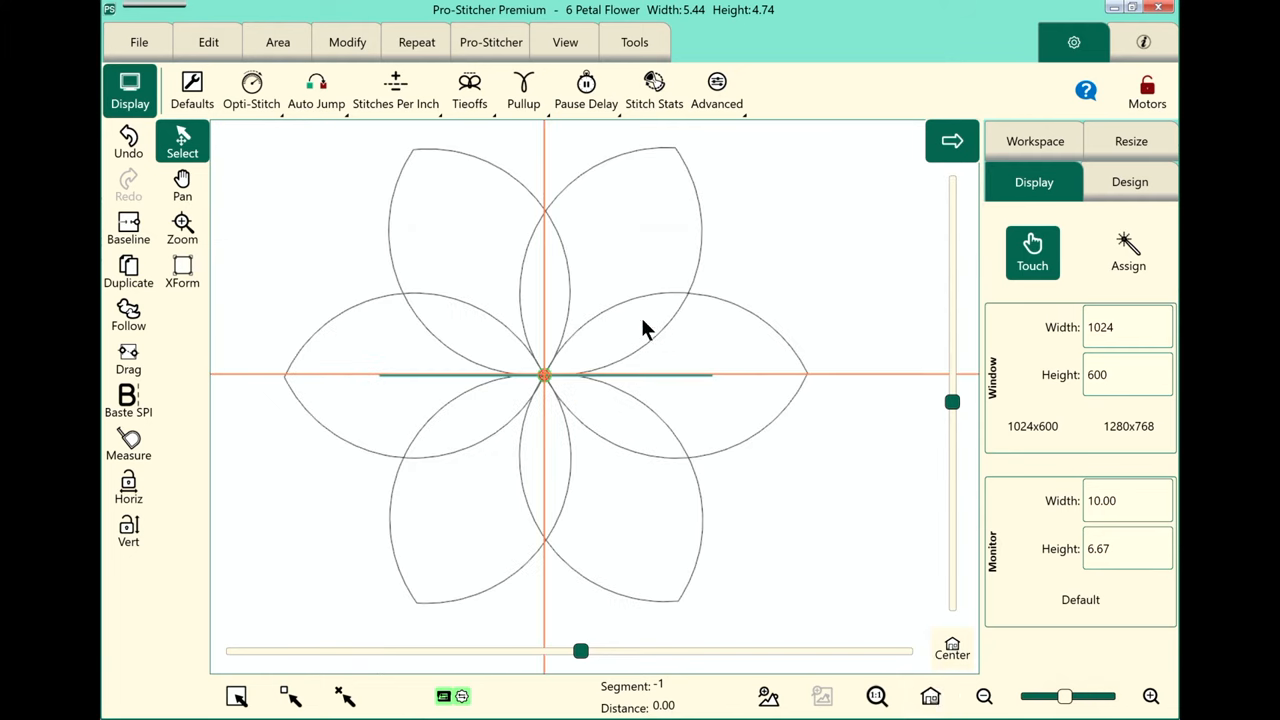
pyautogui.moveTo(584, 436)
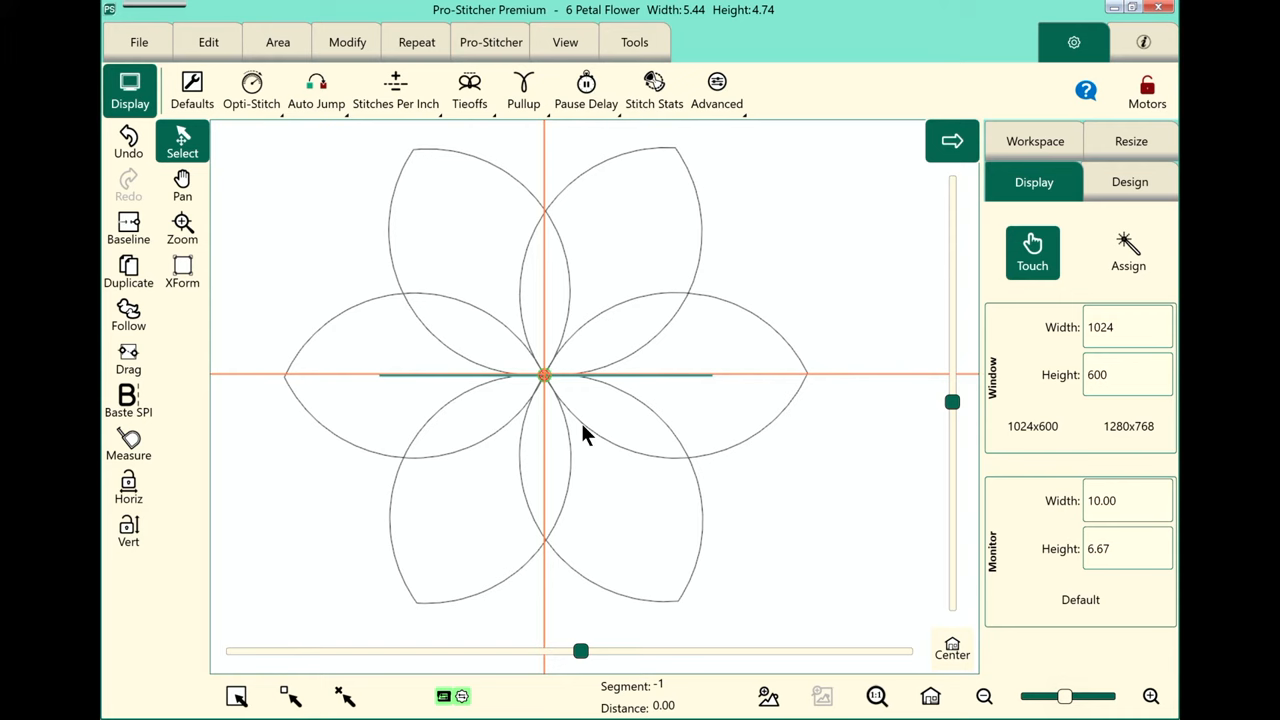
pyautogui.moveTo(176, 260)
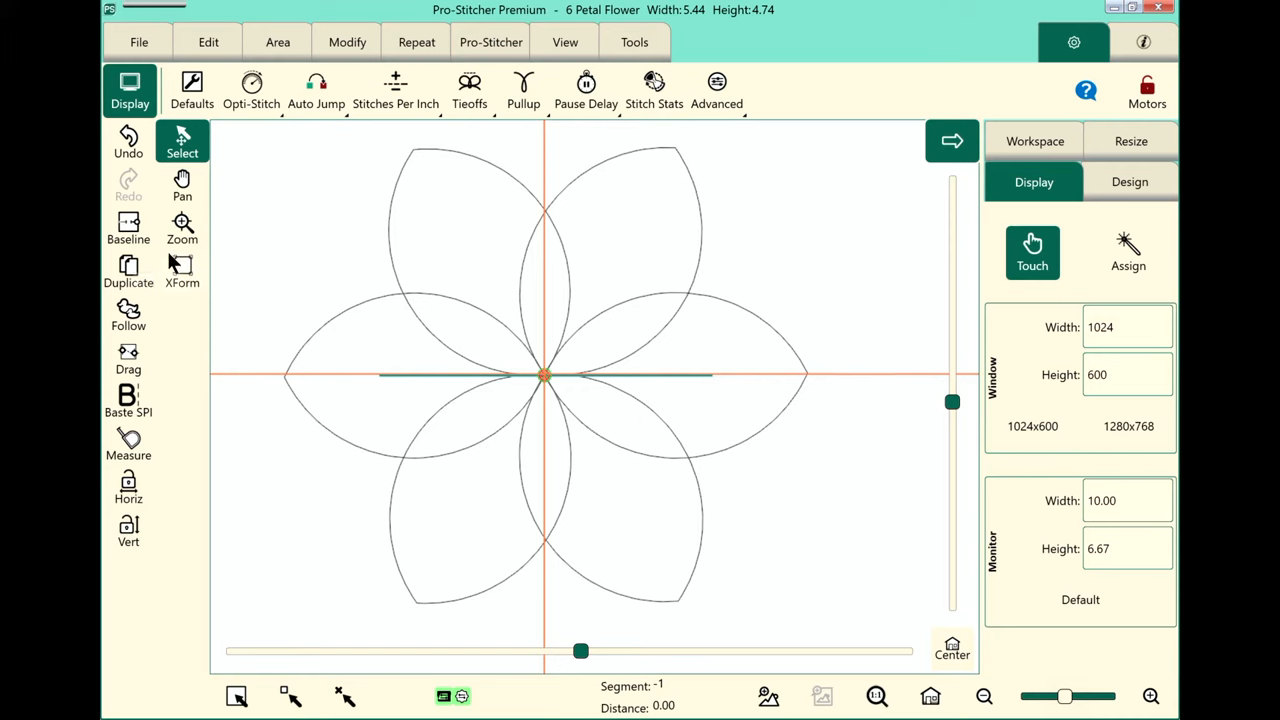
# Scale the flower down with XForm to about 4.95 wide by 4.21 tall, then finish selecting.
pyautogui.click(182, 270)
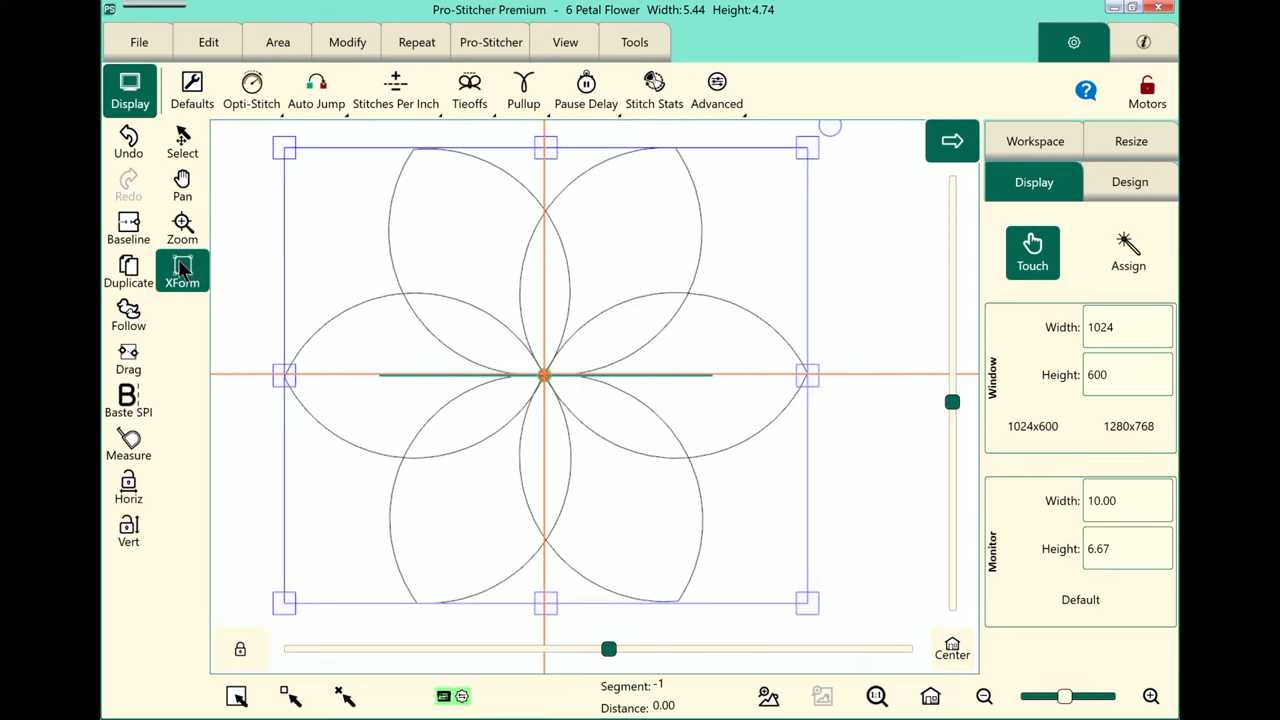
pyautogui.moveTo(936, 476)
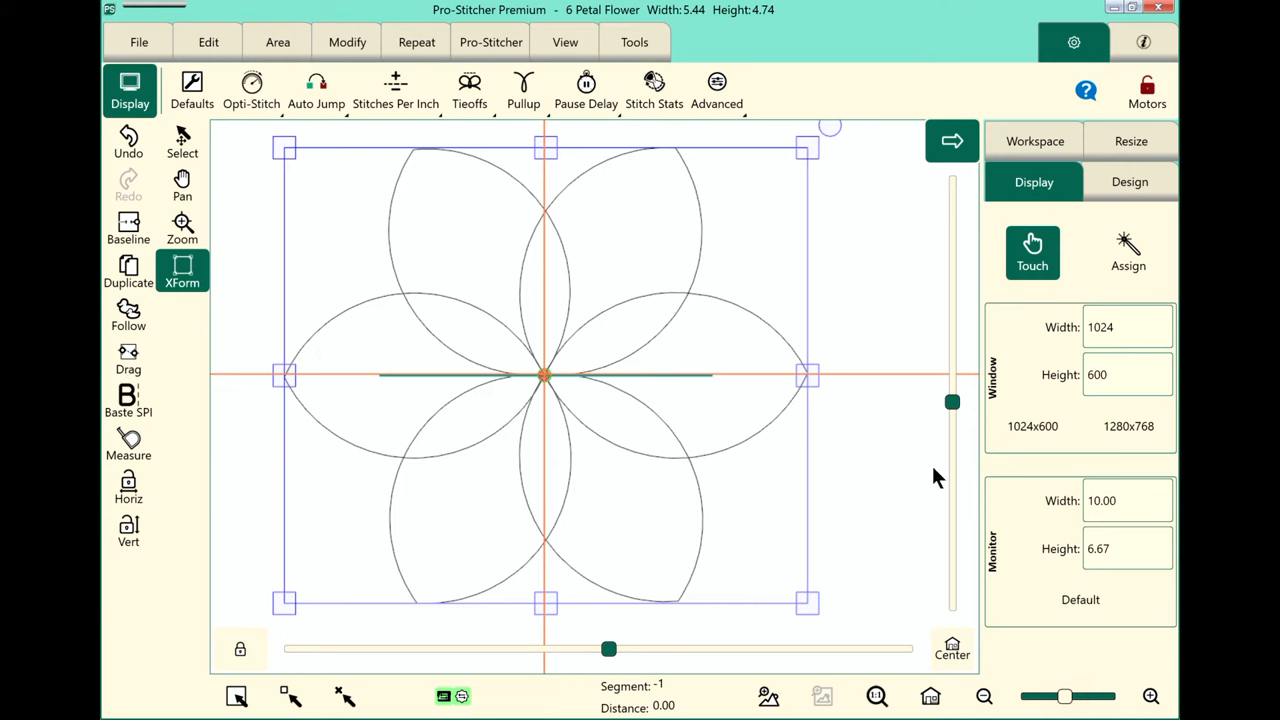
pyautogui.moveTo(882, 222)
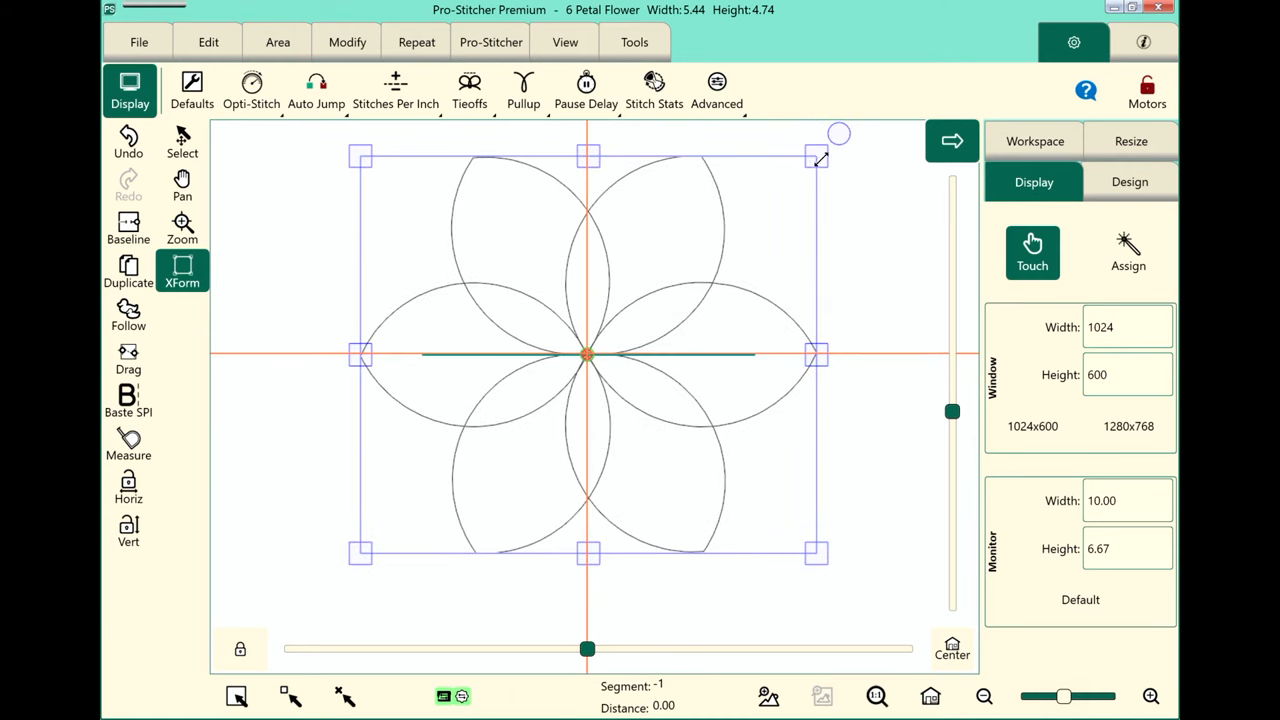
pyautogui.moveTo(818, 156); pyautogui.dragTo(858, 138)
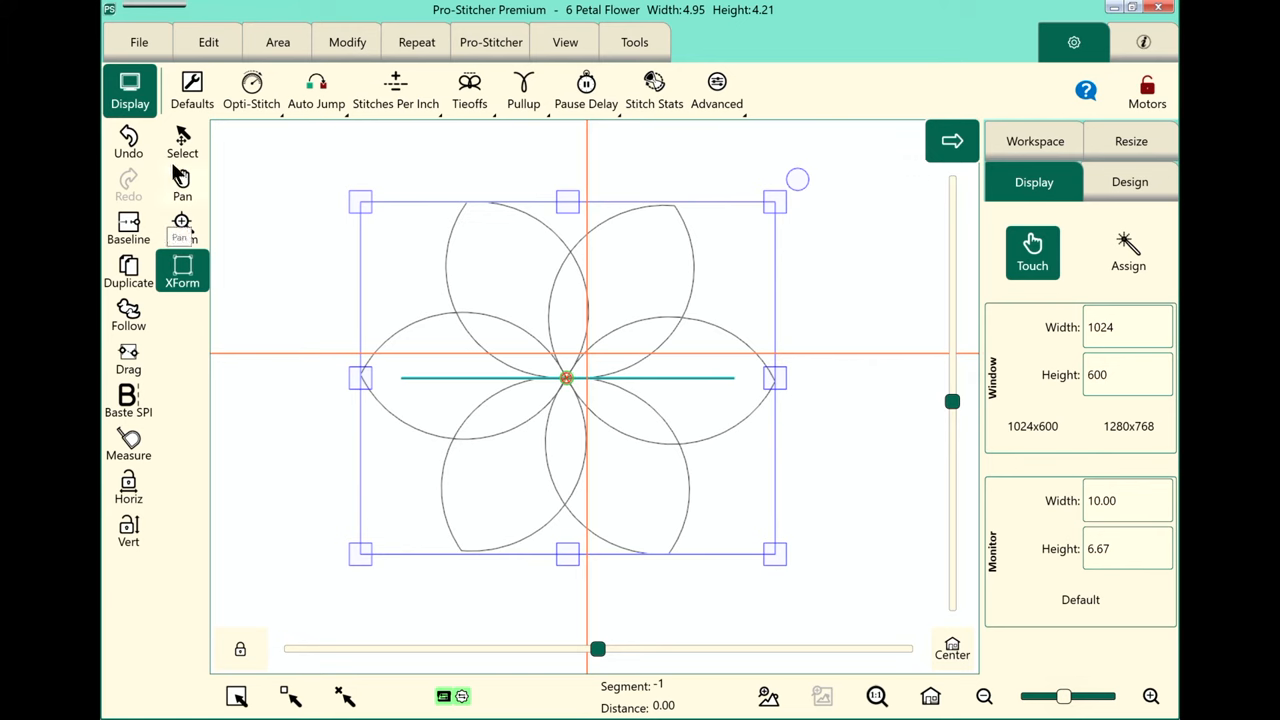
pyautogui.click(182, 140)
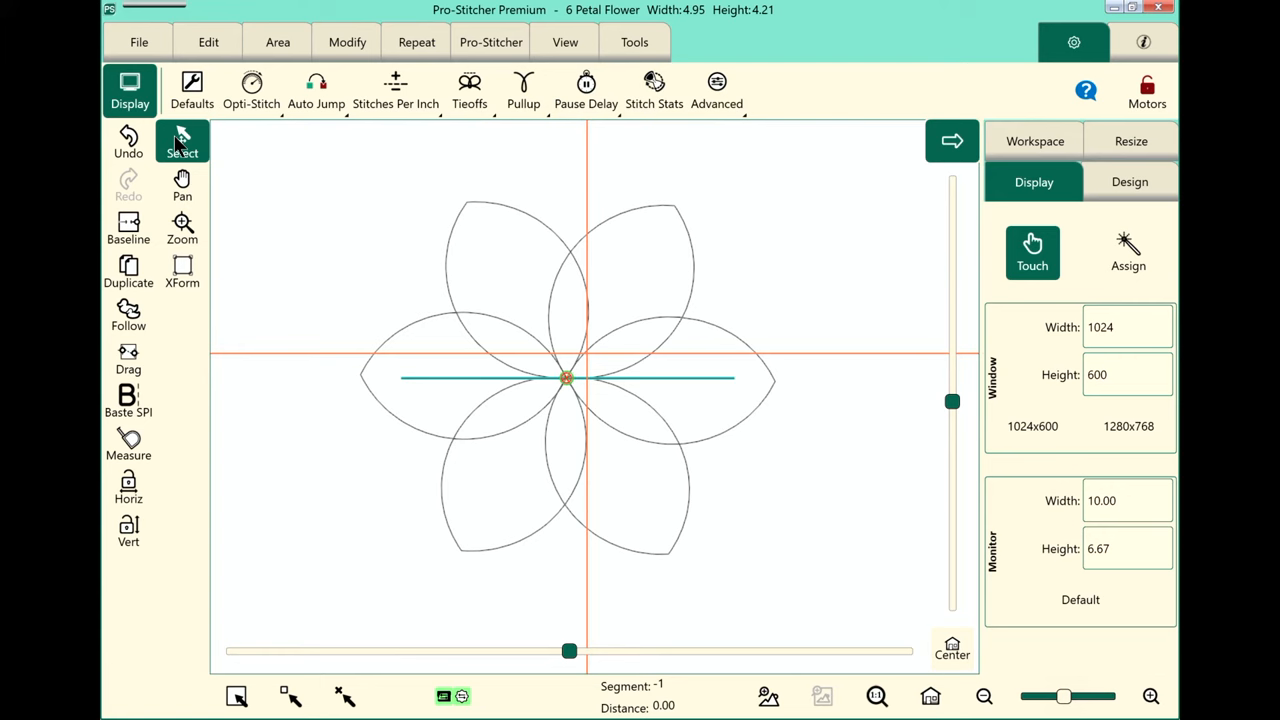
pyautogui.moveTo(1096, 668)
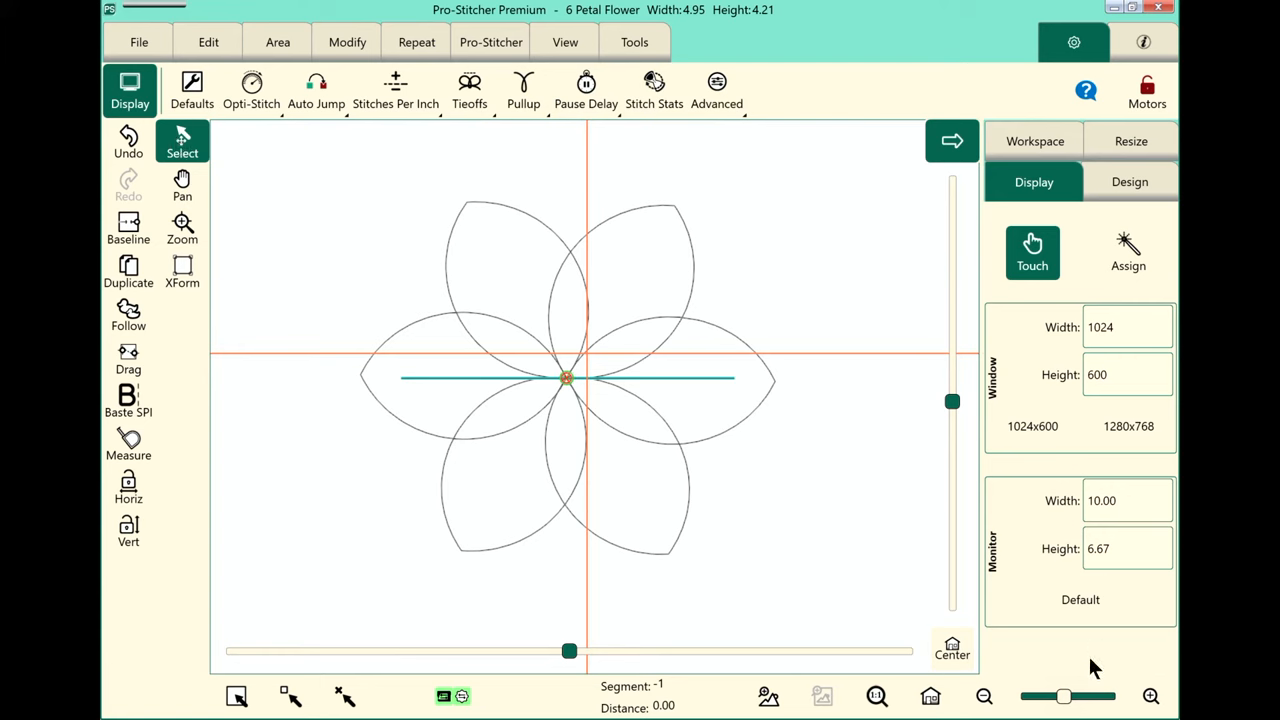
pyautogui.moveTo(1164, 680)
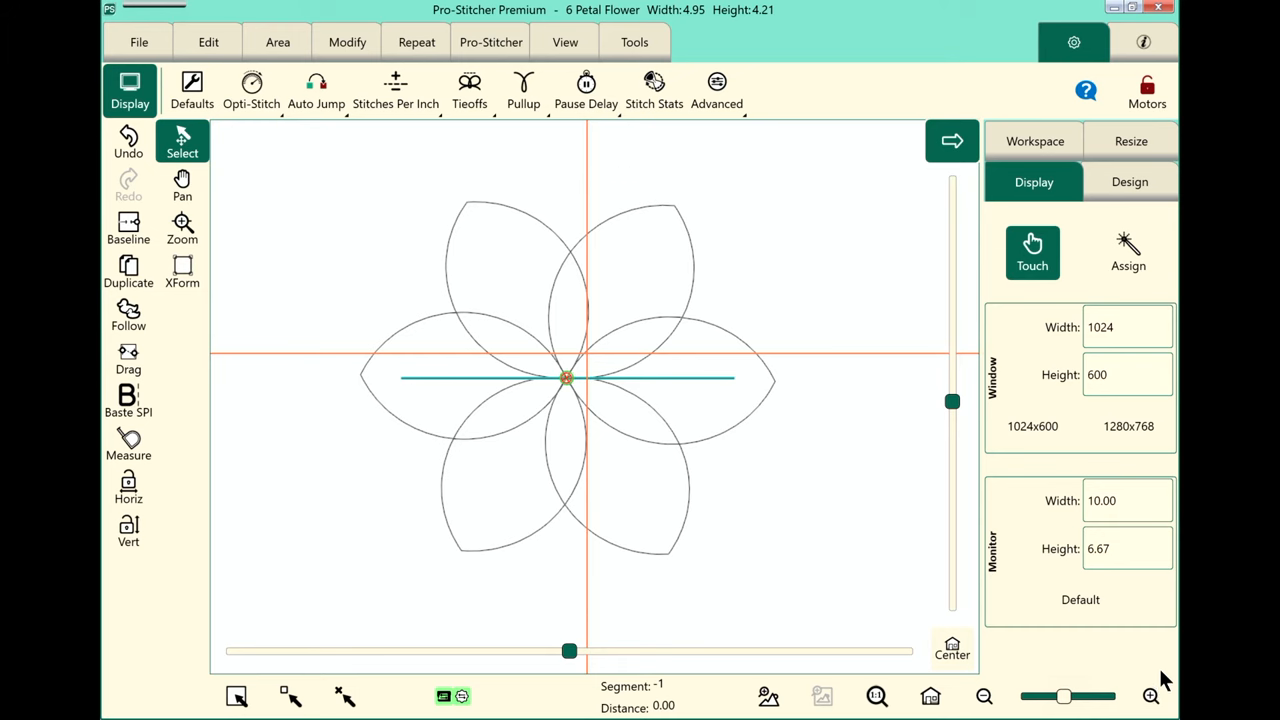
pyautogui.moveTo(1096, 656)
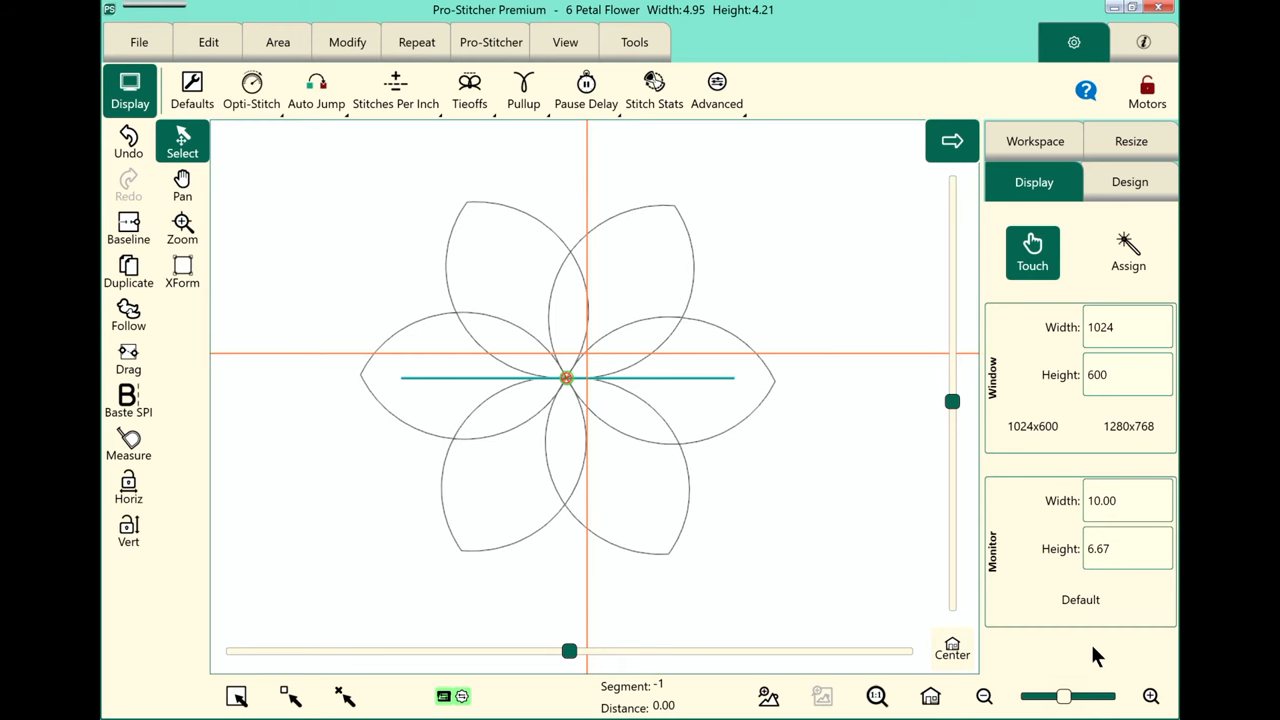
pyautogui.moveTo(1128, 682)
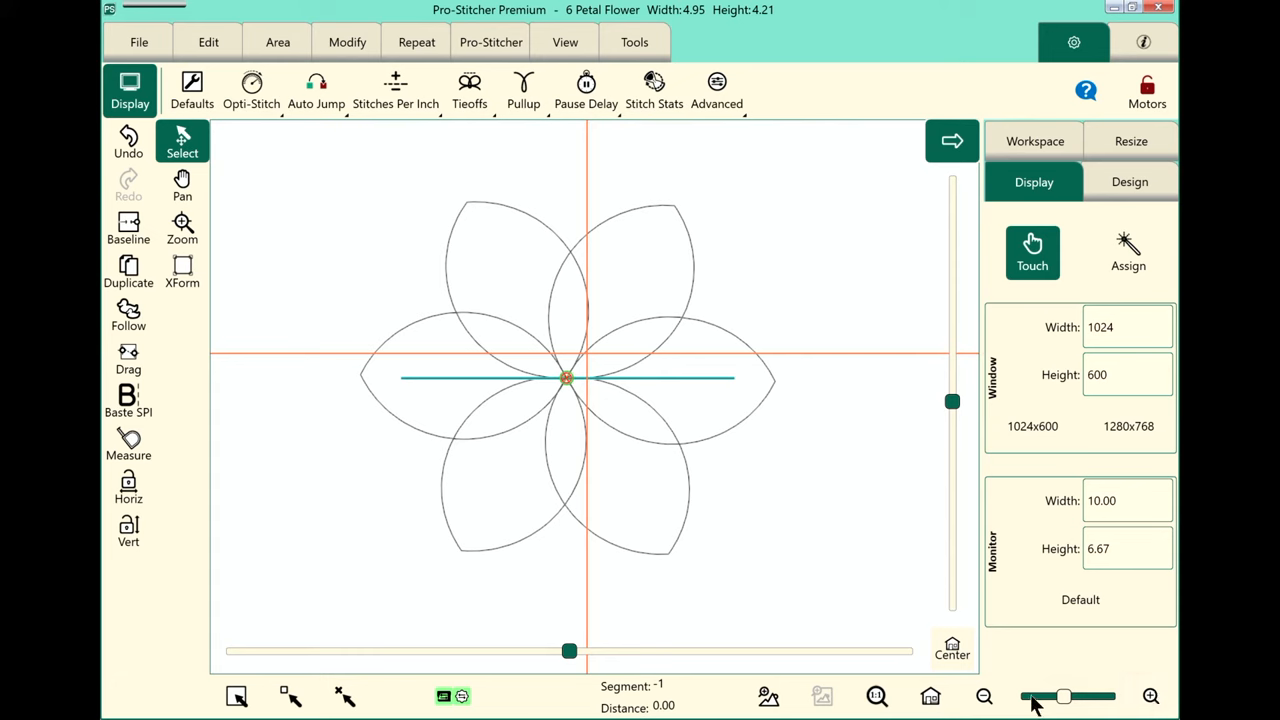
pyautogui.moveTo(1148, 696)
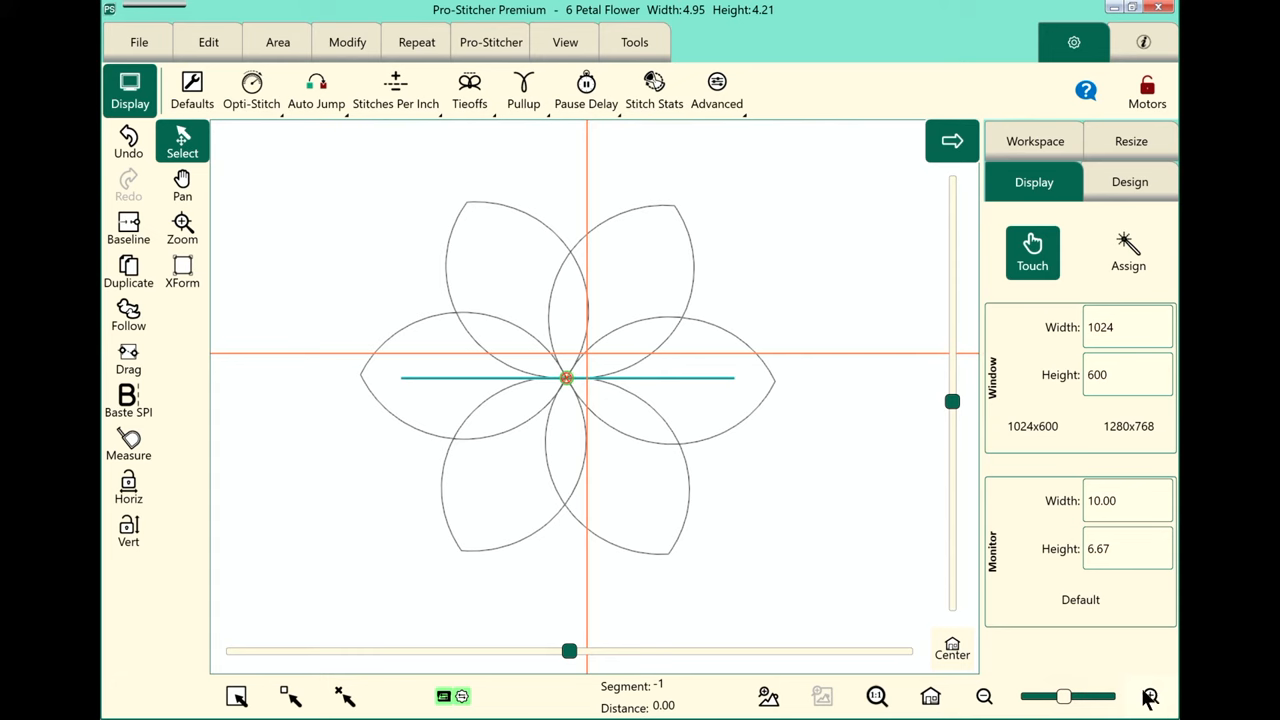
# Zoom the view in and pick a preset magnification so the flower appears larger.
pyautogui.click(1148, 696)
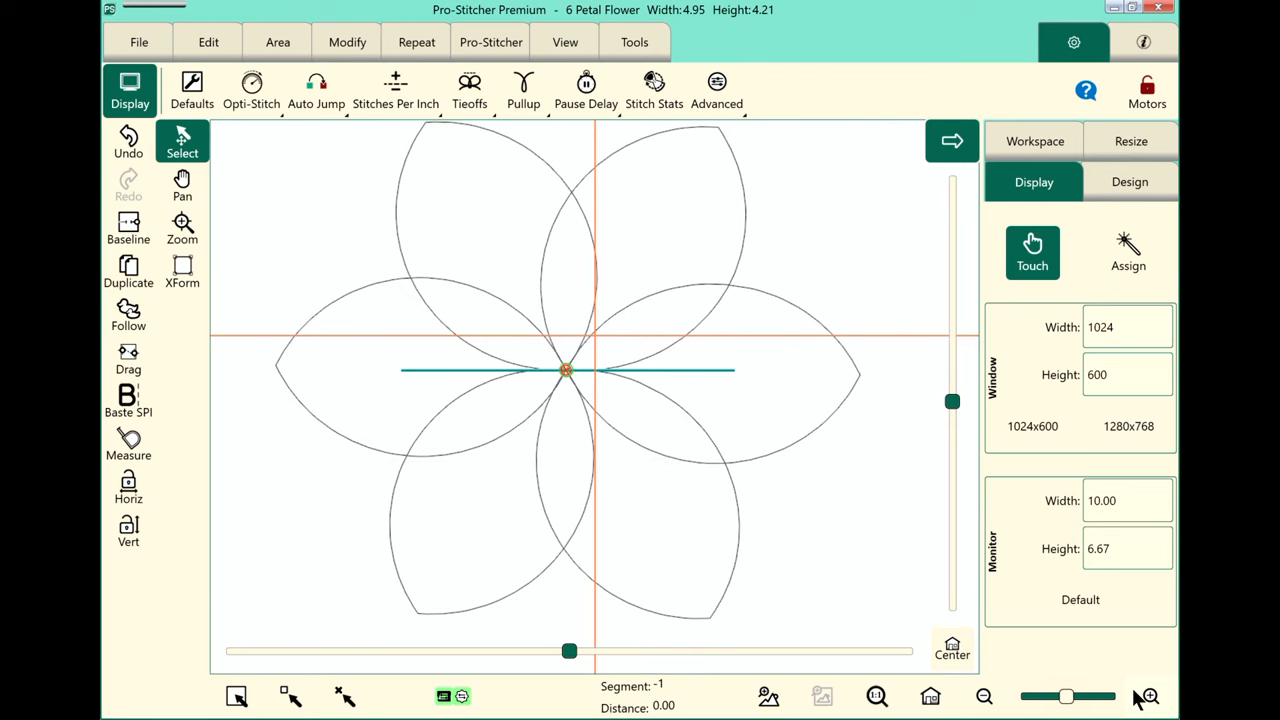
pyautogui.moveTo(984, 696)
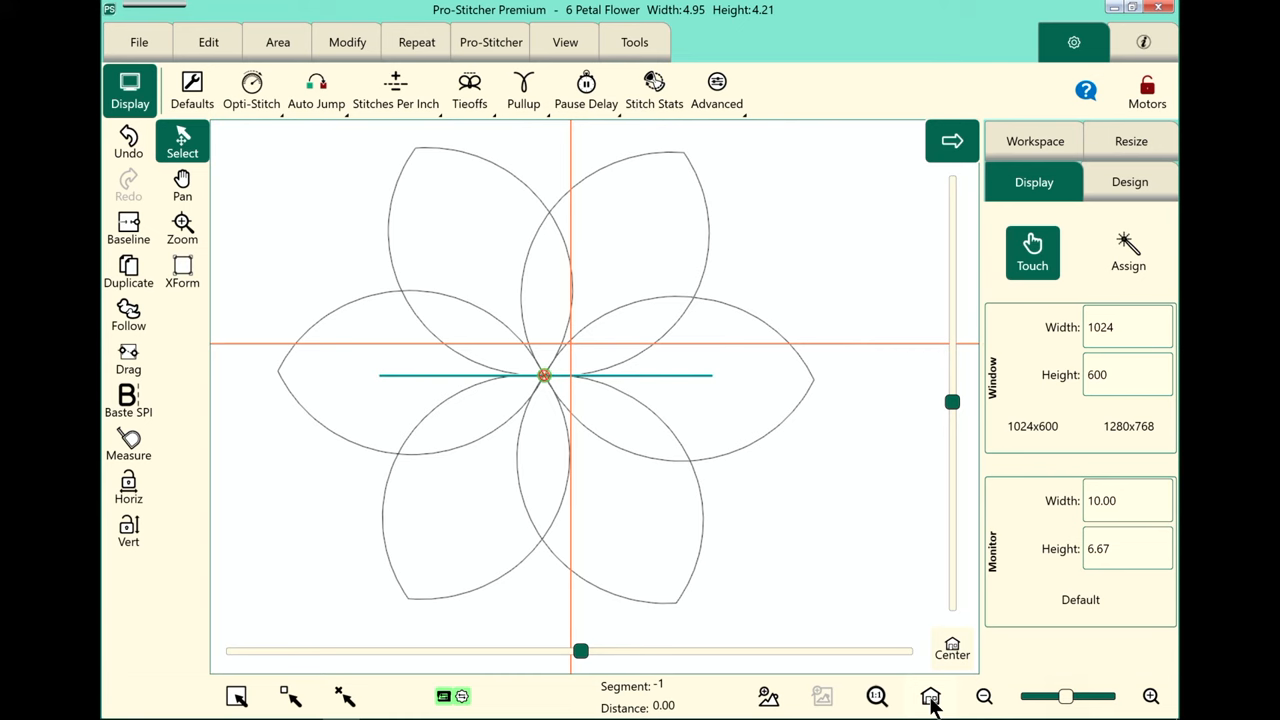
pyautogui.moveTo(876, 696)
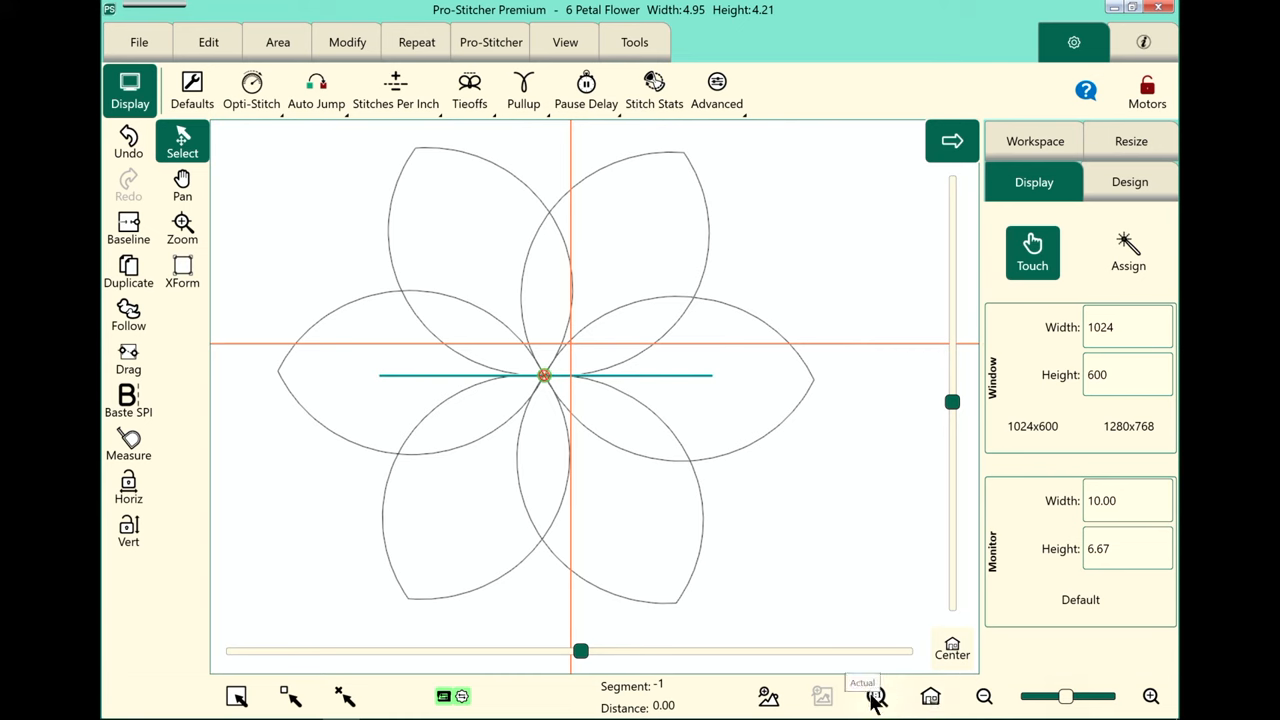
pyautogui.click(876, 696)
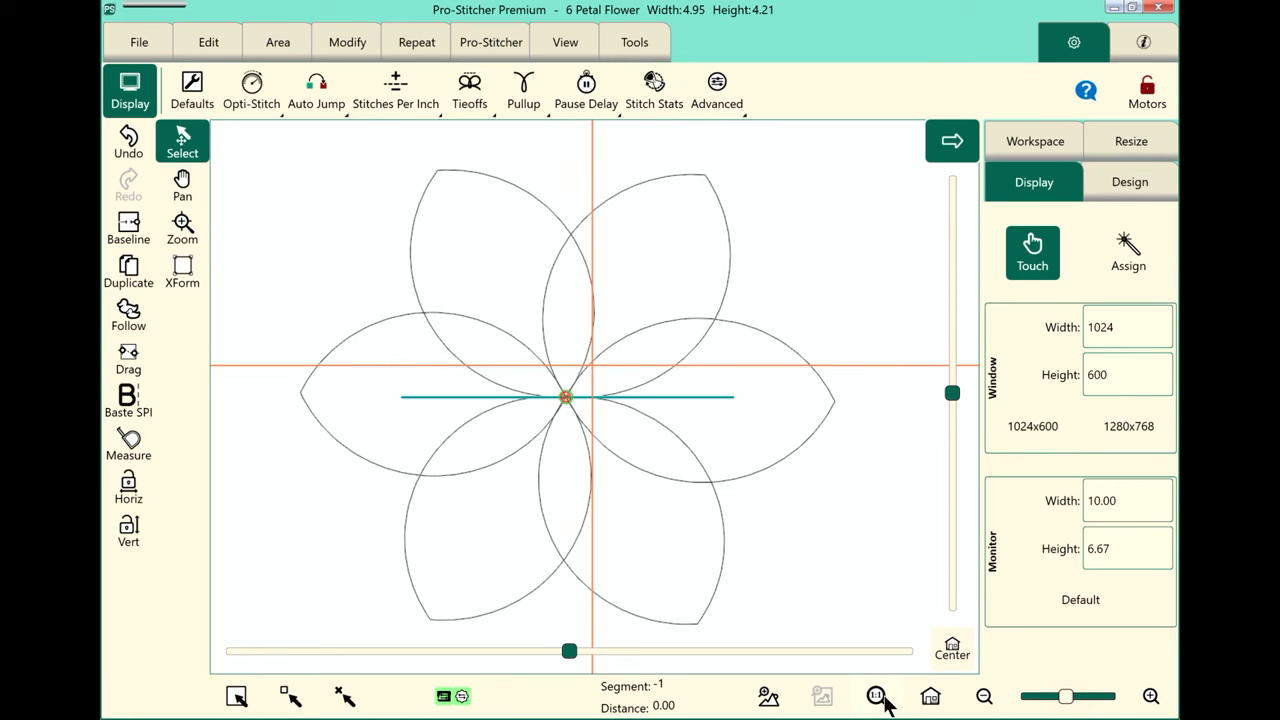
pyautogui.moveTo(822, 696)
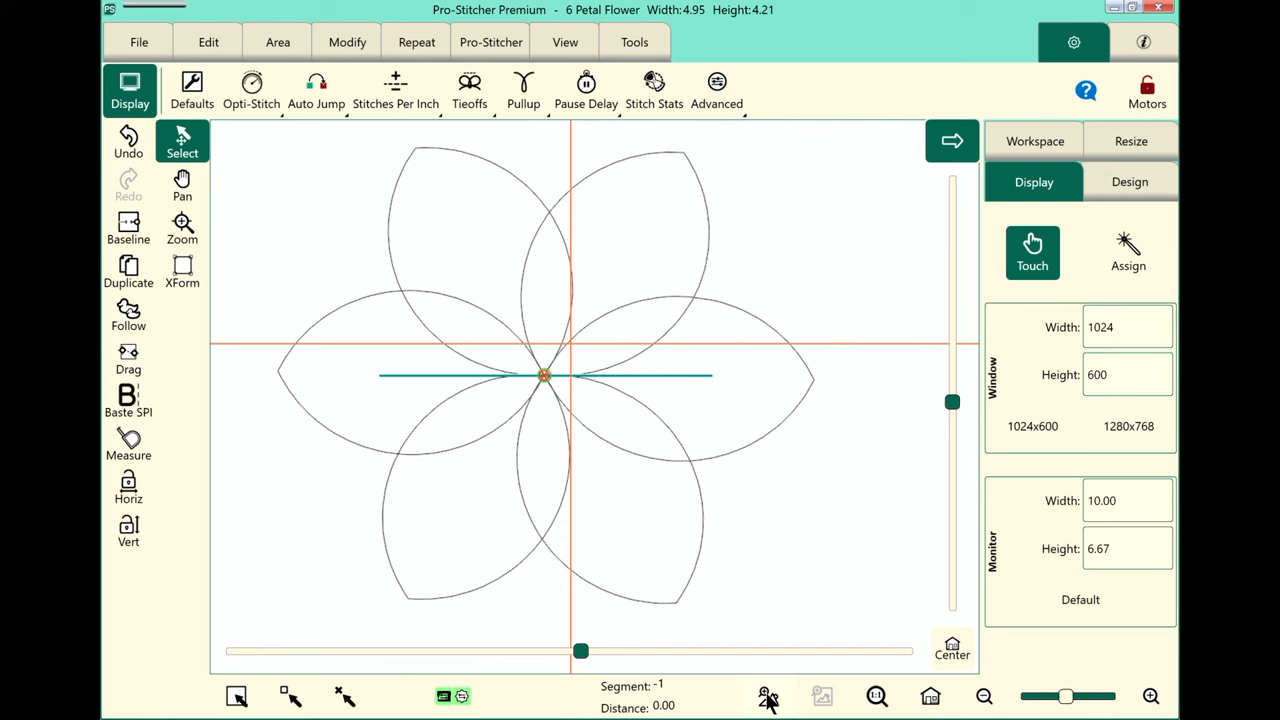
pyautogui.moveTo(344, 696)
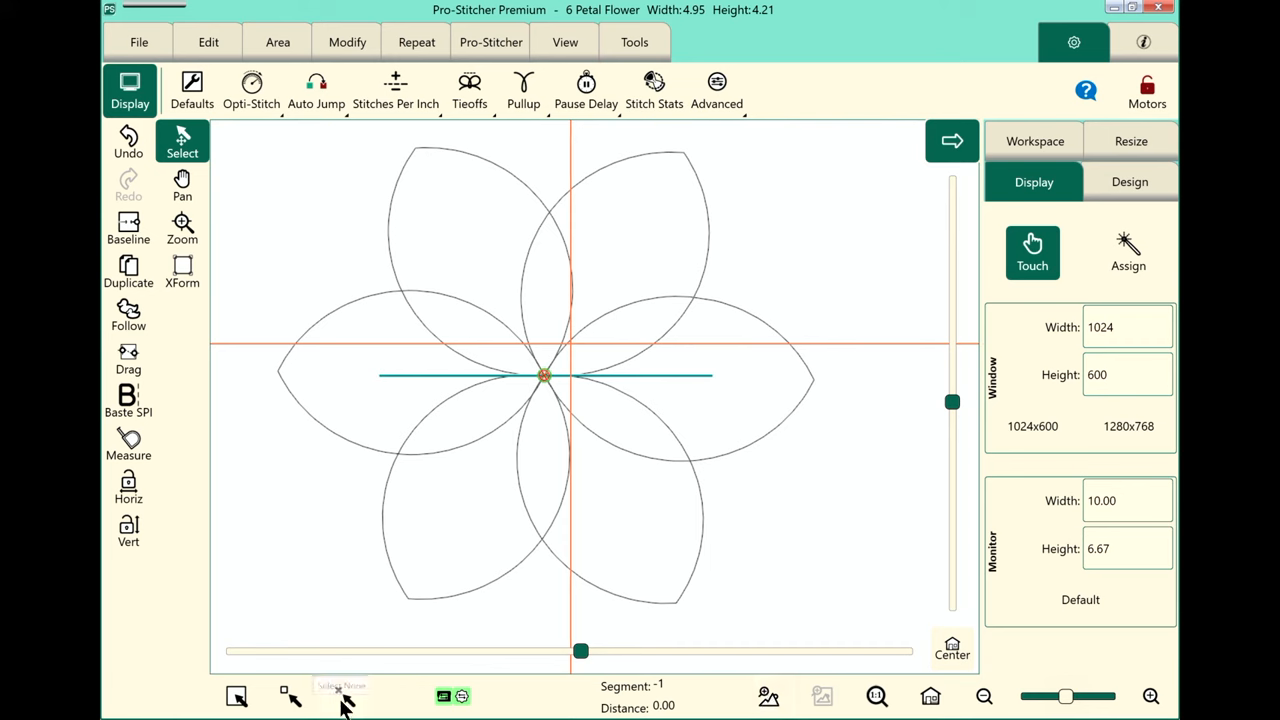
pyautogui.moveTo(292, 698)
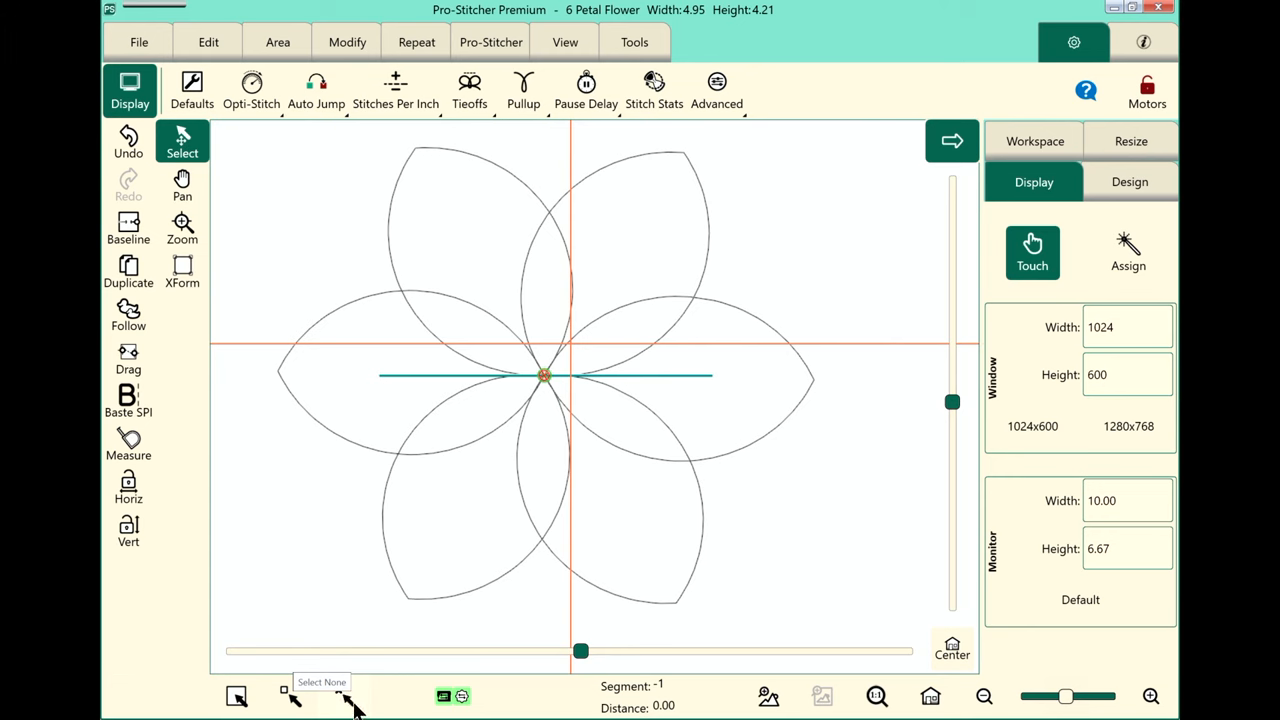
pyautogui.click(348, 696)
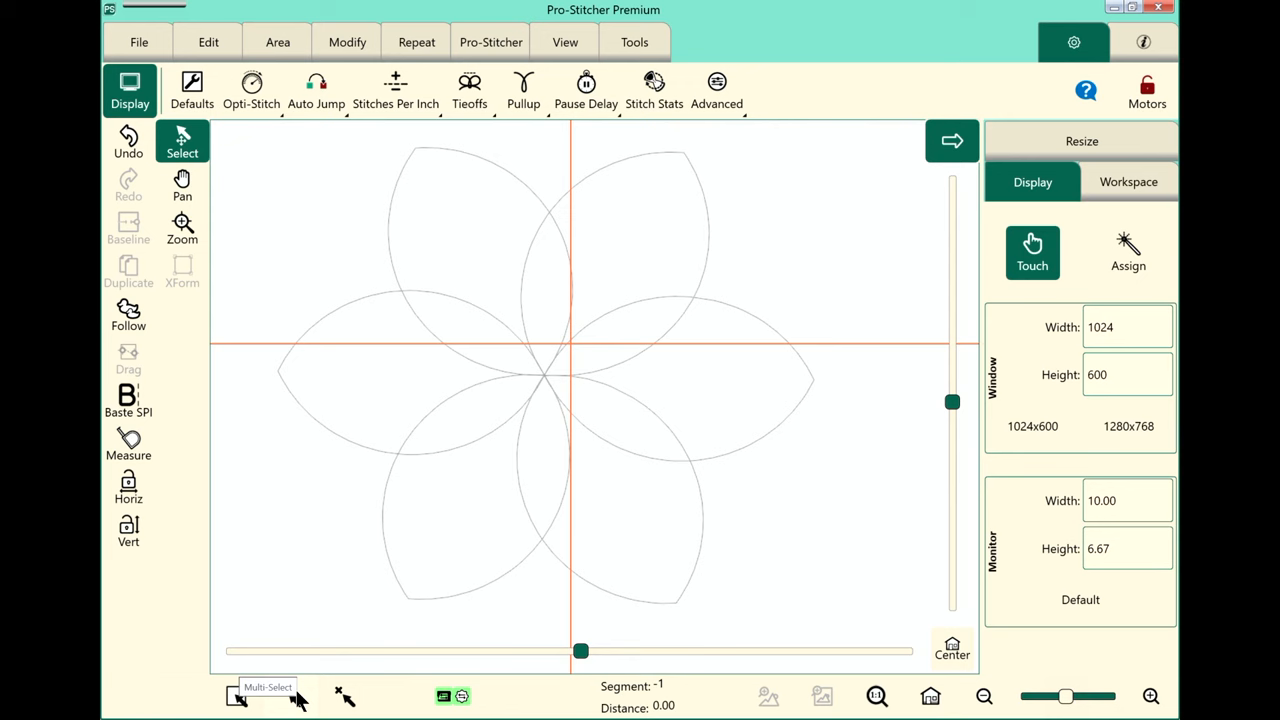
pyautogui.click(290, 696)
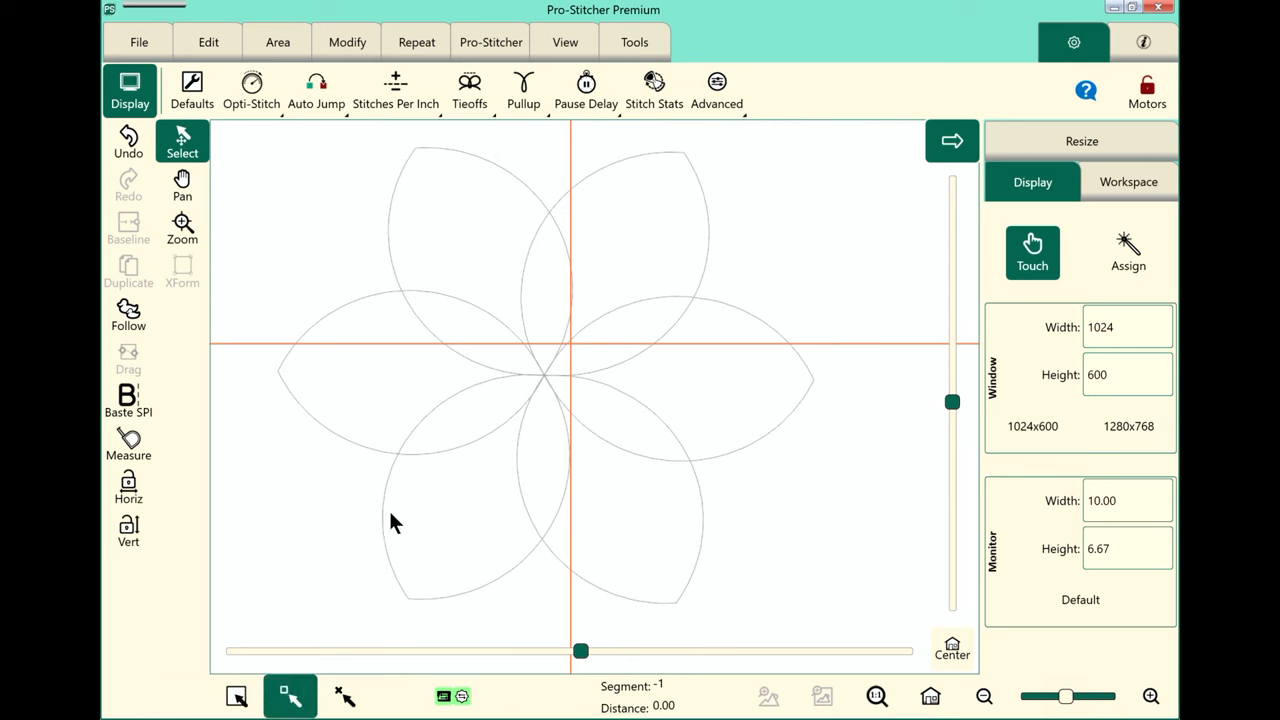
pyautogui.click(544, 376)
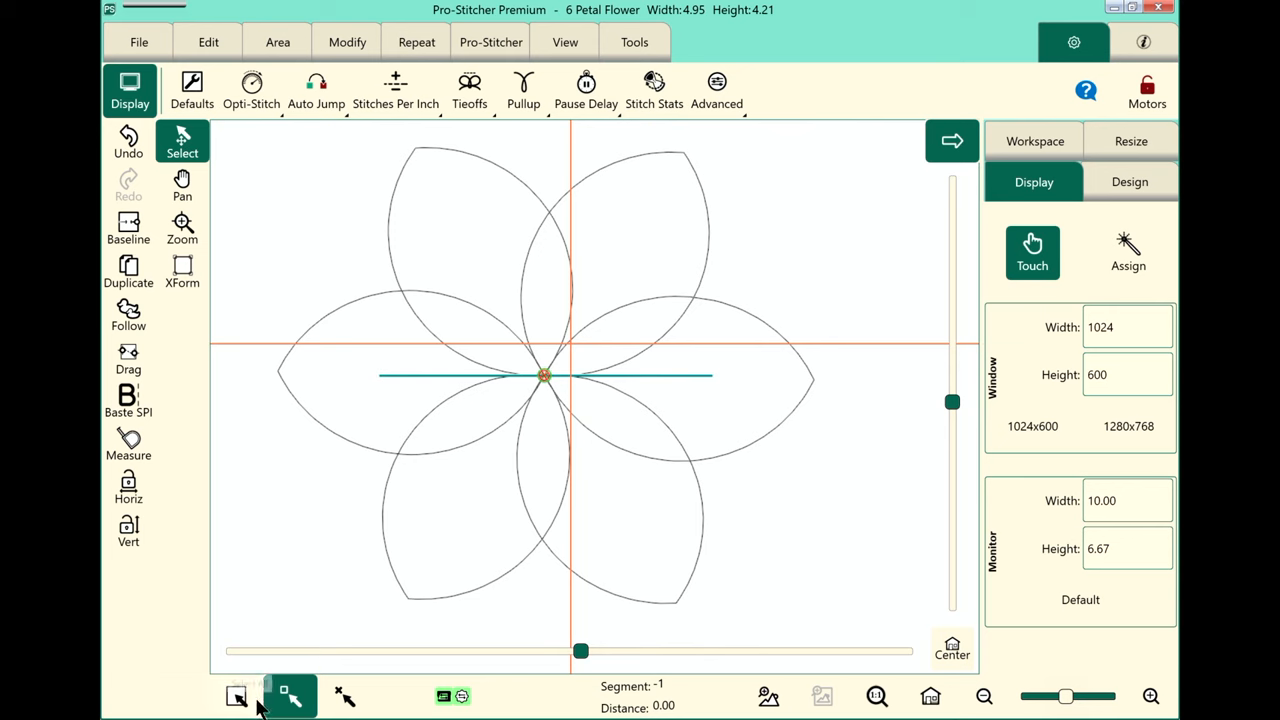
pyautogui.click(290, 696)
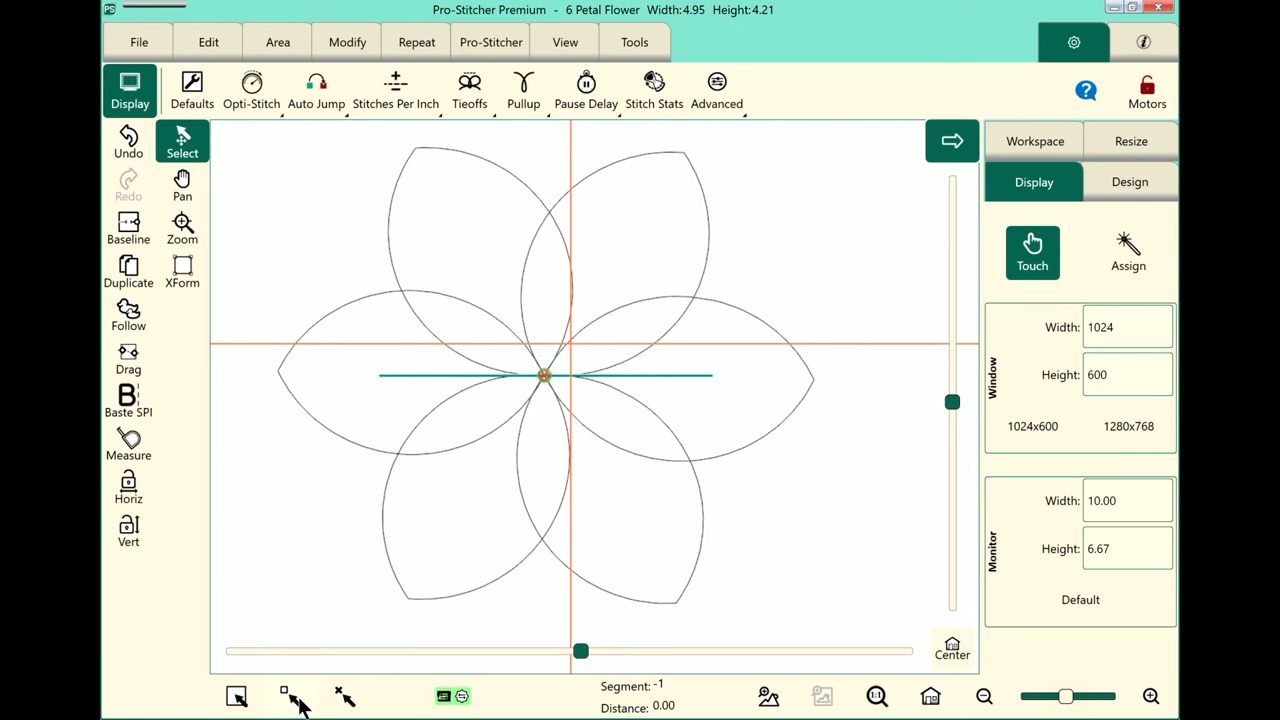
pyautogui.moveTo(236, 696)
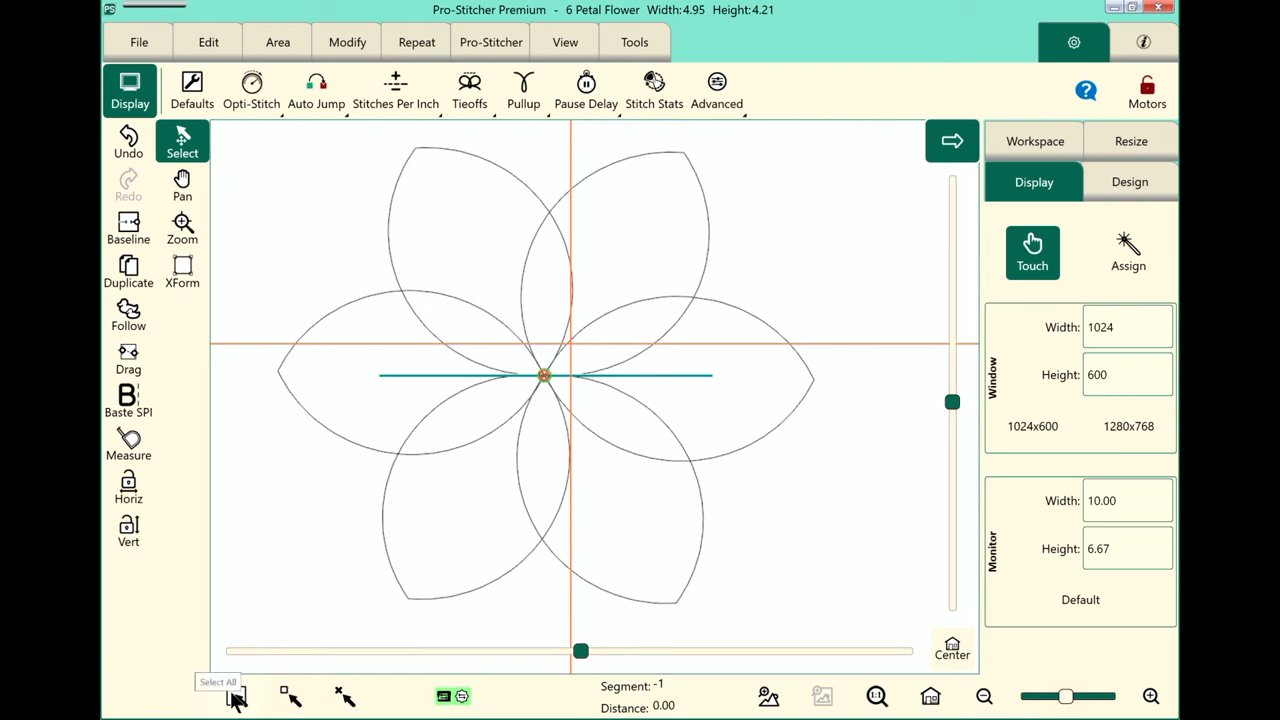
pyautogui.moveTo(236, 696)
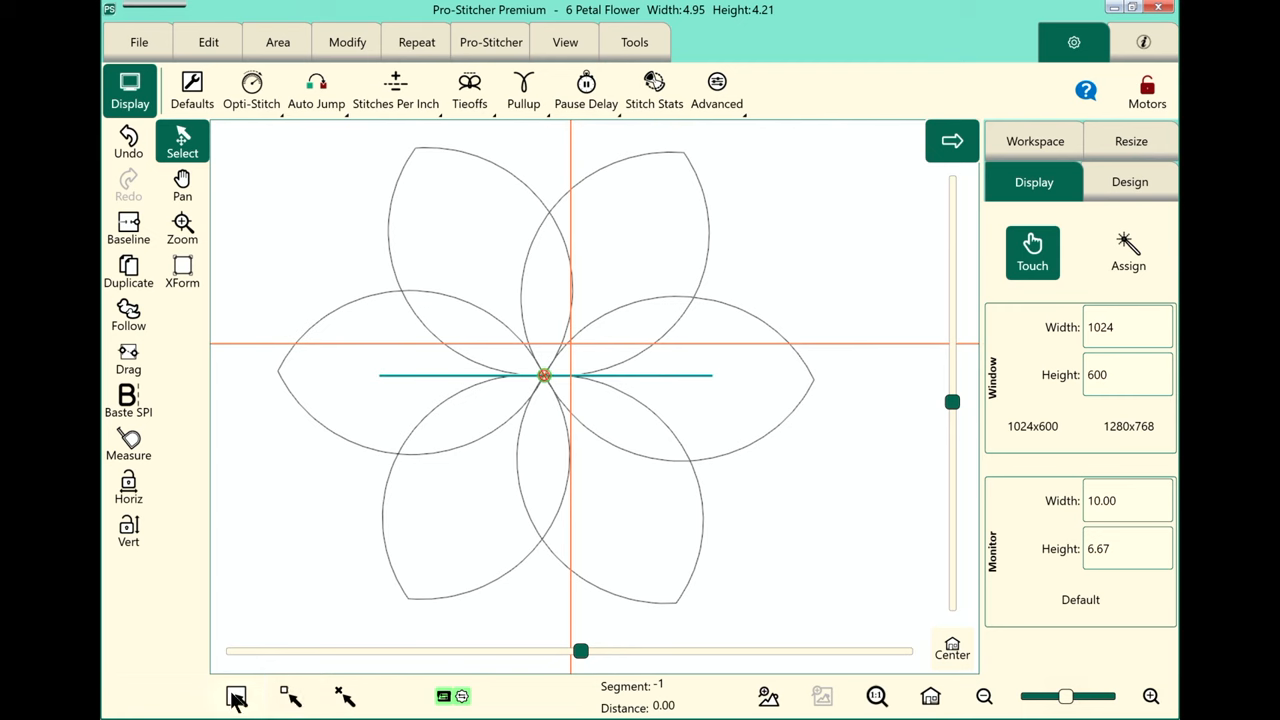